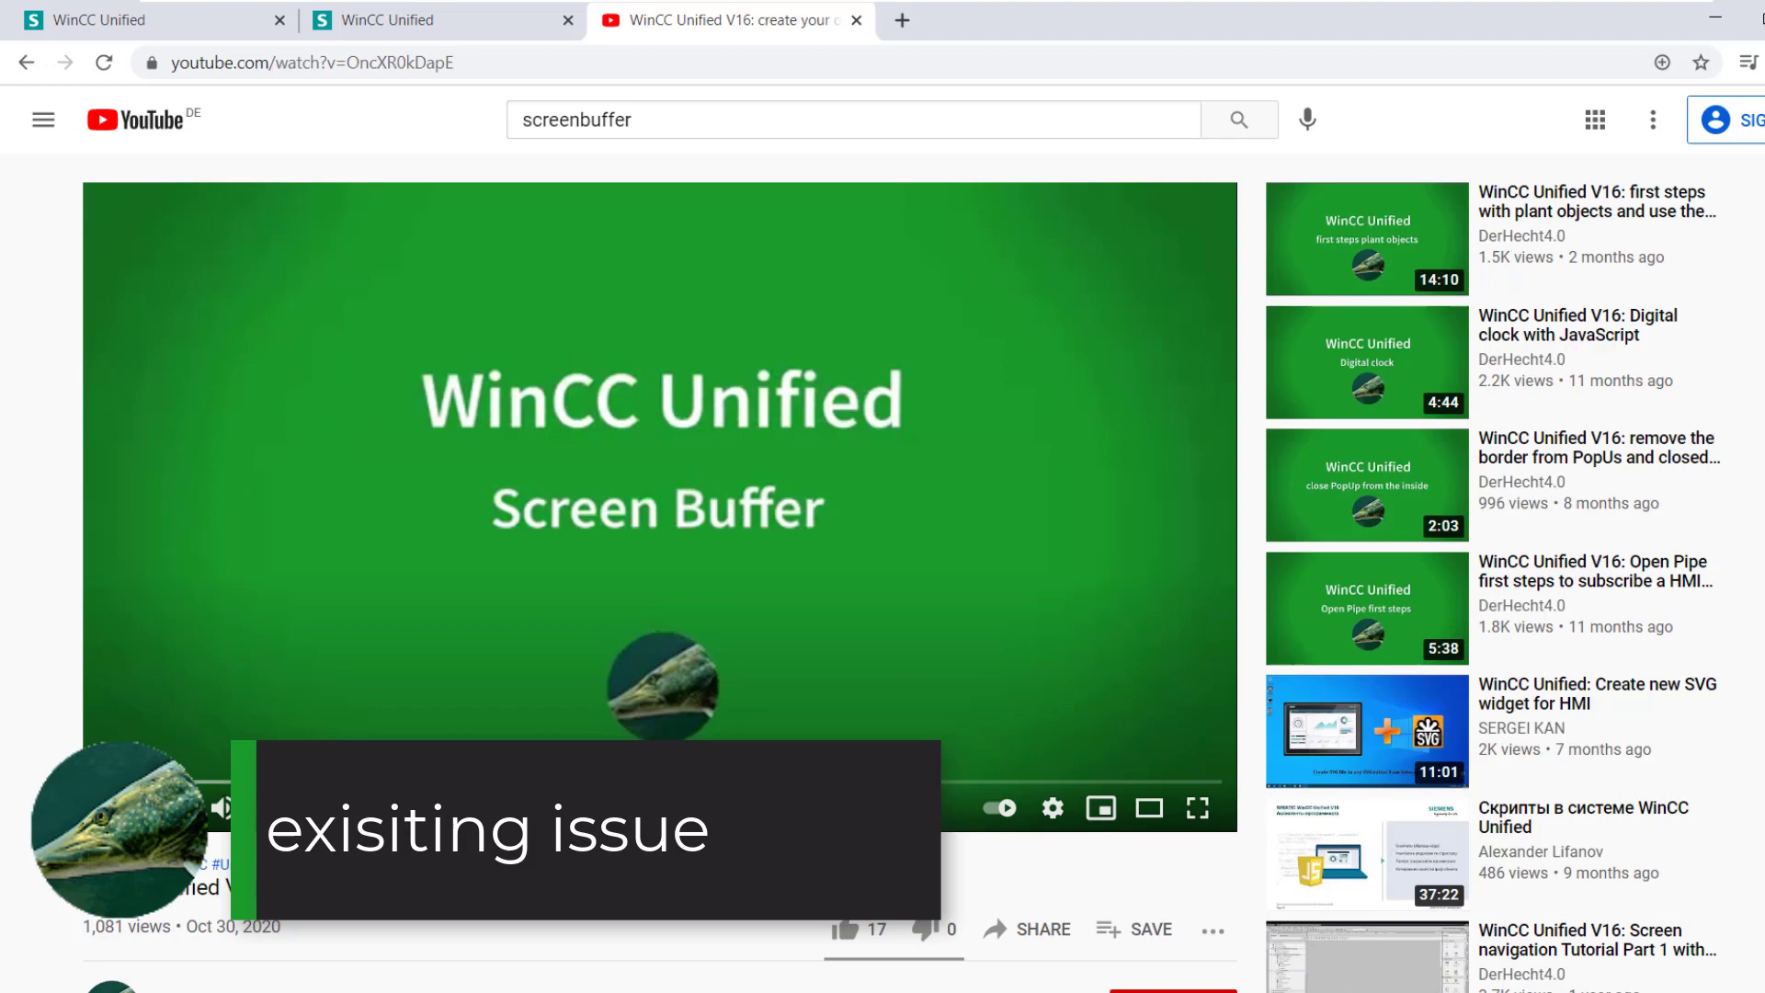
Scroll to the video's comments, including the complaint about two clients changing each other's screens
{"action": "scroll", "scroll_direction": "down", "scroll_amount": 3}
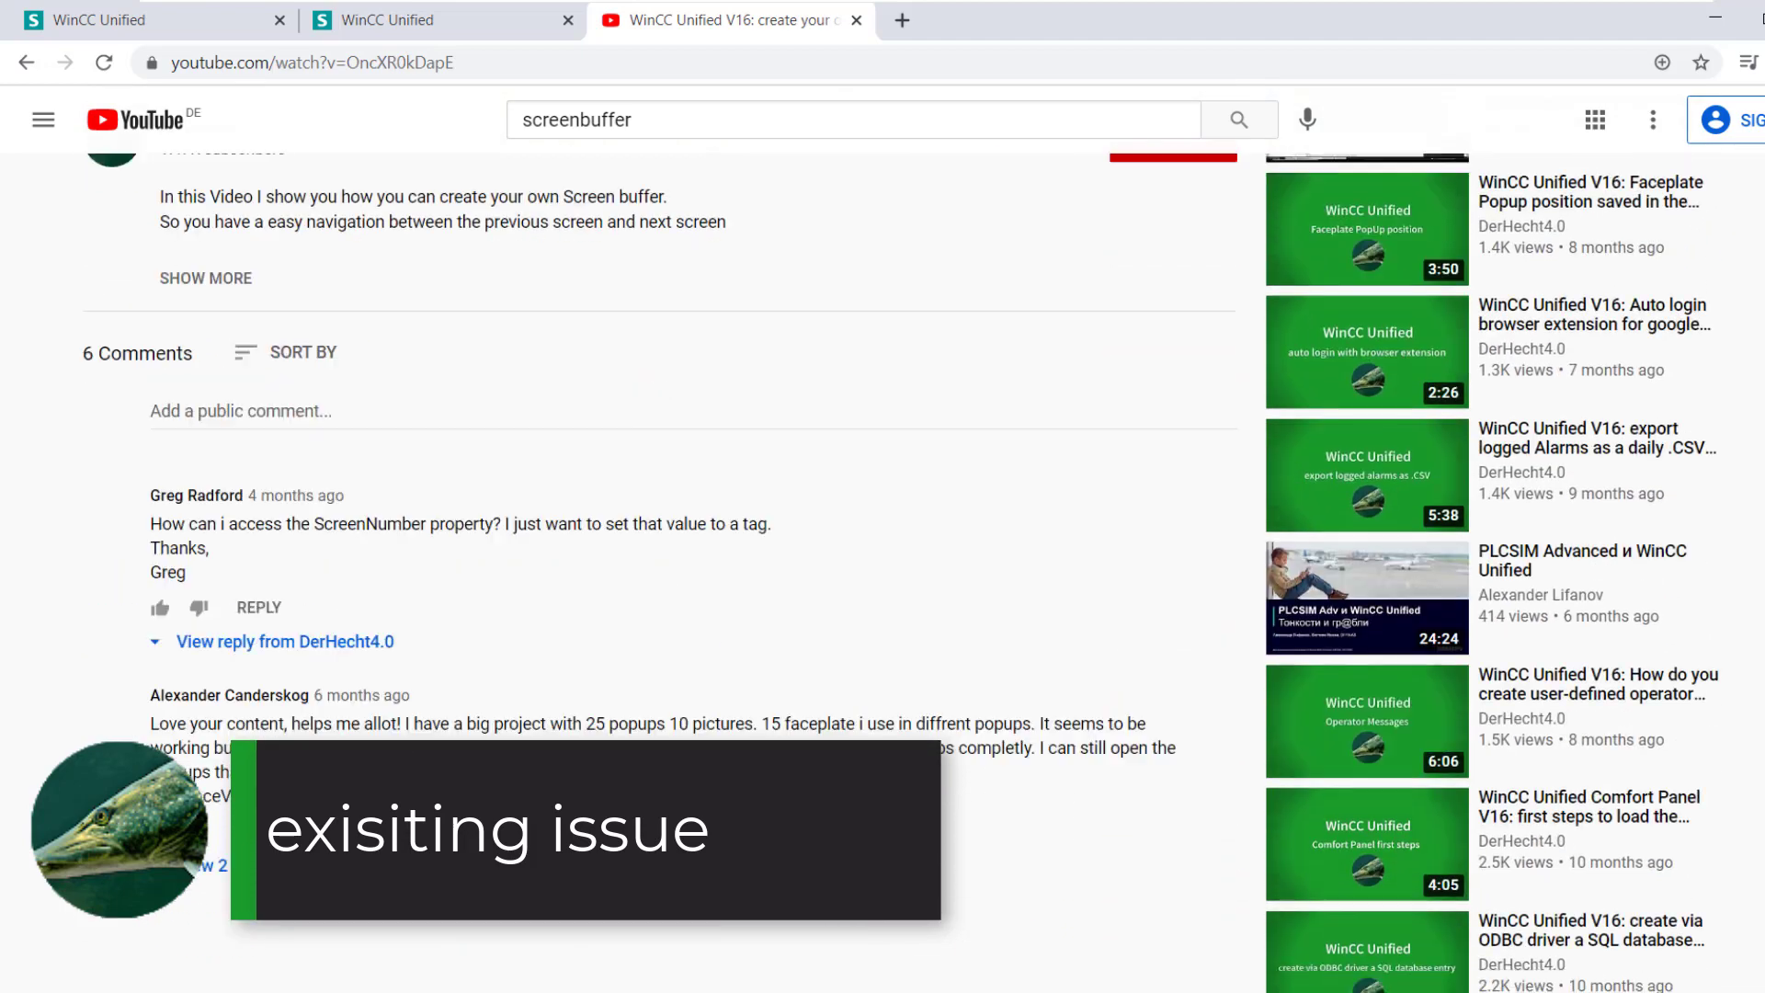
{"action": "scroll", "scroll_direction": "down", "scroll_amount": 3}
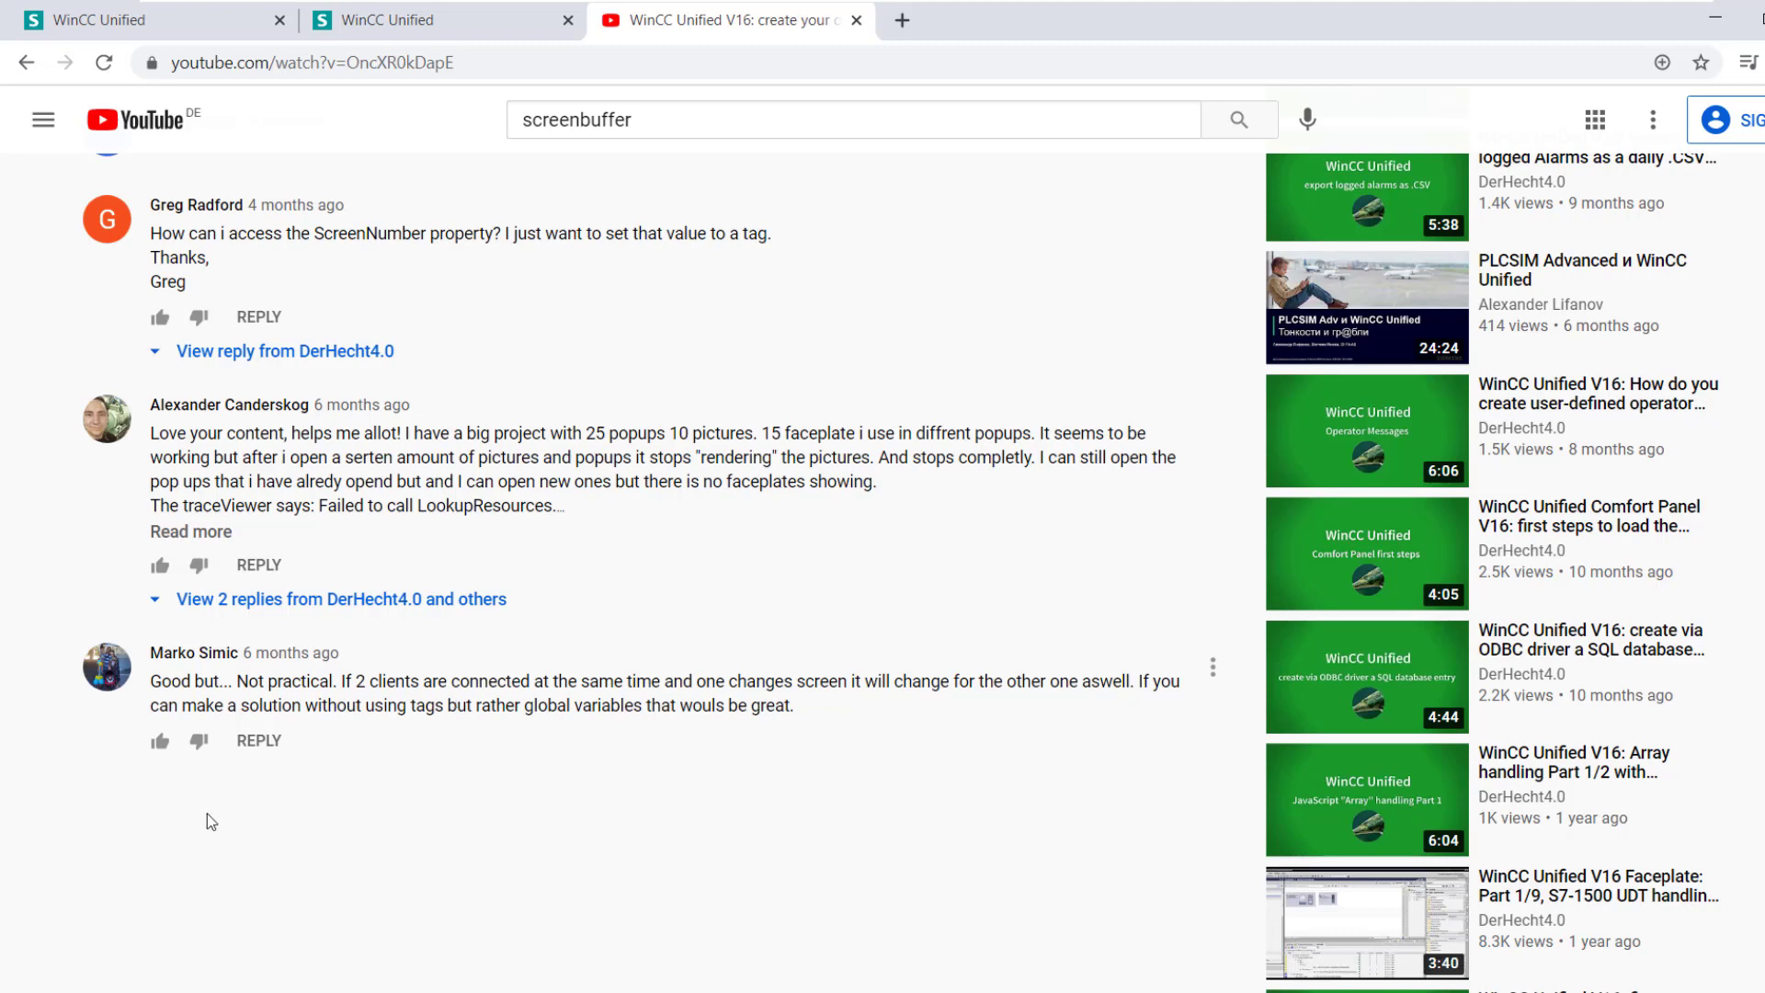
{"action": "mouse_move", "coordinate": [157, 37]}
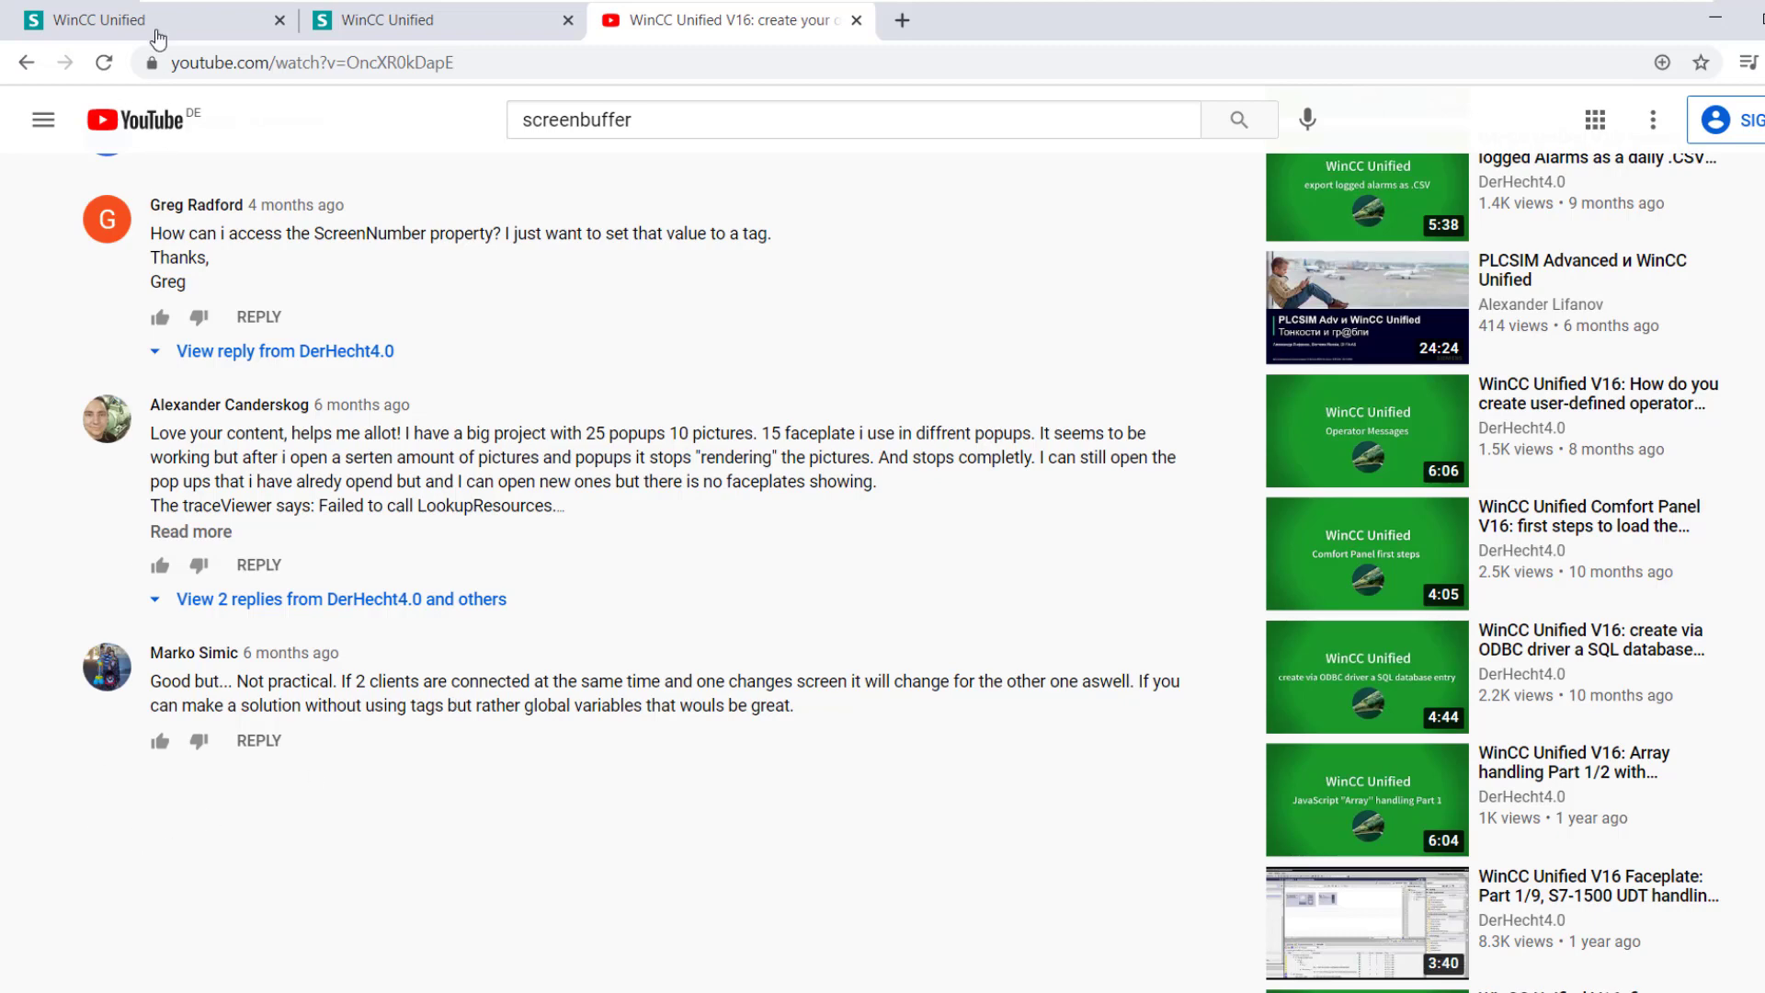
{"action": "mouse_move", "coordinate": [135, 19]}
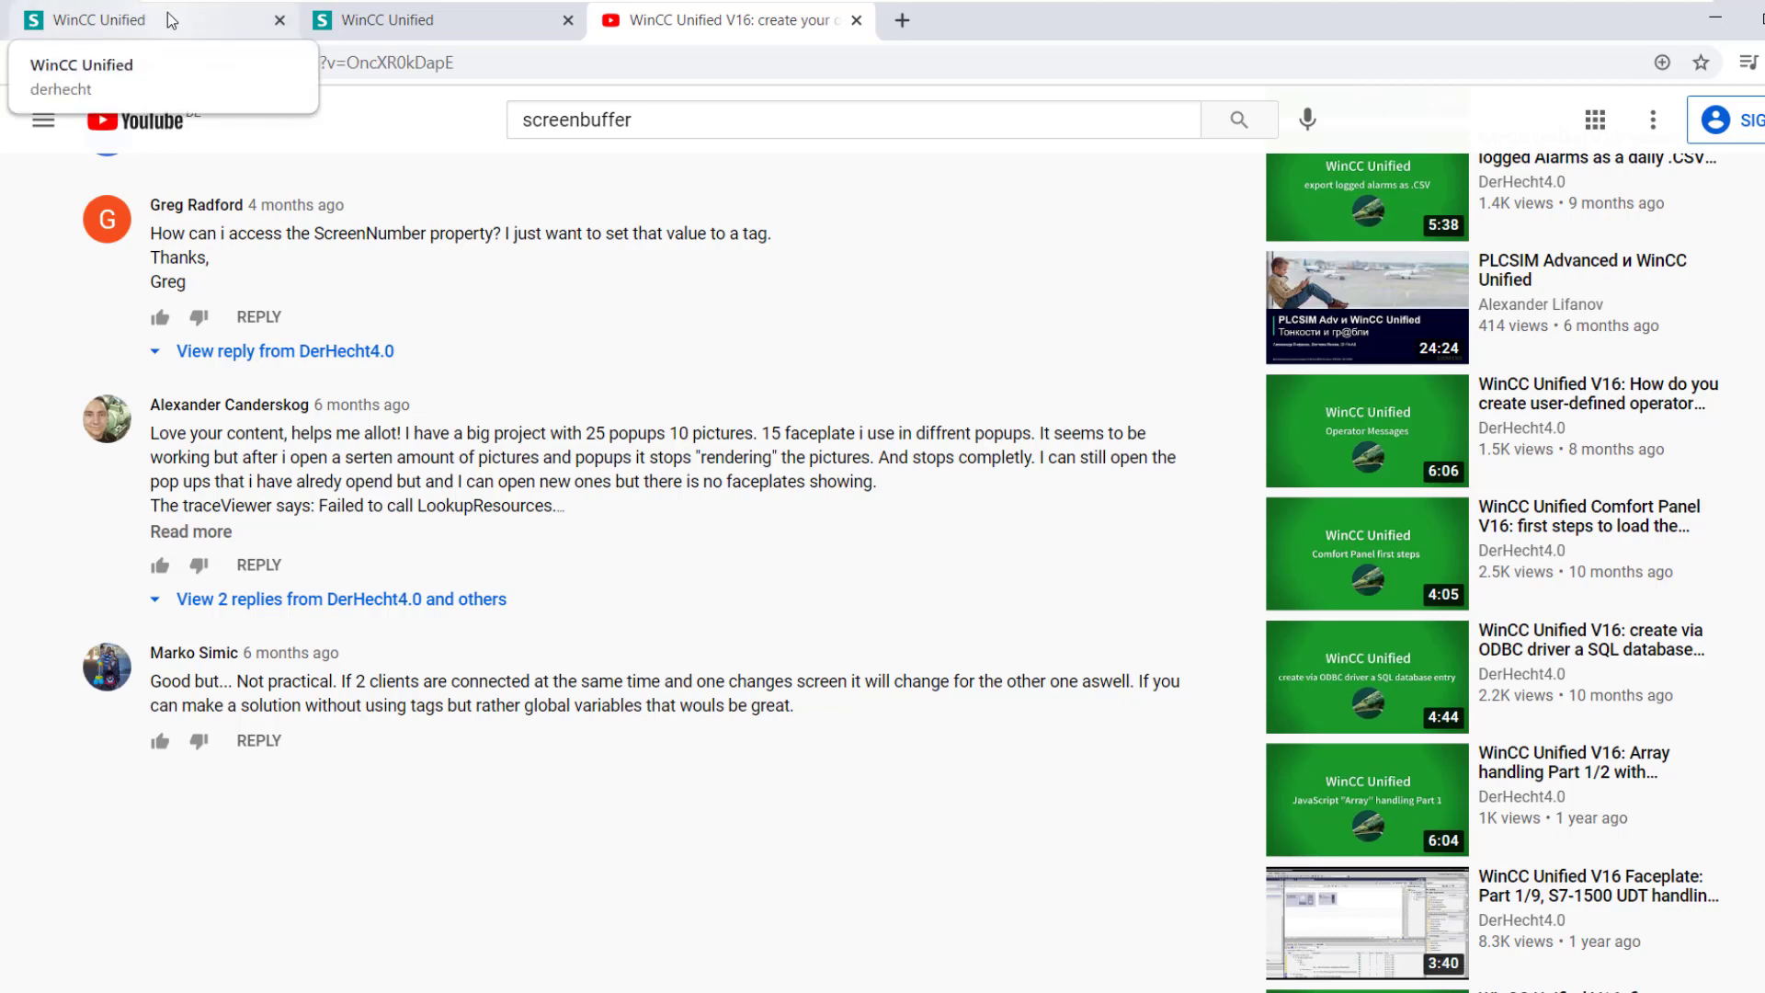
Open Screen_3 in one runtime tab, then press Privious Screen across both tabs to show the shared index
{"action": "left_click", "coordinate": [101, 19]}
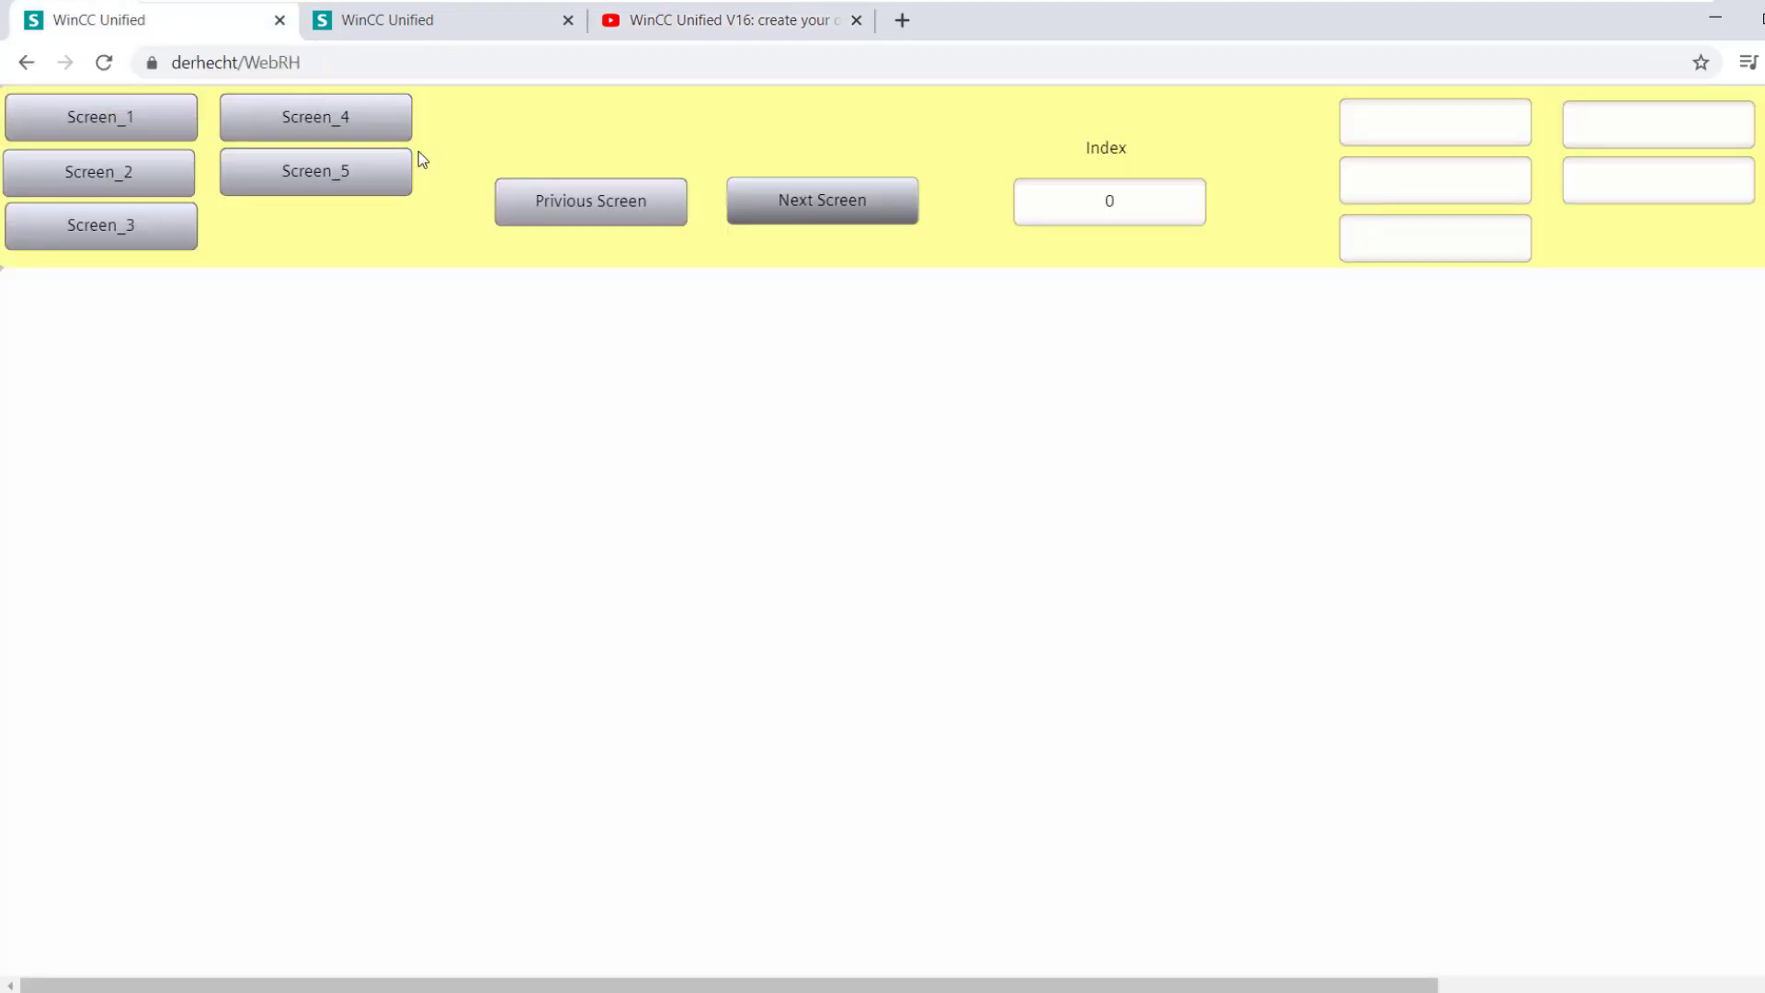
{"action": "left_click", "coordinate": [100, 224]}
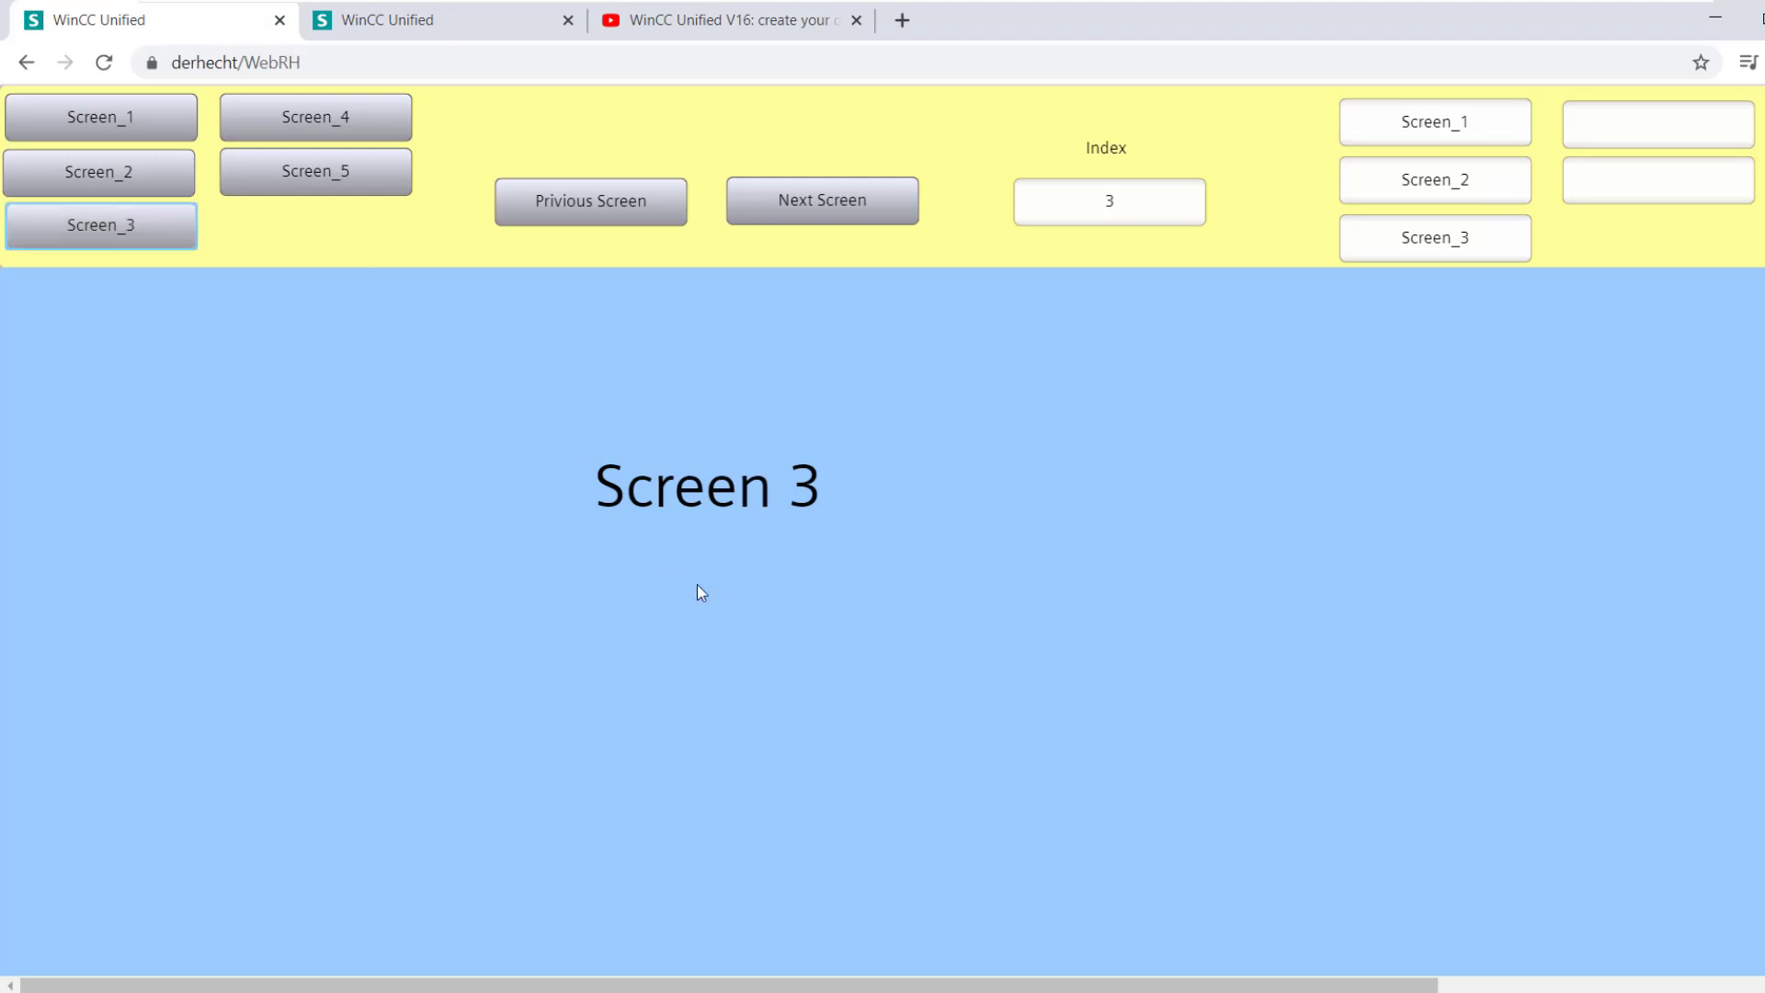
{"action": "left_click", "coordinate": [590, 200]}
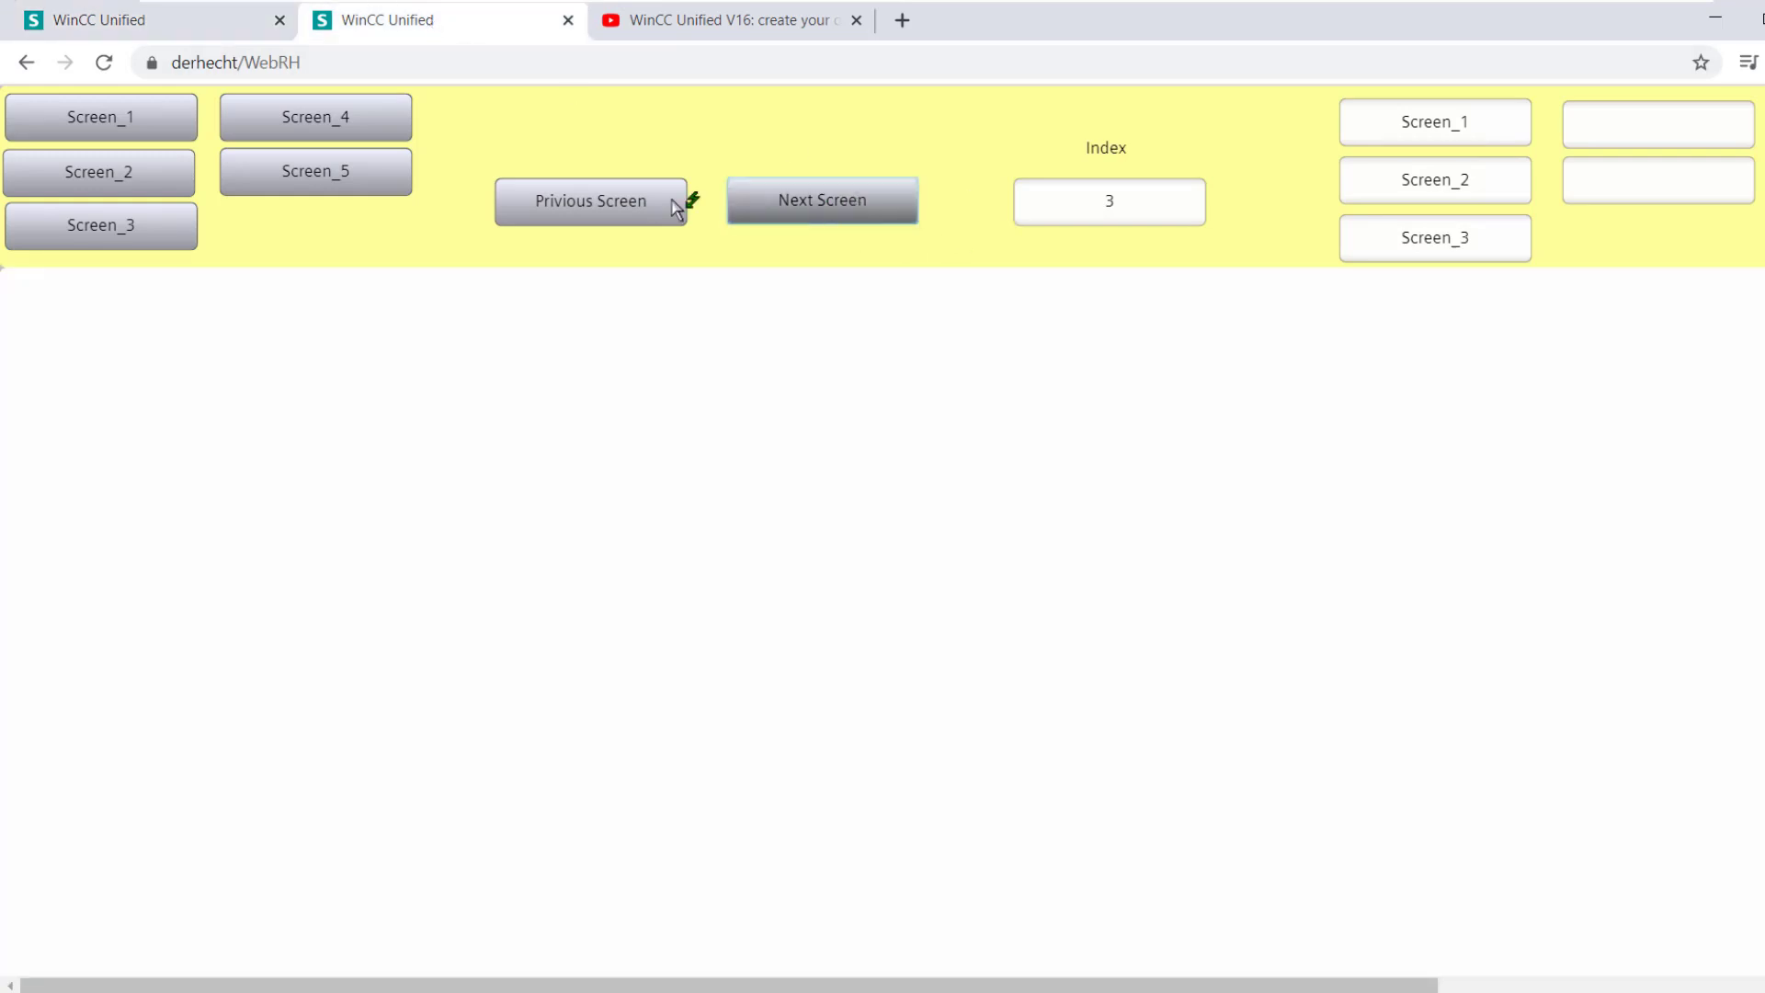
{"action": "left_click", "coordinate": [590, 200]}
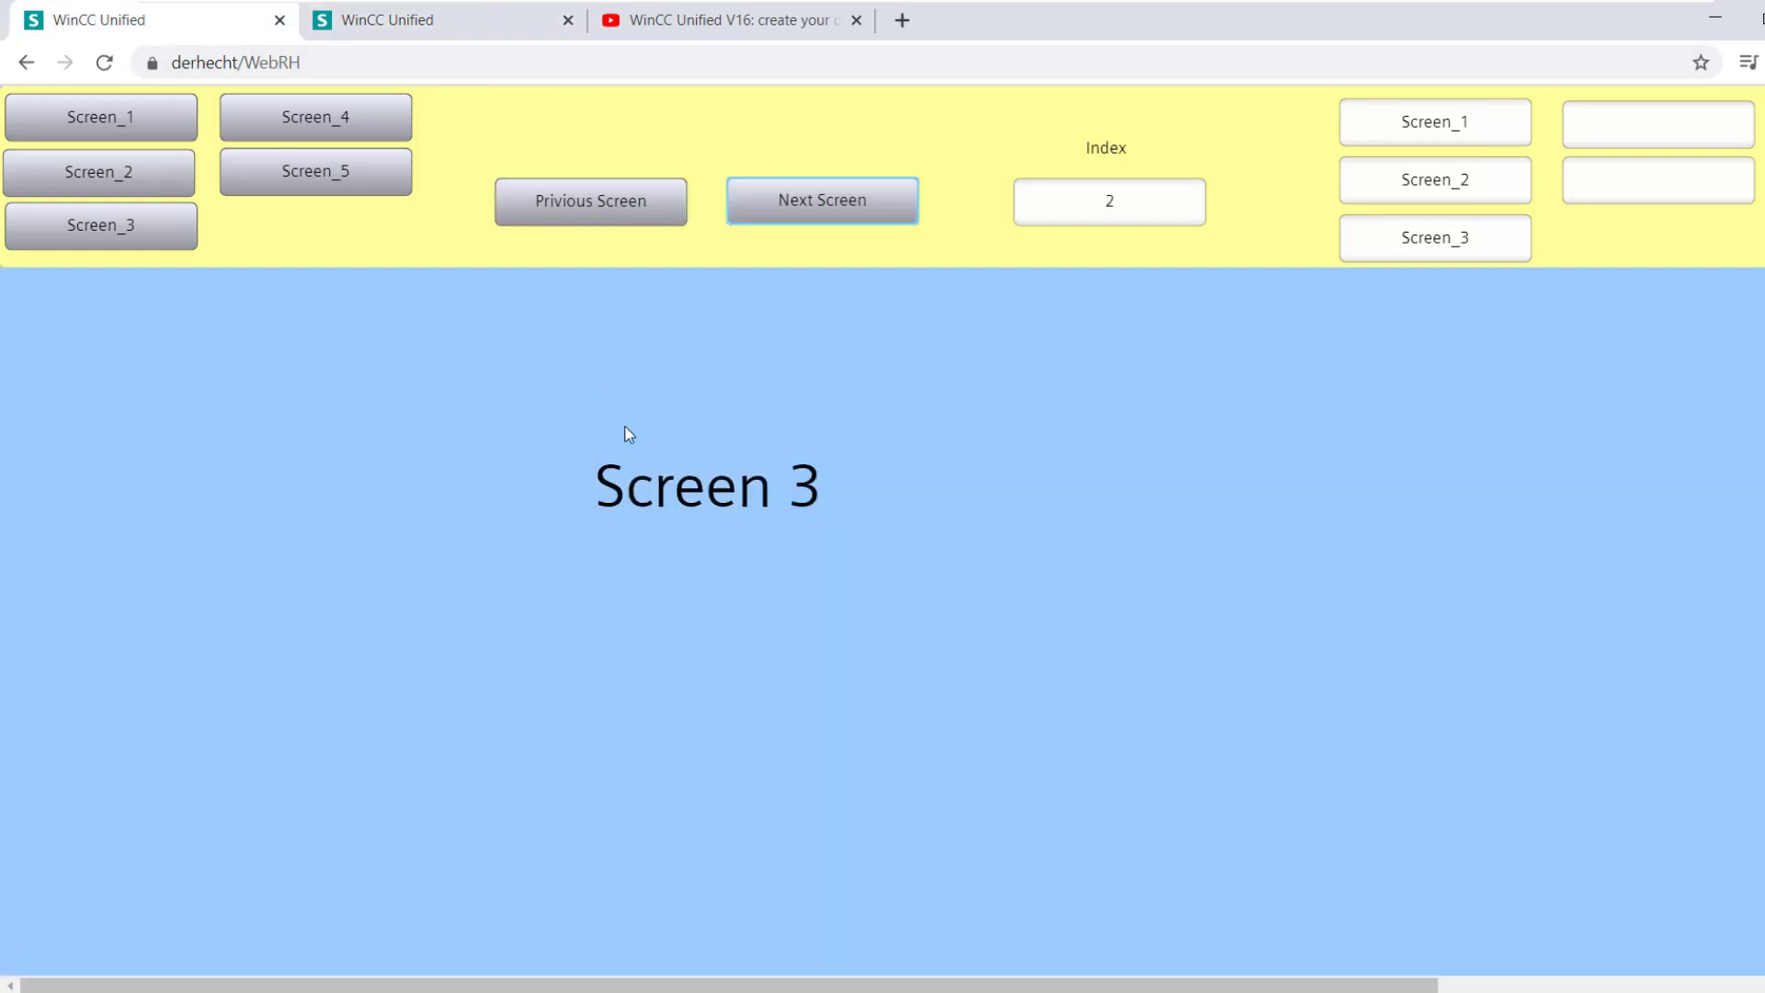
{"action": "left_click", "coordinate": [590, 201]}
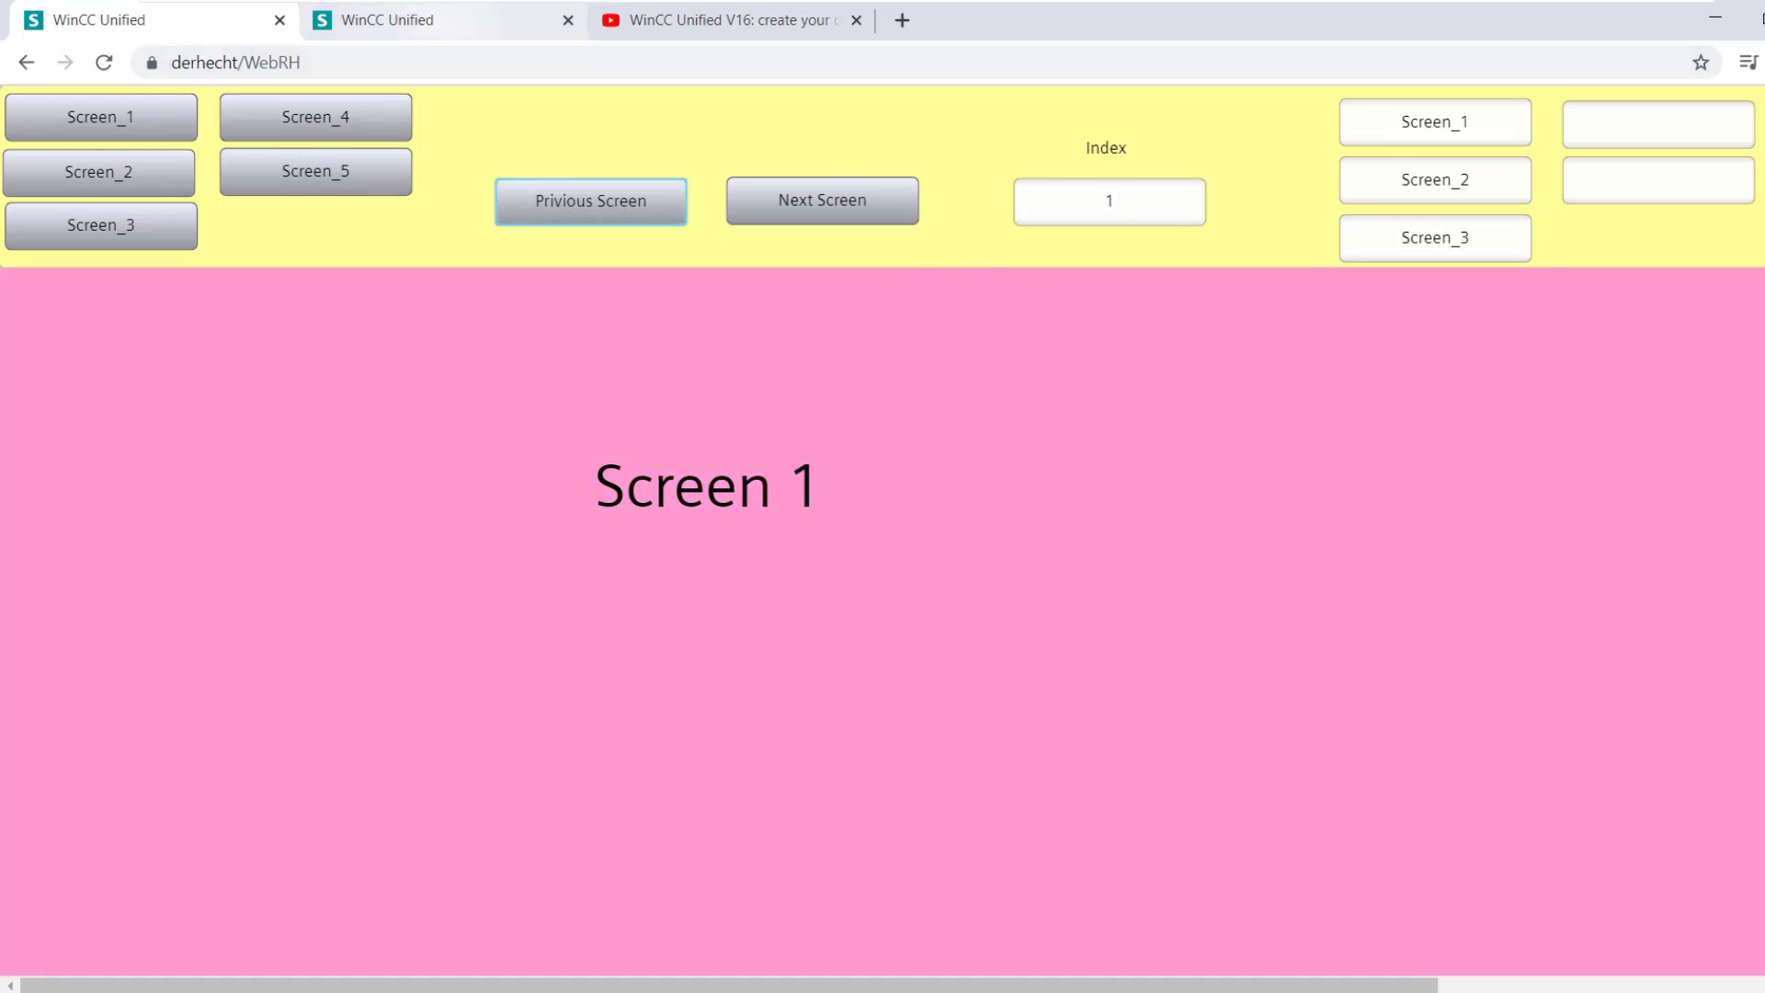
{"action": "left_click", "coordinate": [821, 201]}
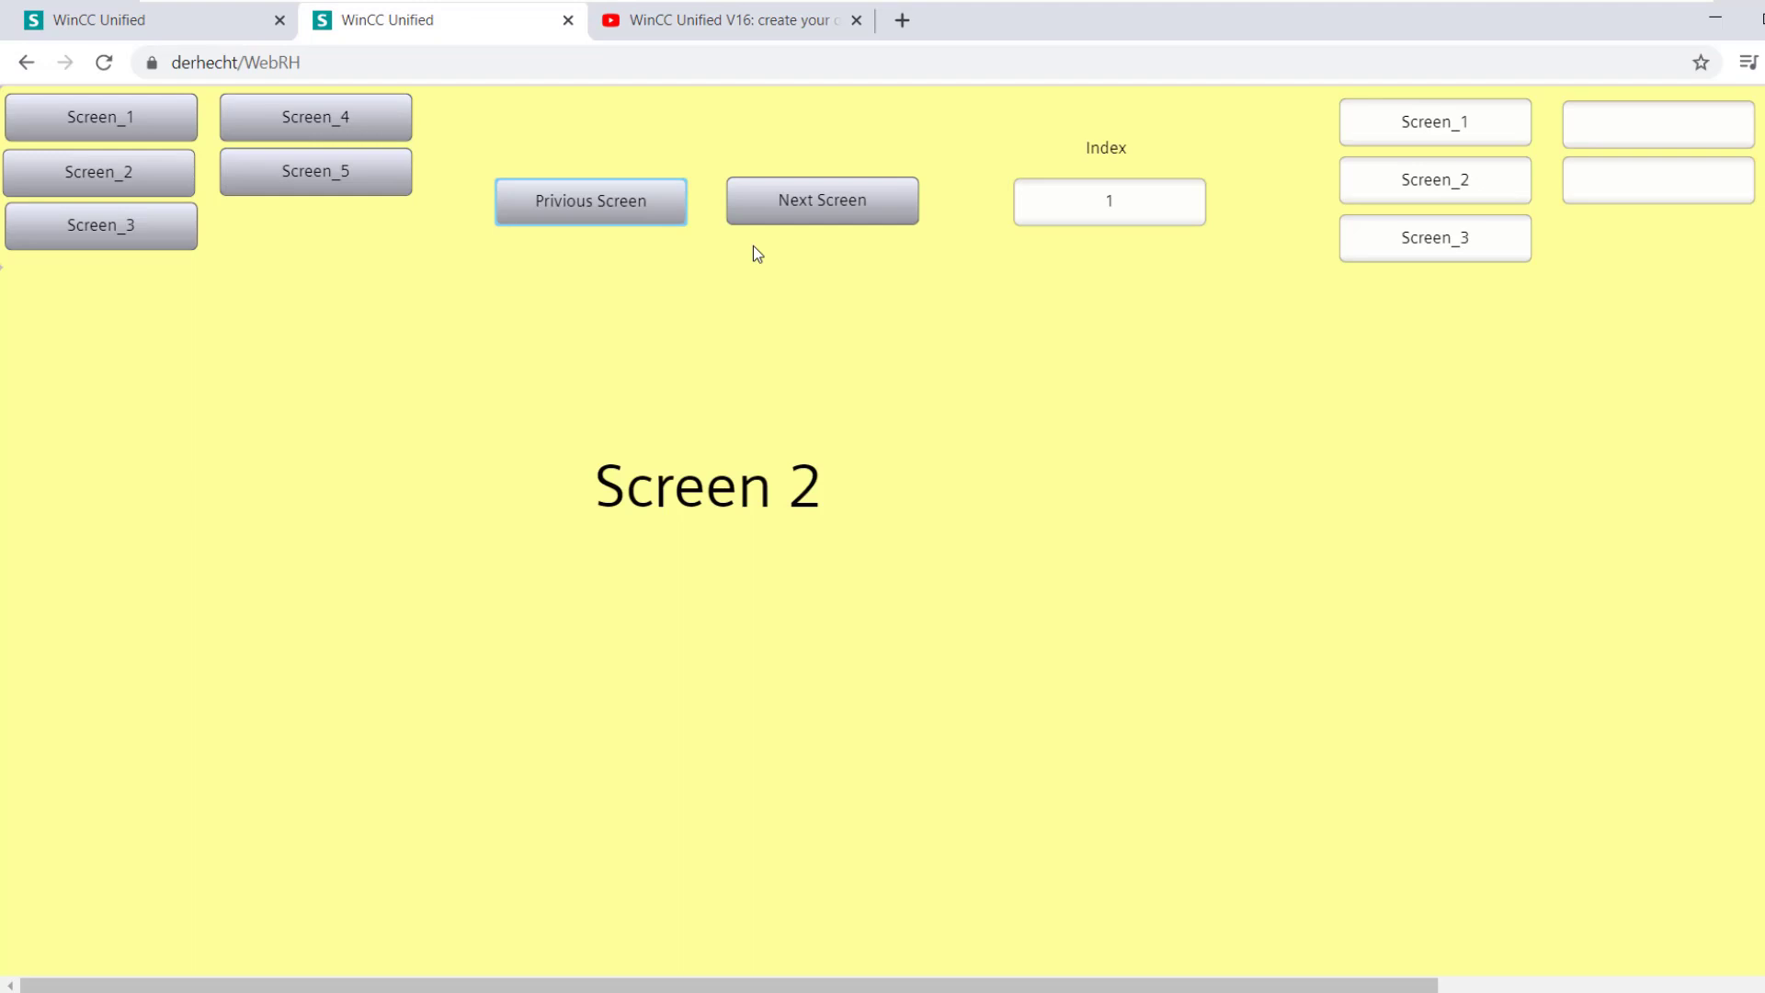
{"action": "left_click", "coordinate": [821, 200]}
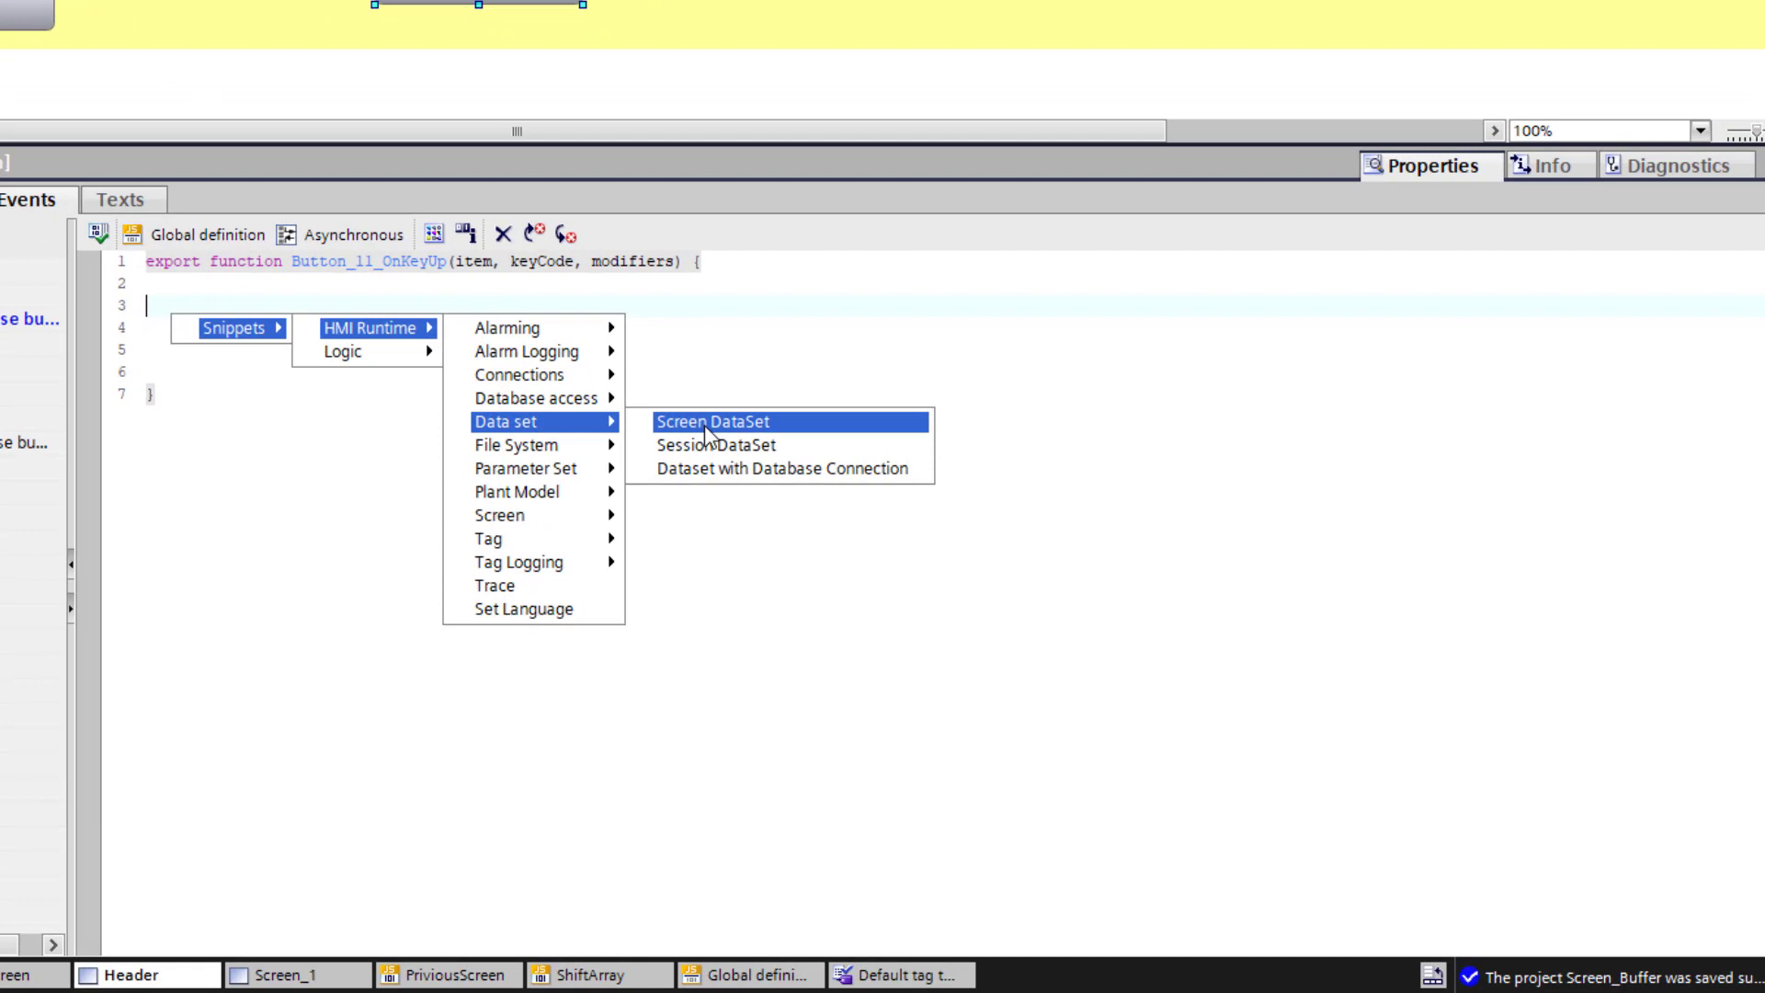
{"action": "mouse_move", "coordinate": [805, 445]}
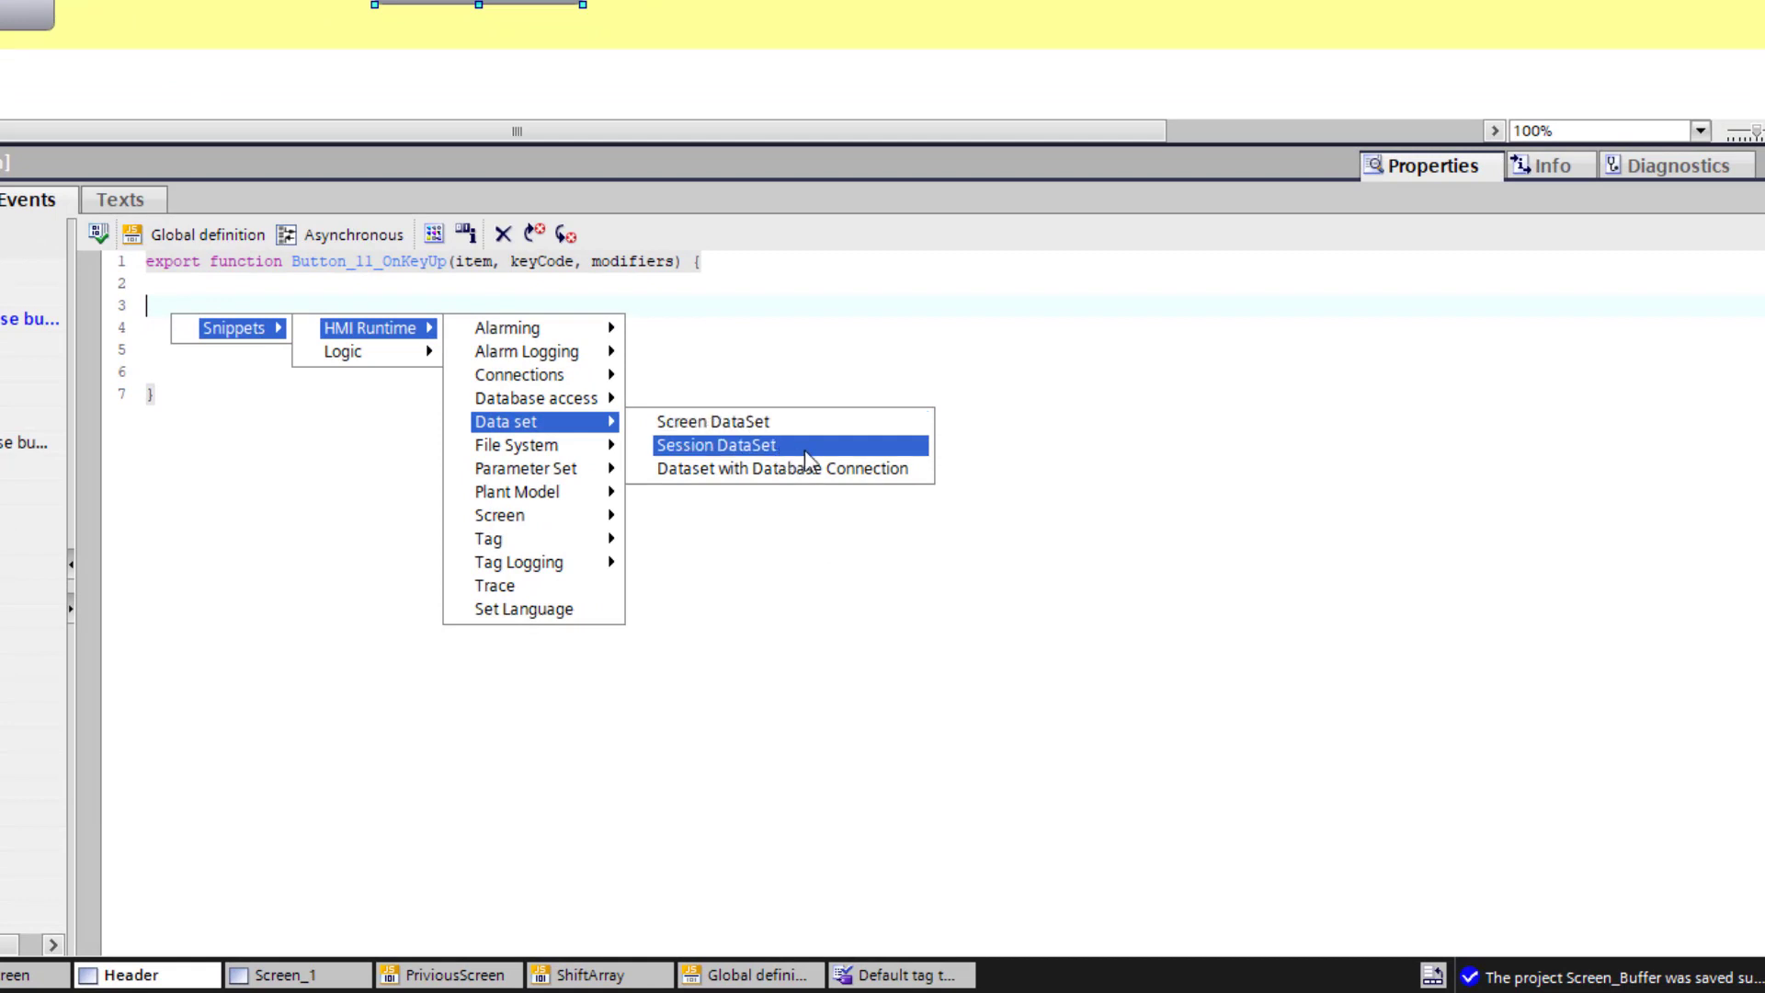
Insert the HMI Runtime > Data set > Session DataSet snippet into the key-up script
{"action": "left_click", "coordinate": [713, 445]}
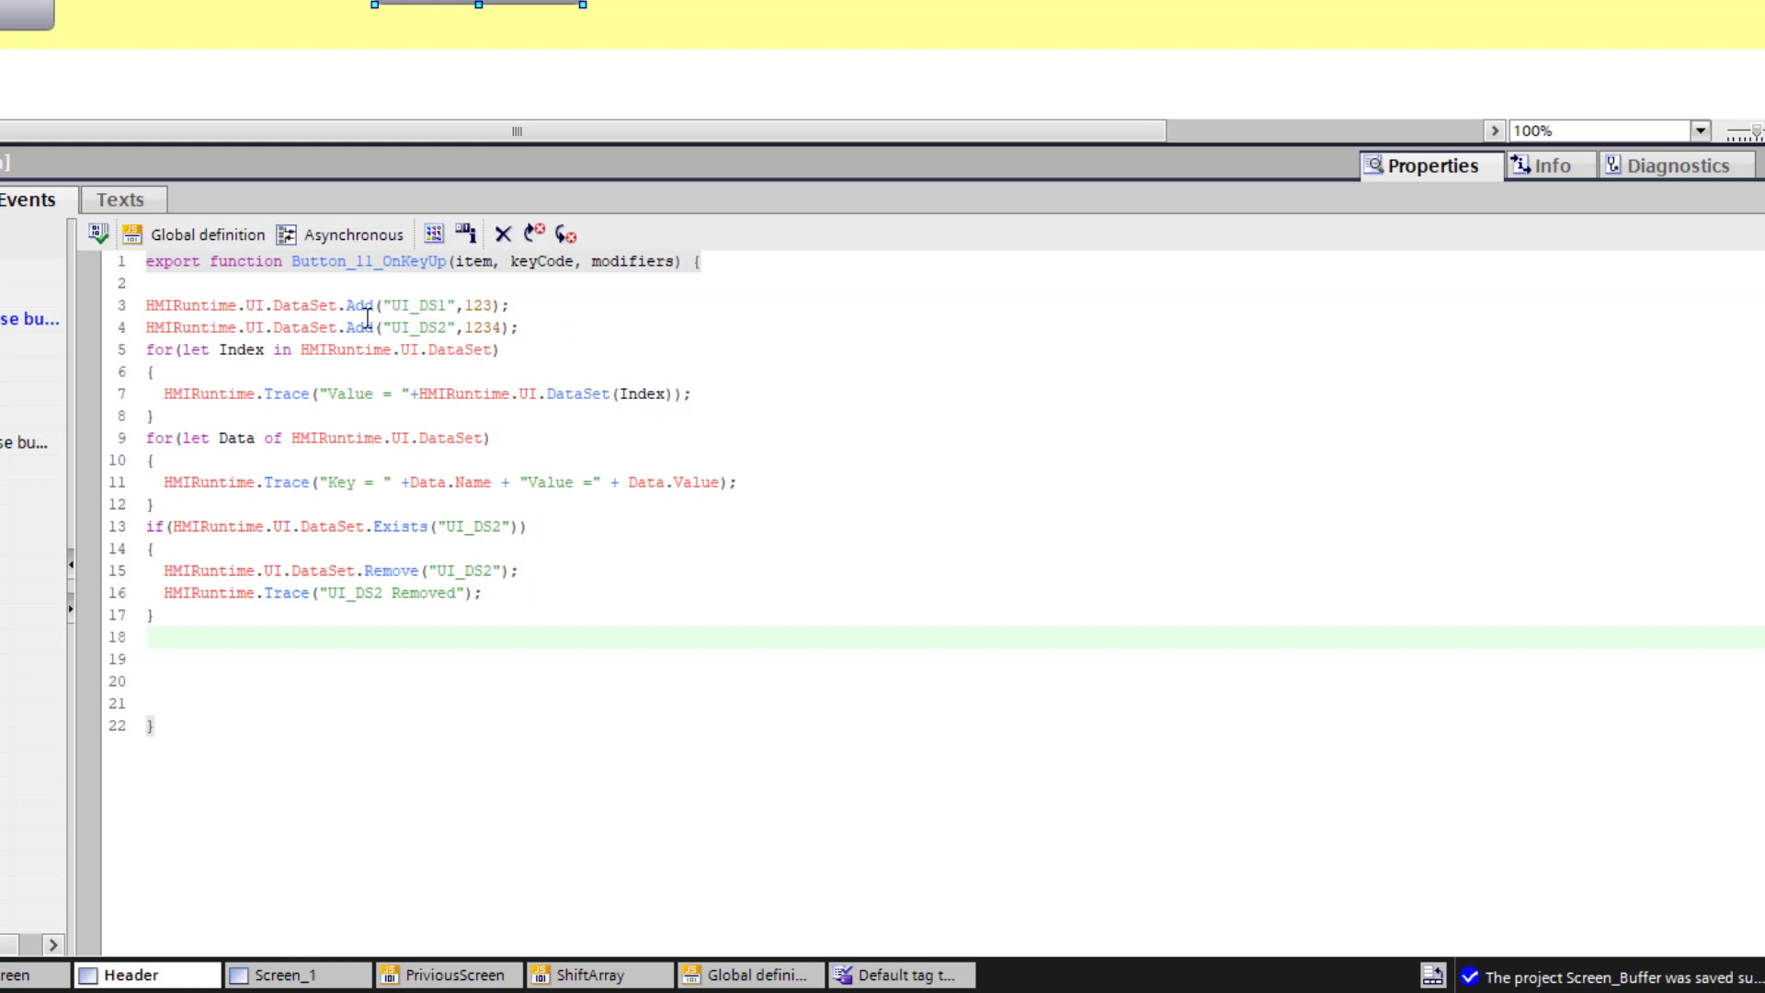
Review the snippet lines that add UI_DS1 and UI_DS2, trace them and remove UI_DS2
{"action": "left_click", "coordinate": [146, 637]}
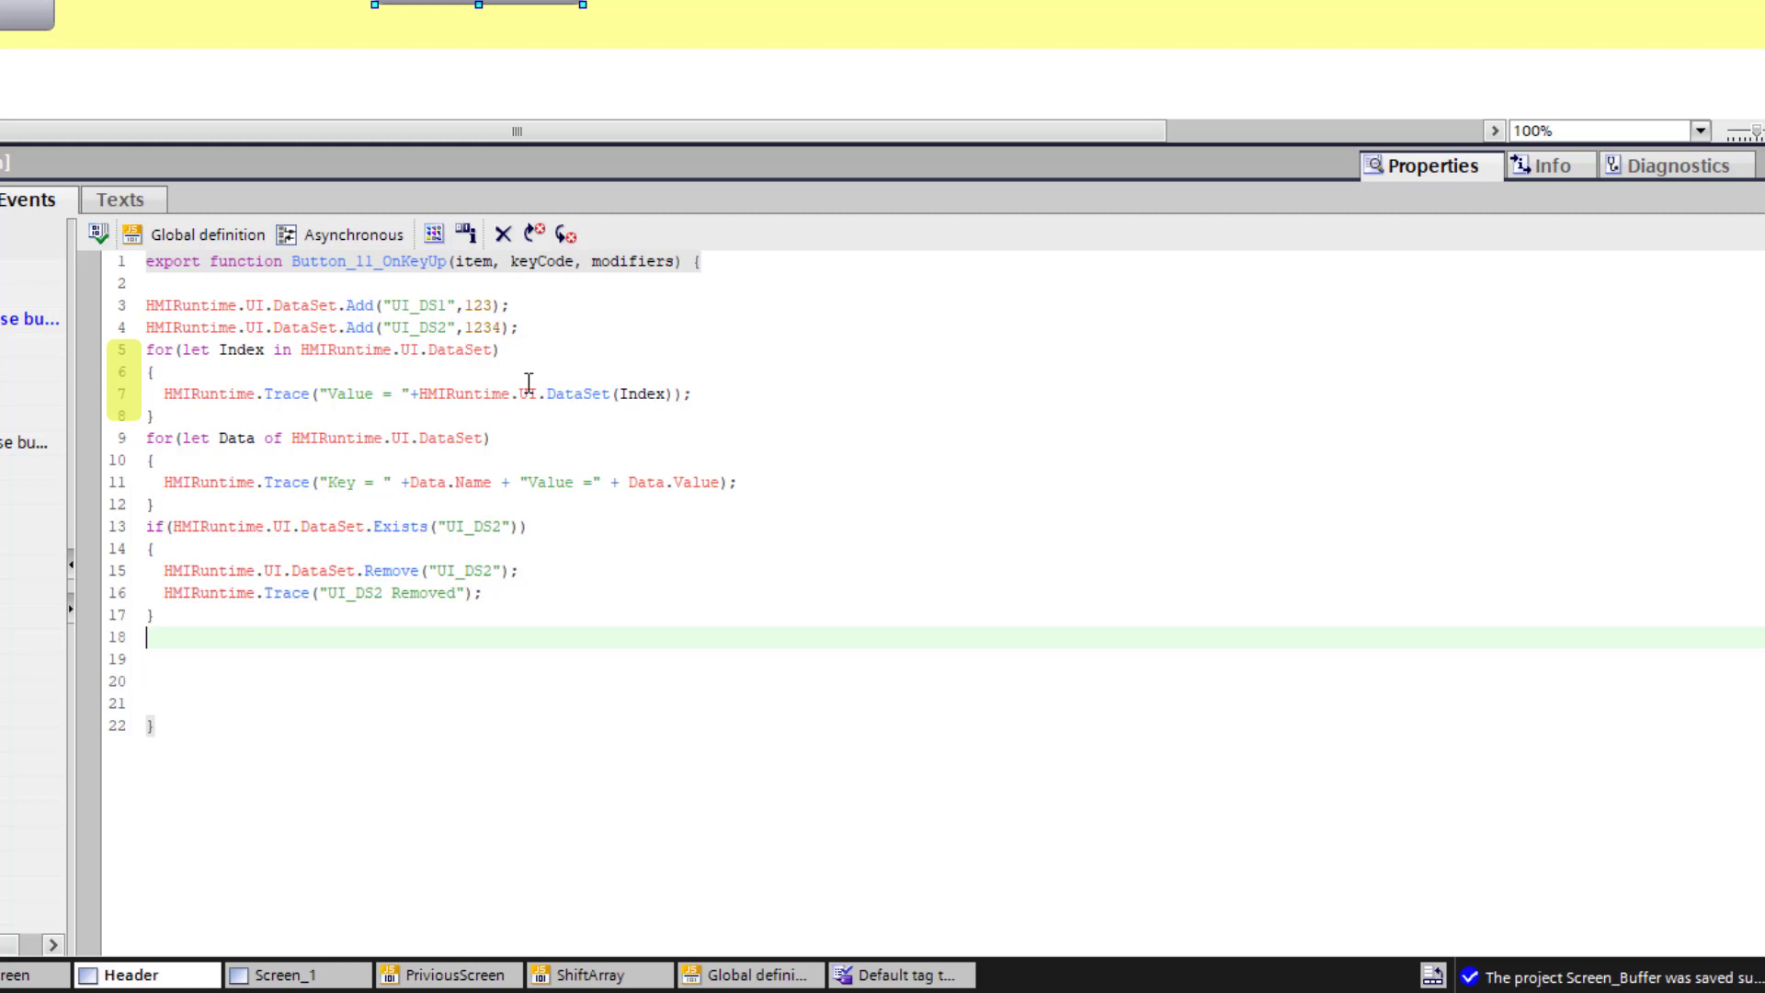
{"action": "left_click", "coordinate": [576, 456]}
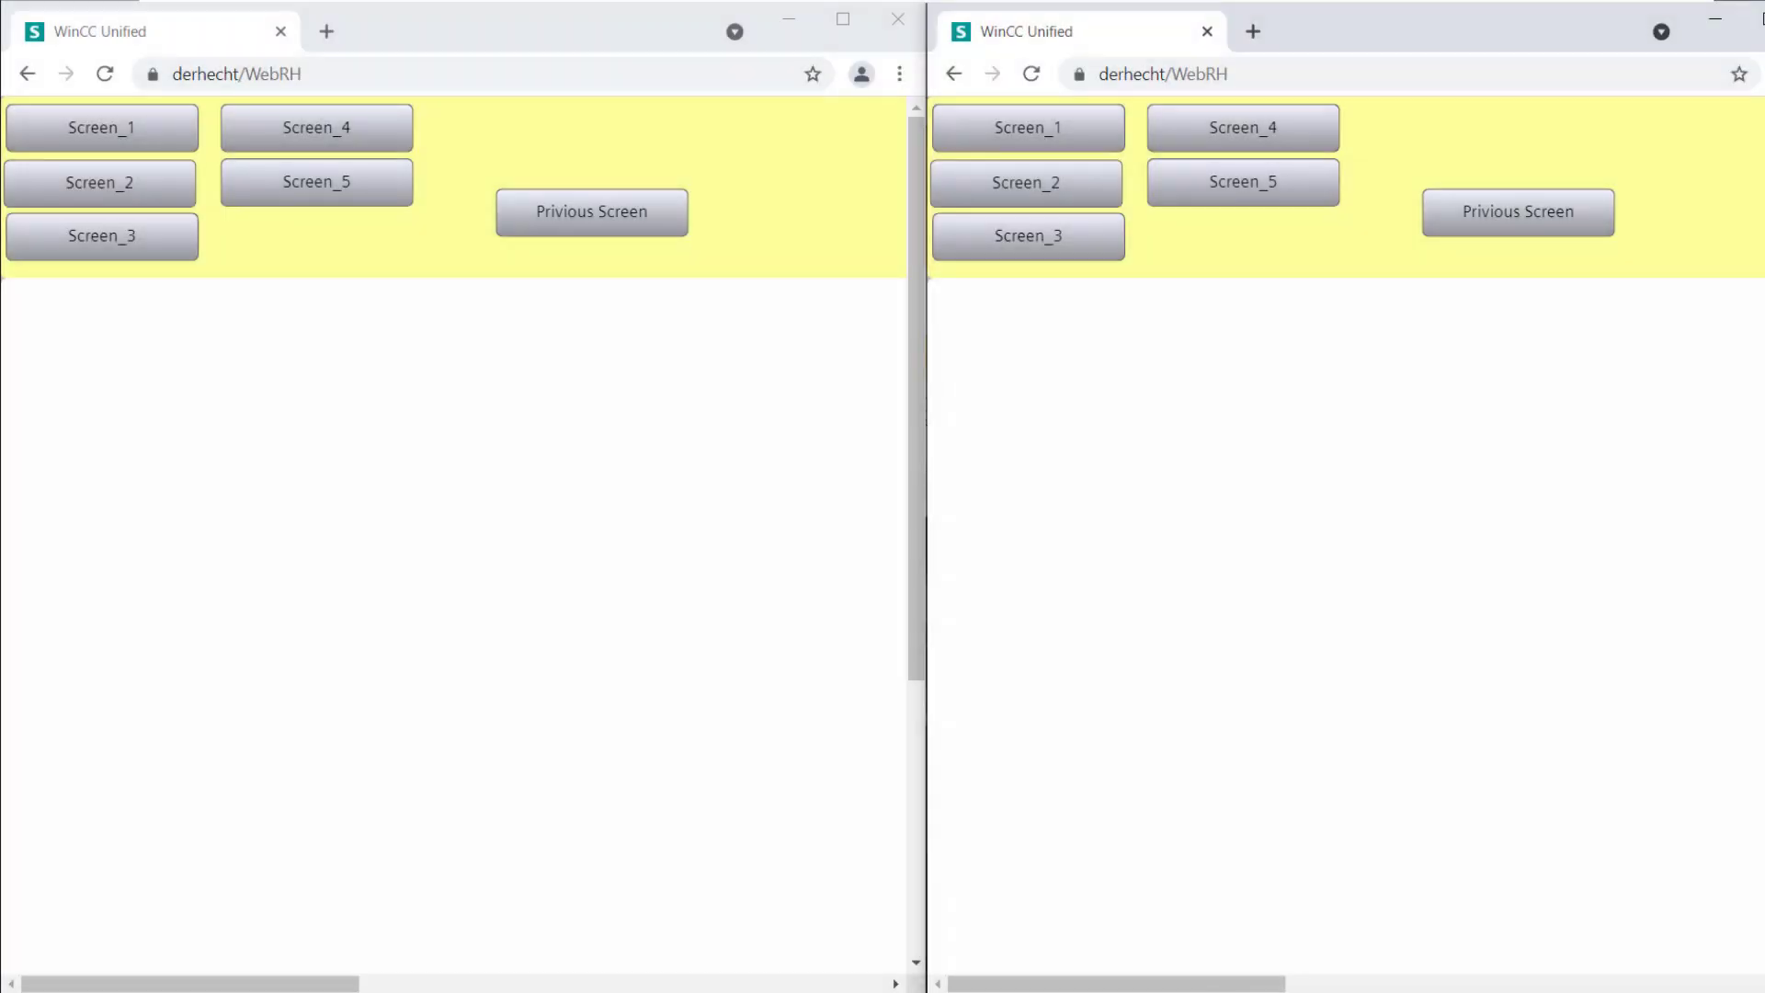
{"action": "mouse_move", "coordinate": [137, 127]}
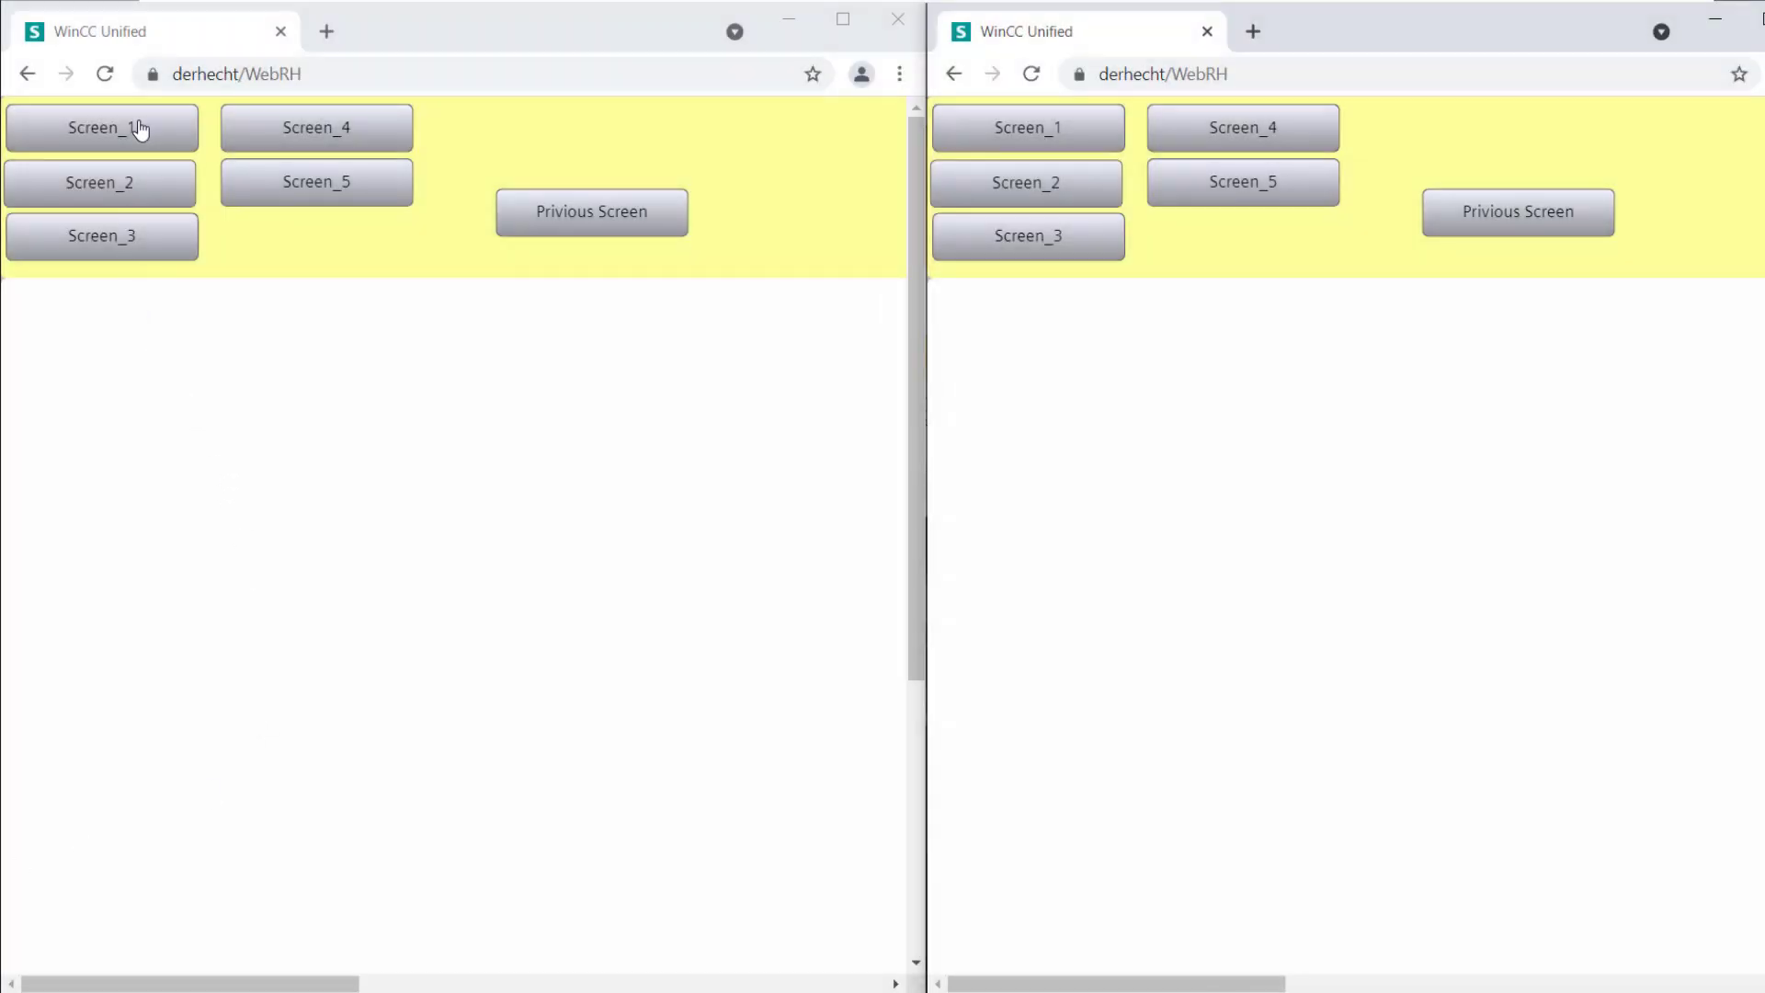
Open Screens 1, 4 and 5 in the left window and Screens 1 and 4 in the right
{"action": "left_click", "coordinate": [101, 127]}
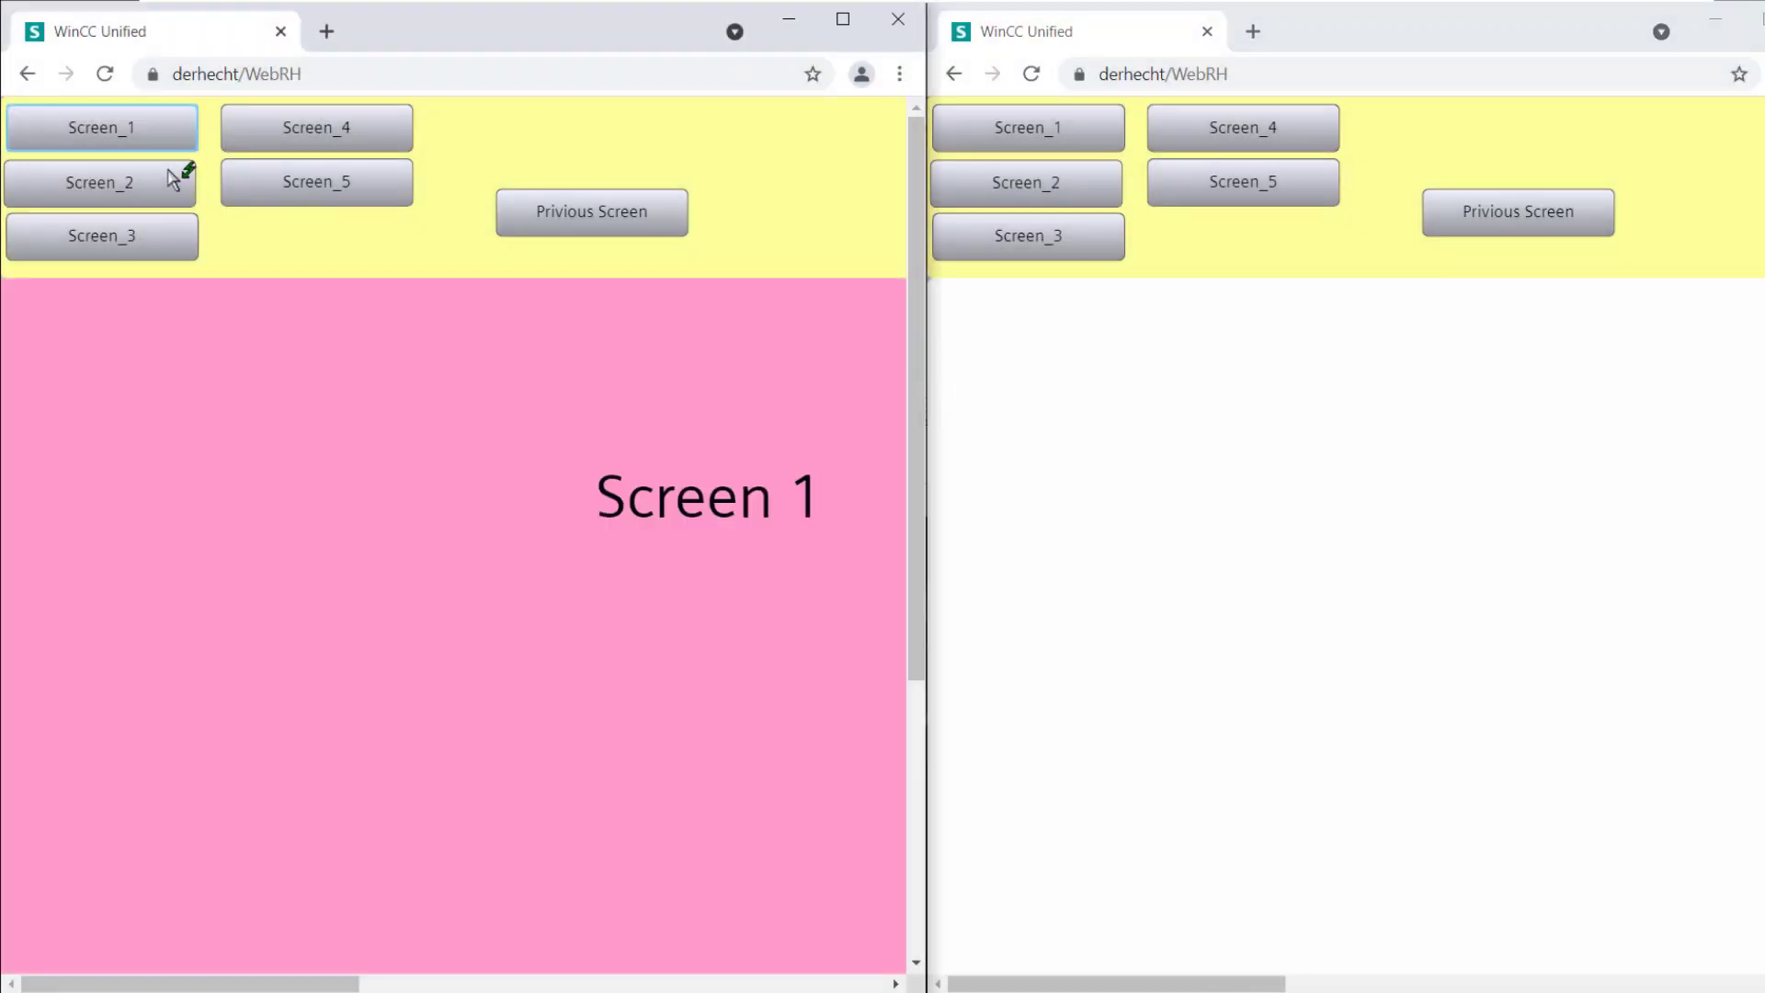
{"action": "left_click", "coordinate": [316, 126]}
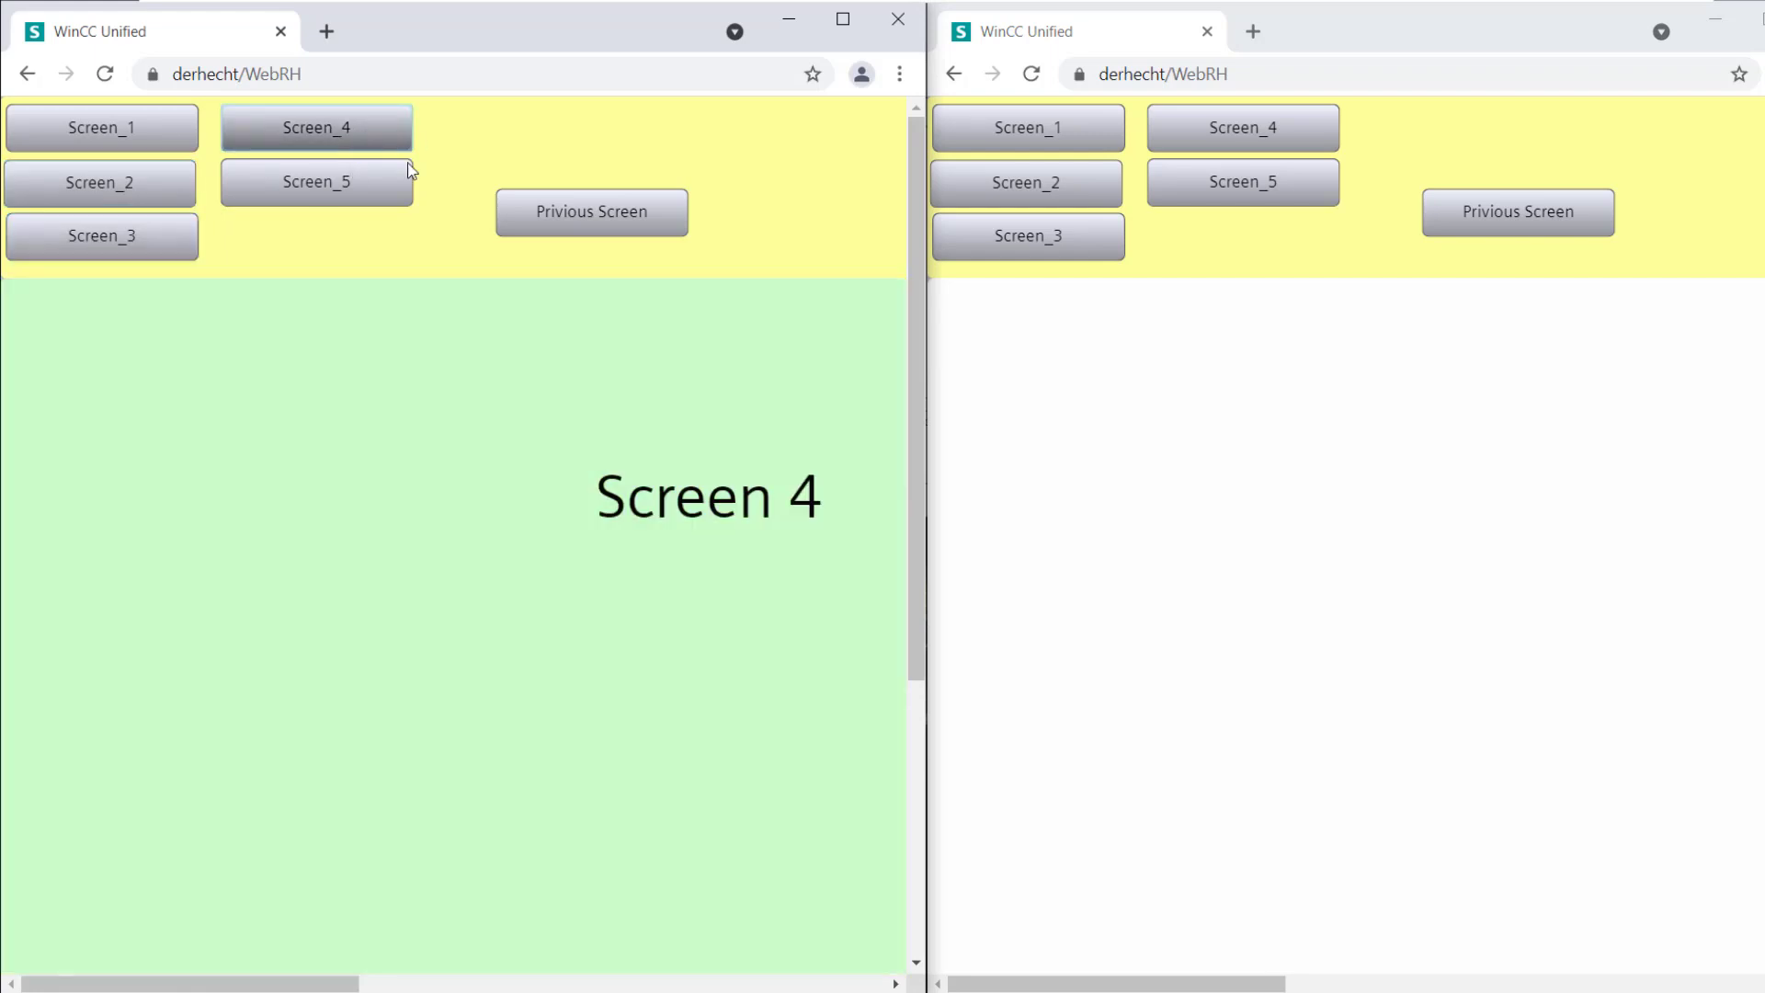
{"action": "left_click", "coordinate": [316, 181]}
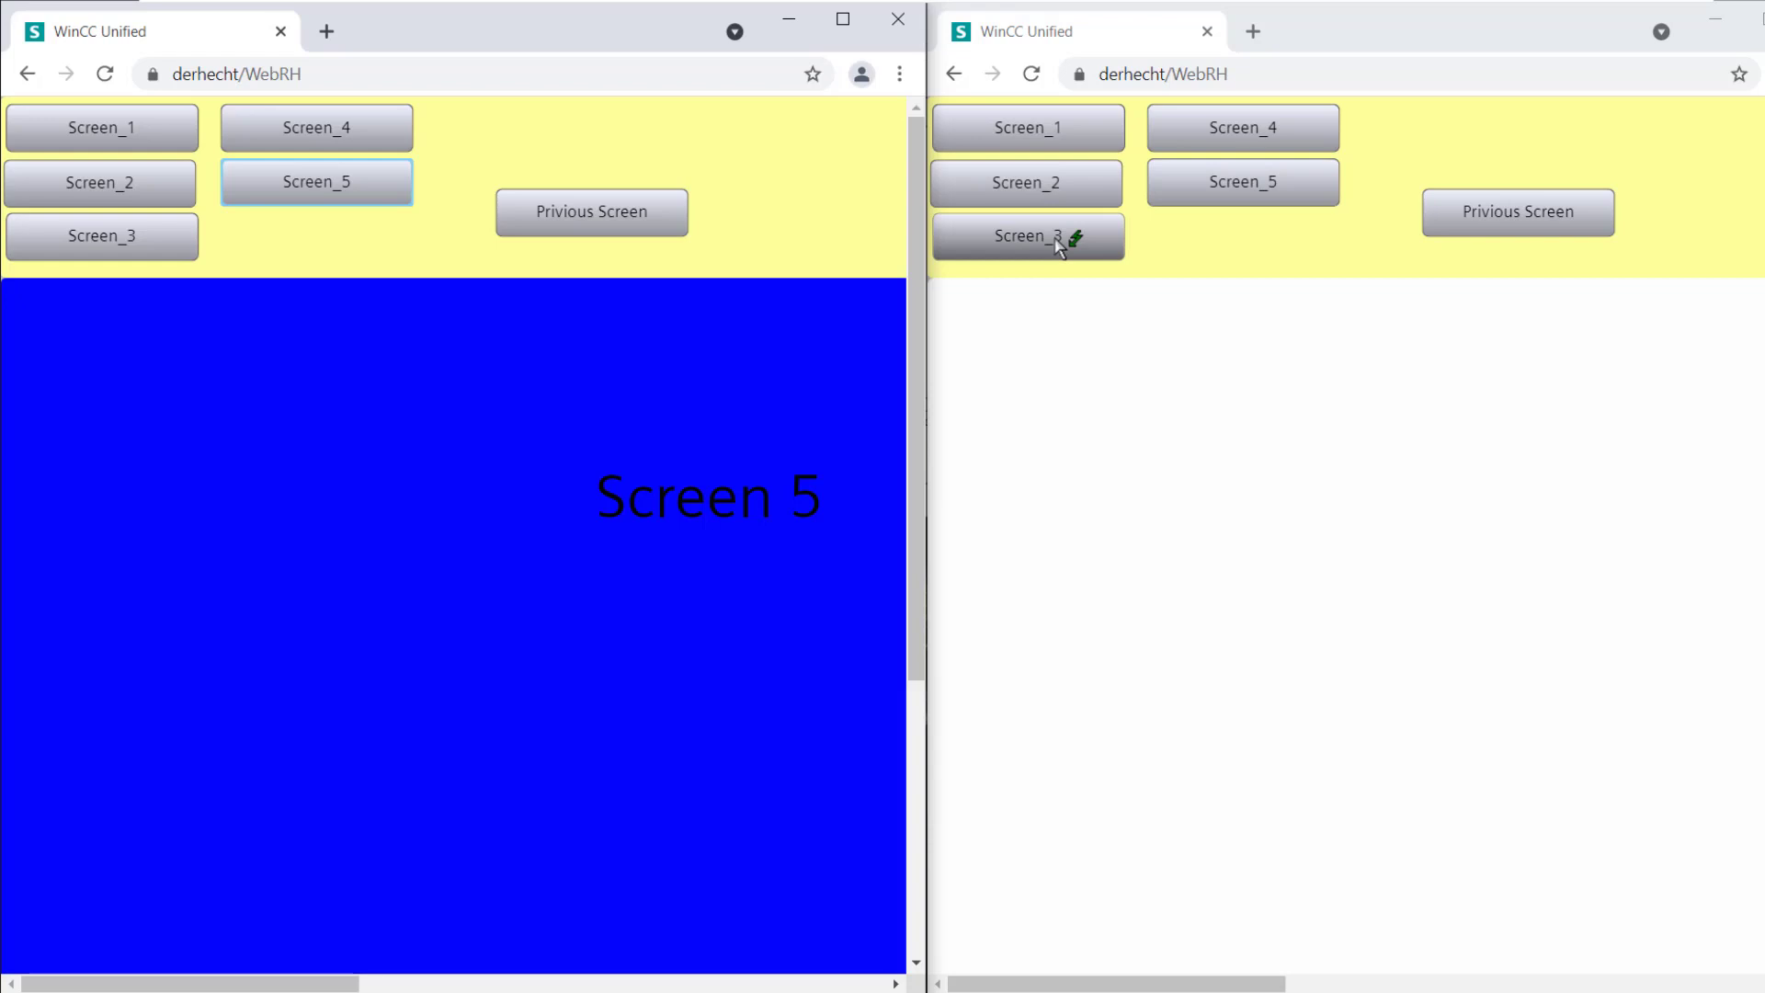
{"action": "left_click", "coordinate": [1026, 127]}
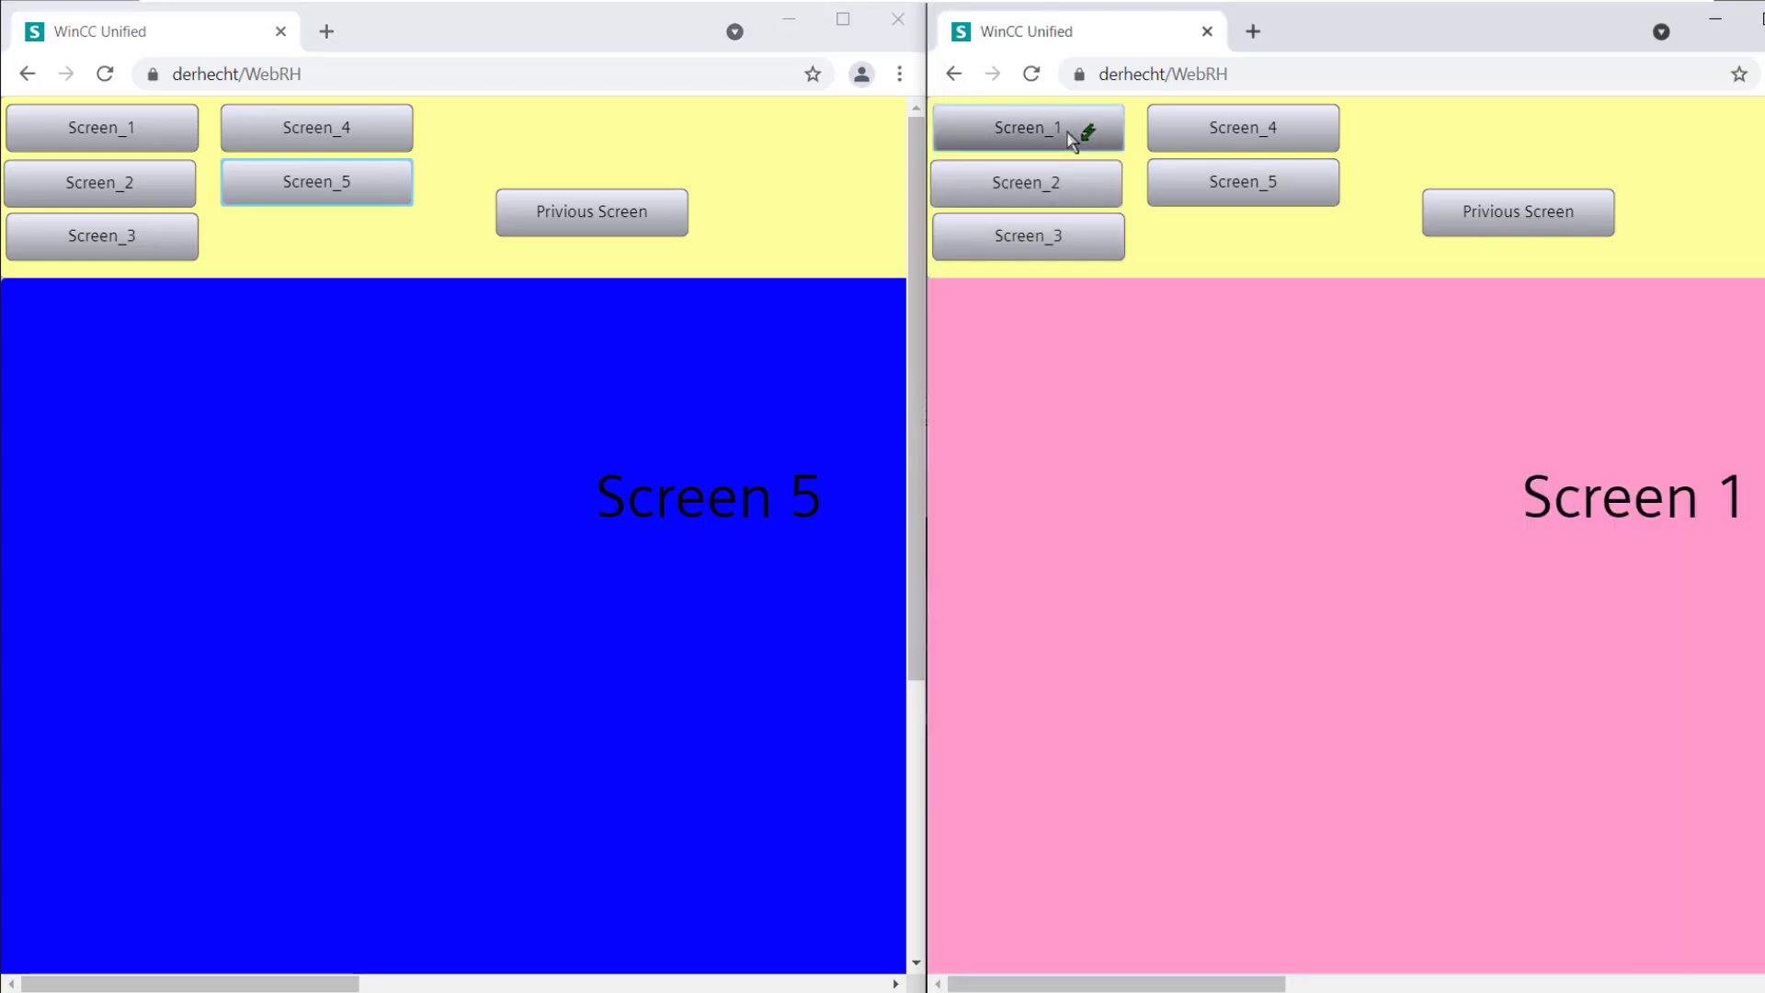
{"action": "left_click", "coordinate": [1242, 126]}
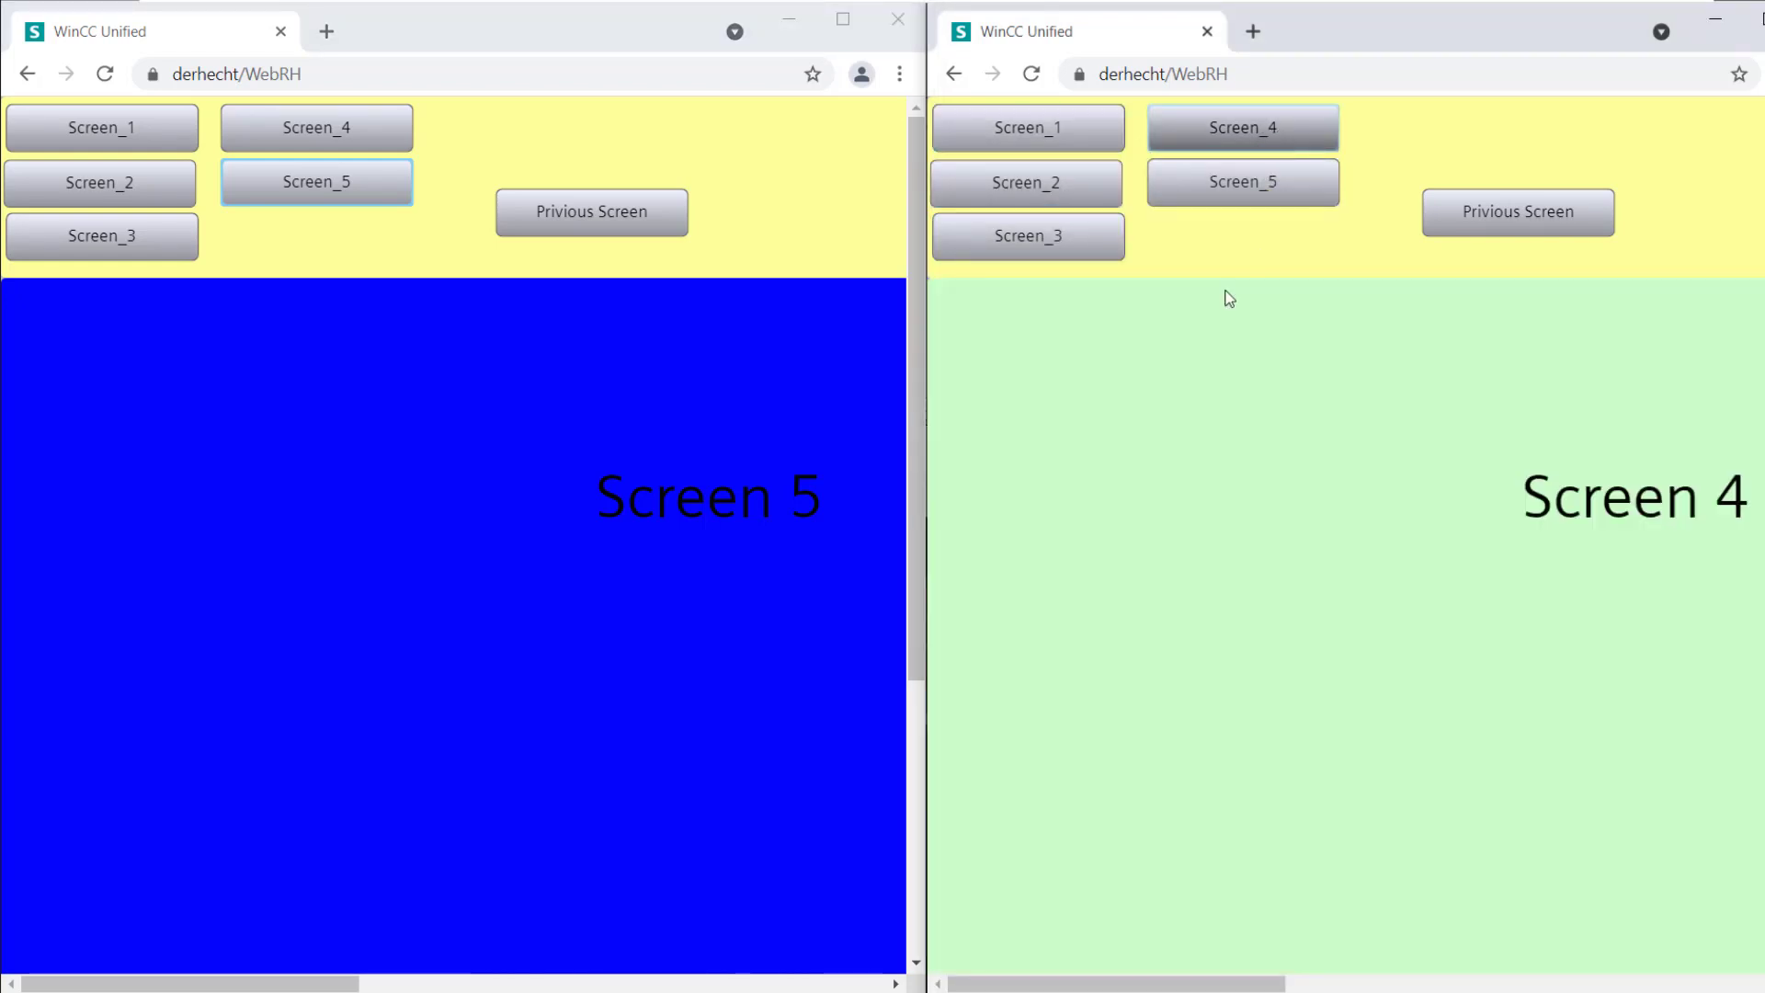
Press Privious Screen in both windows, stepping back independently to Screen 1 and Screen 3
{"action": "left_click", "coordinate": [591, 211]}
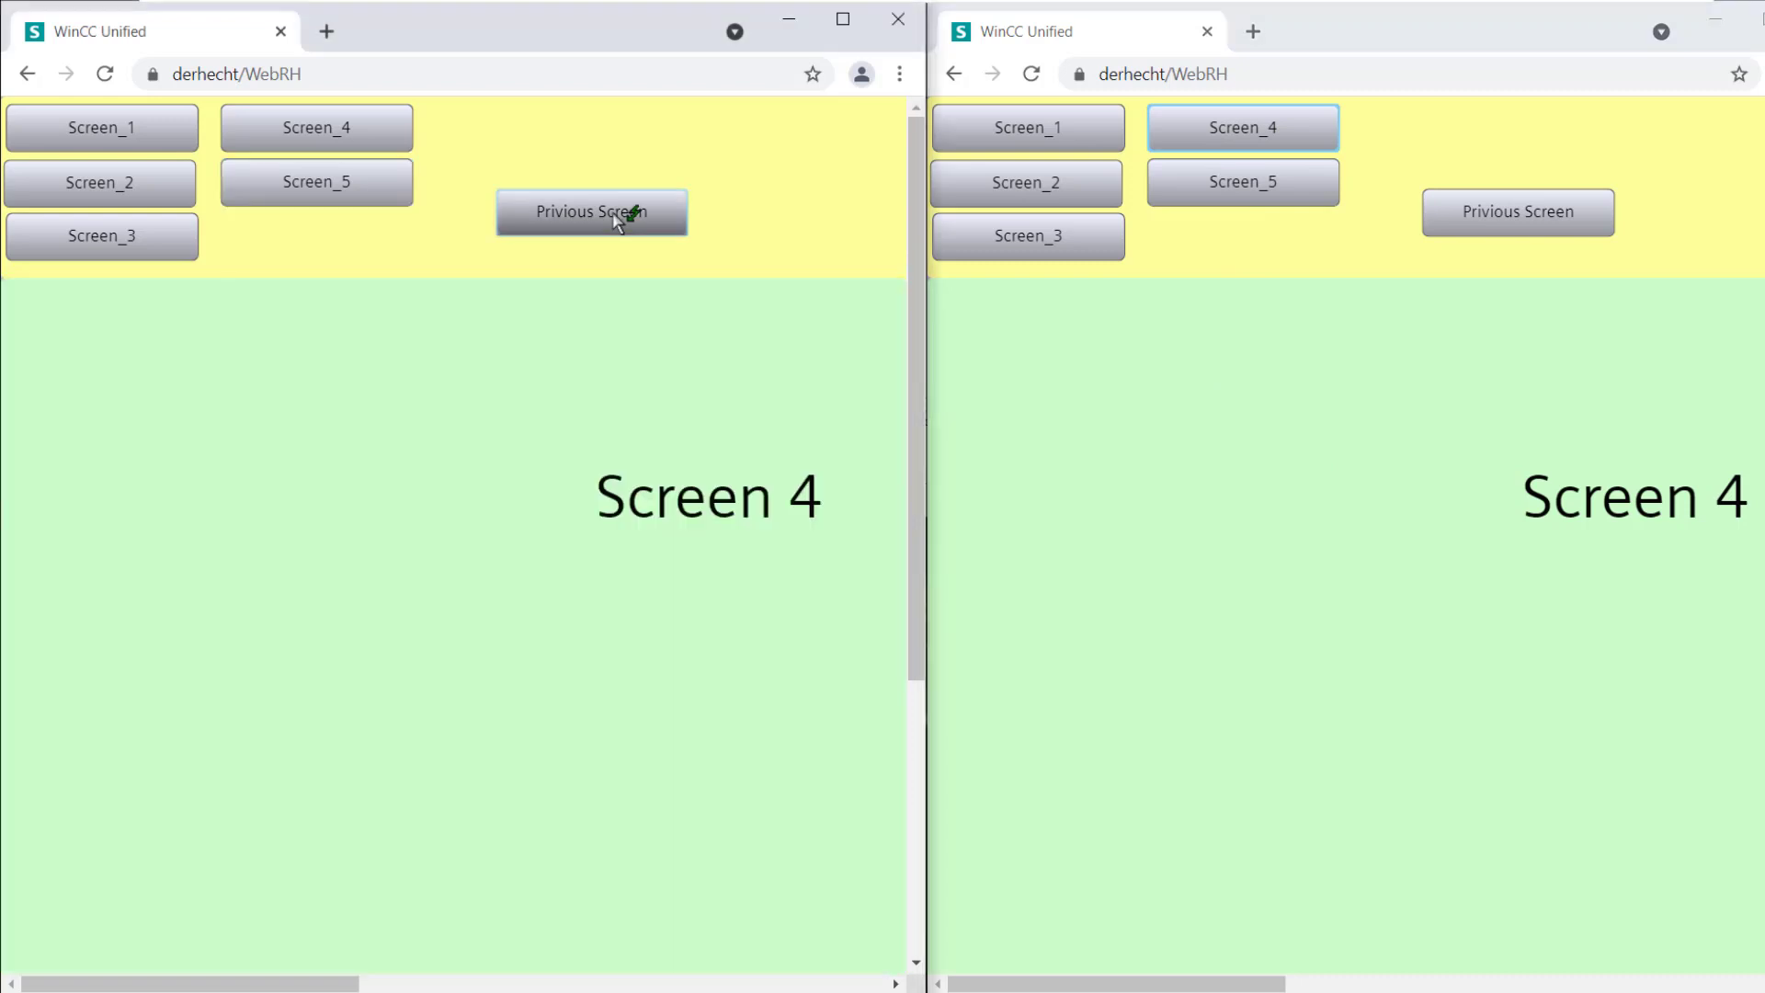
{"action": "left_click", "coordinate": [1243, 181]}
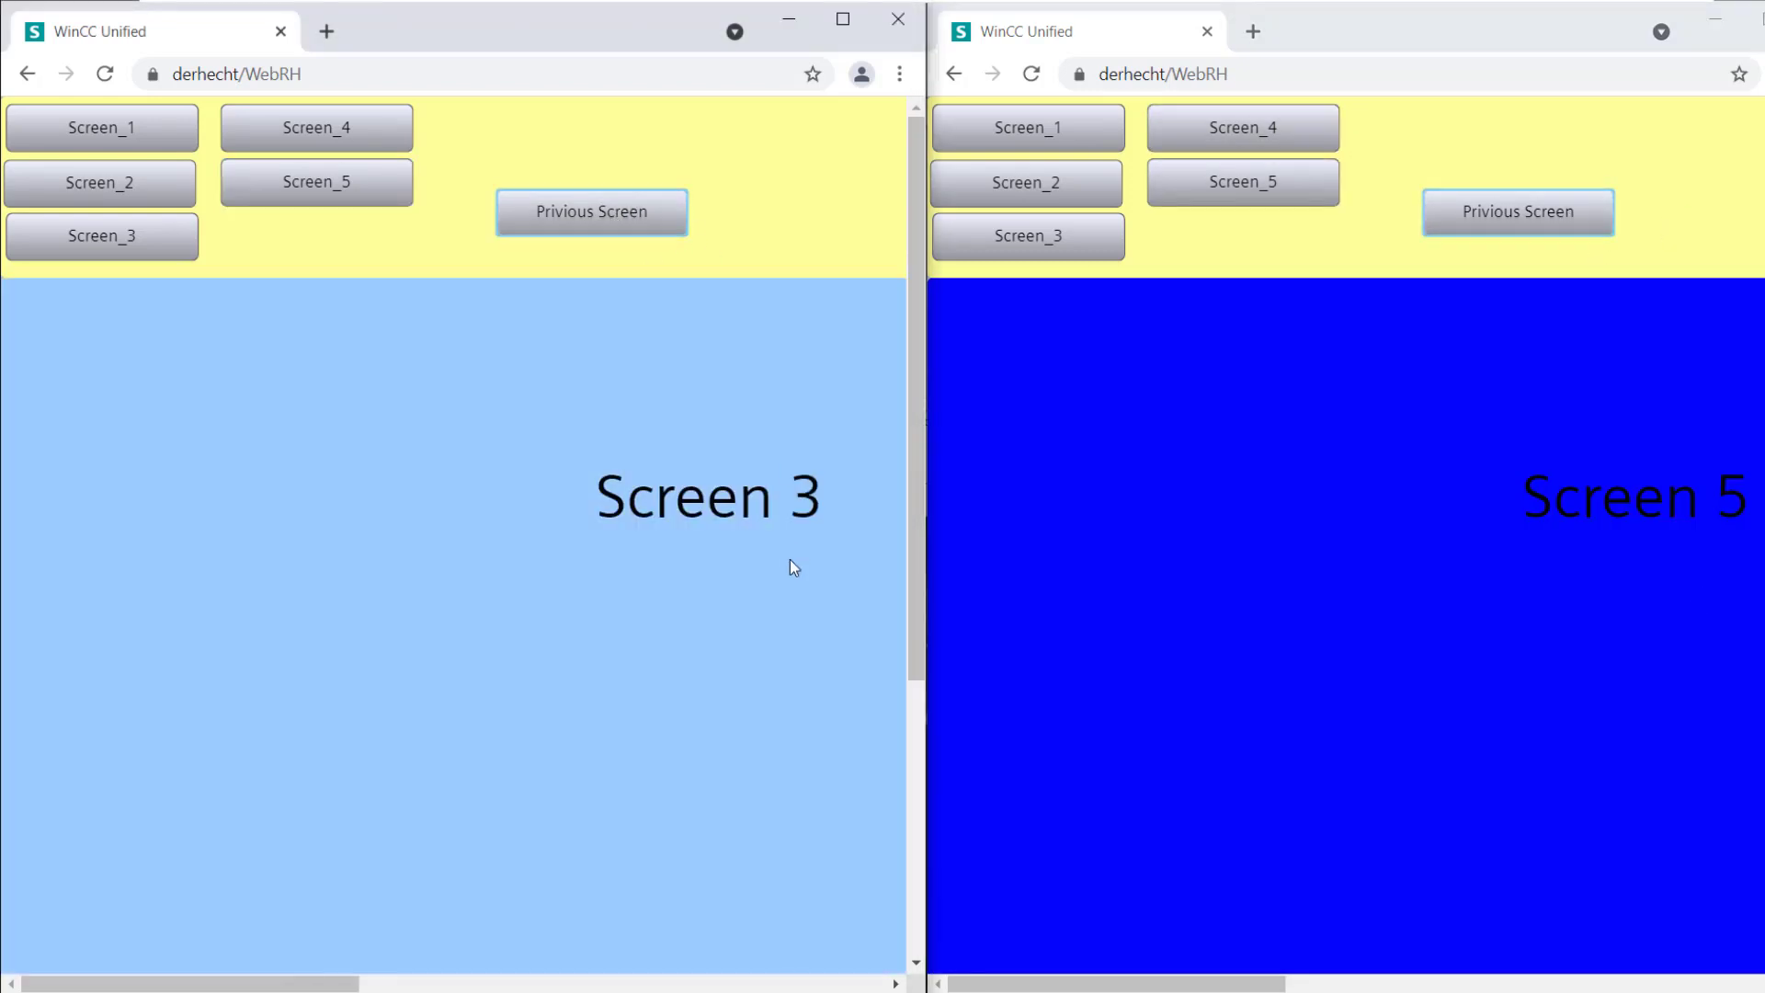
{"action": "left_click", "coordinate": [1026, 127]}
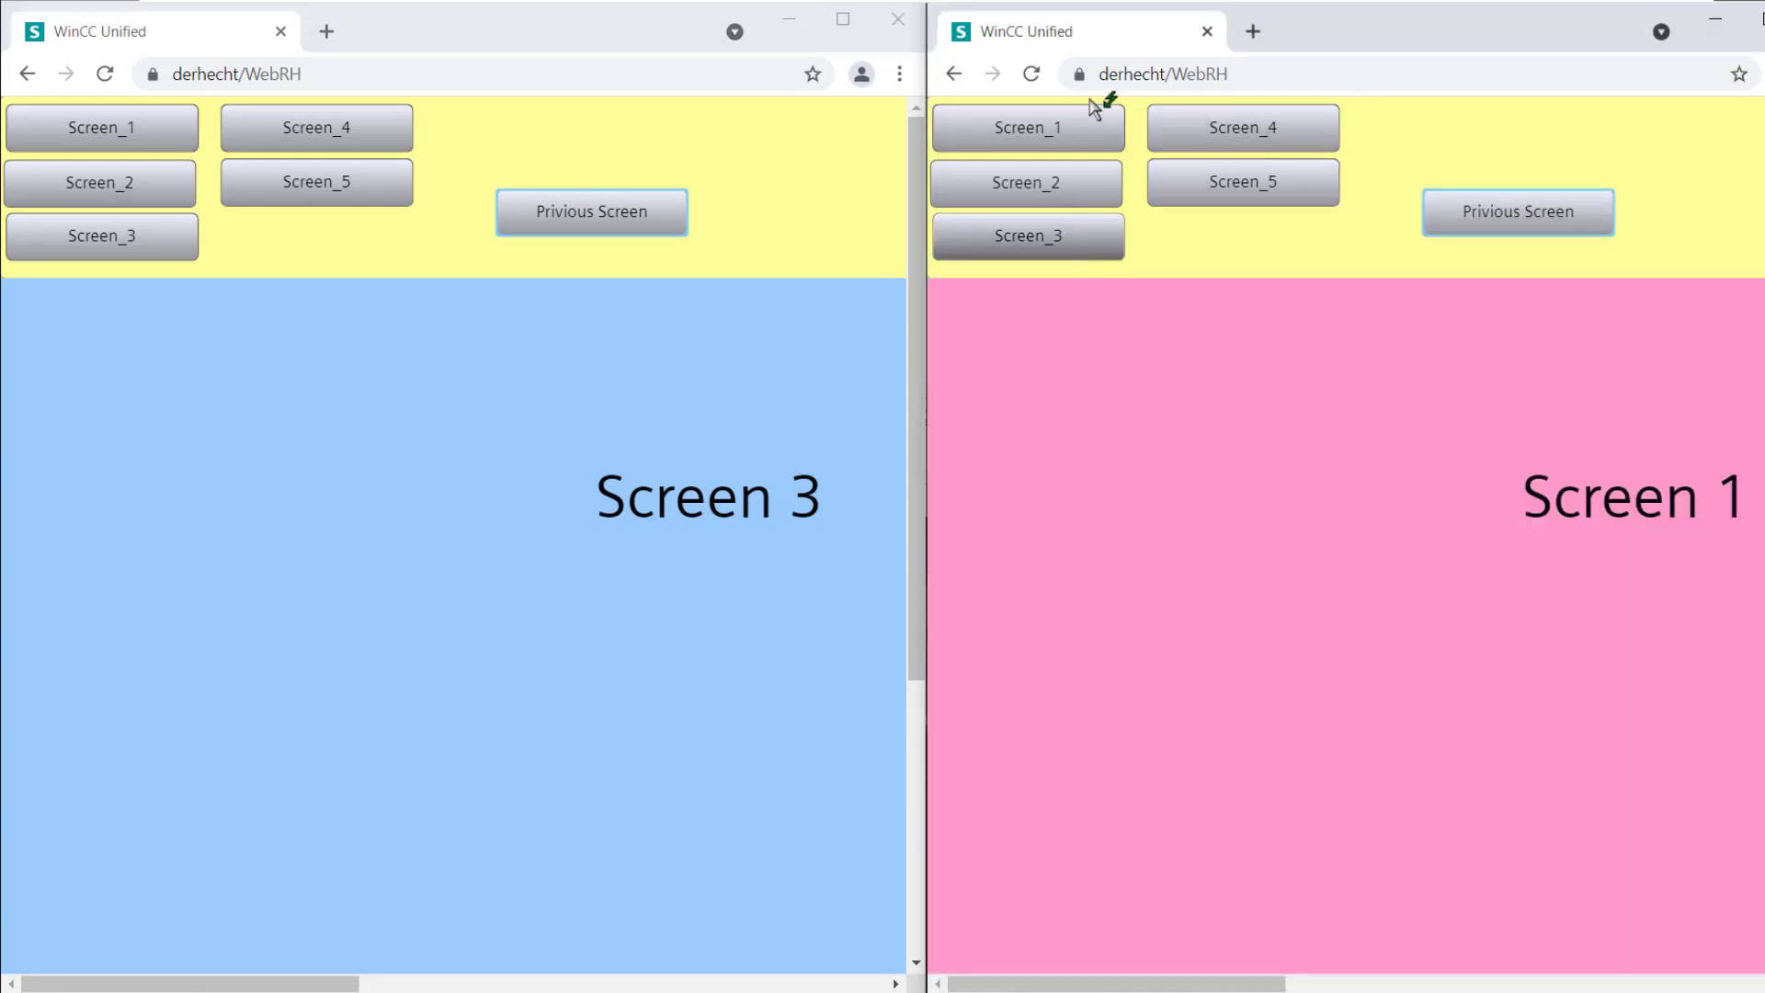
{"action": "left_click", "coordinate": [100, 182]}
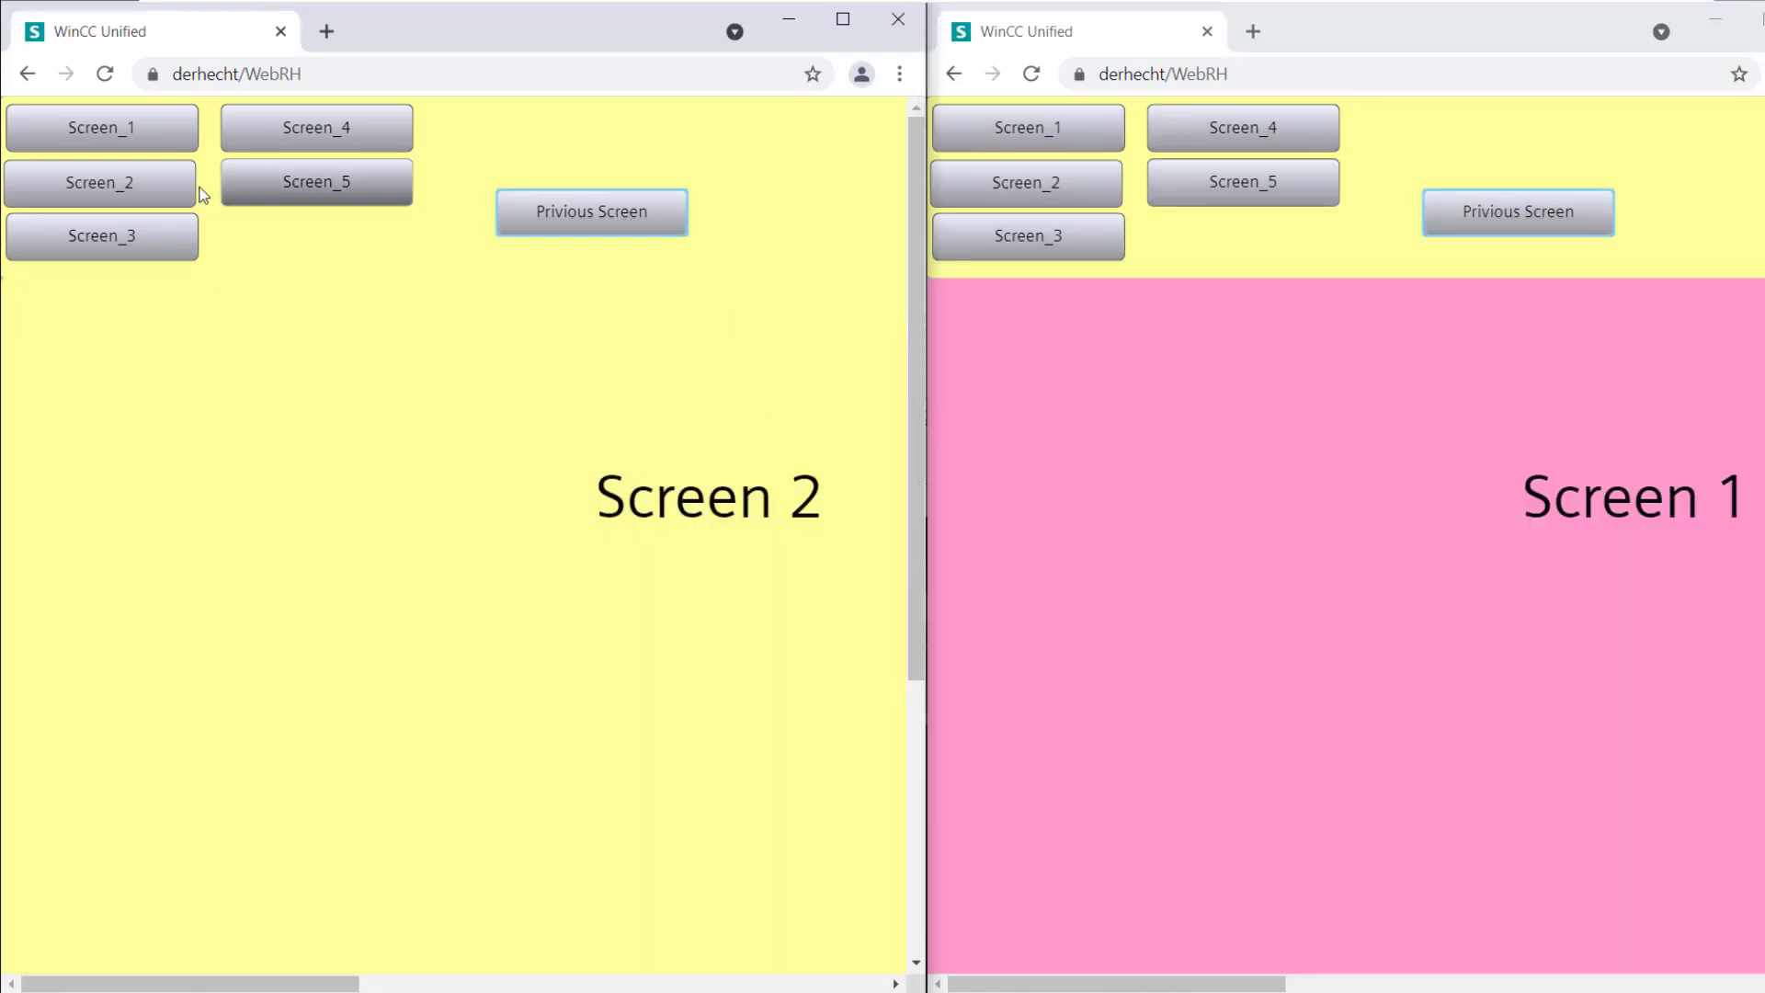
{"action": "left_click", "coordinate": [1026, 182]}
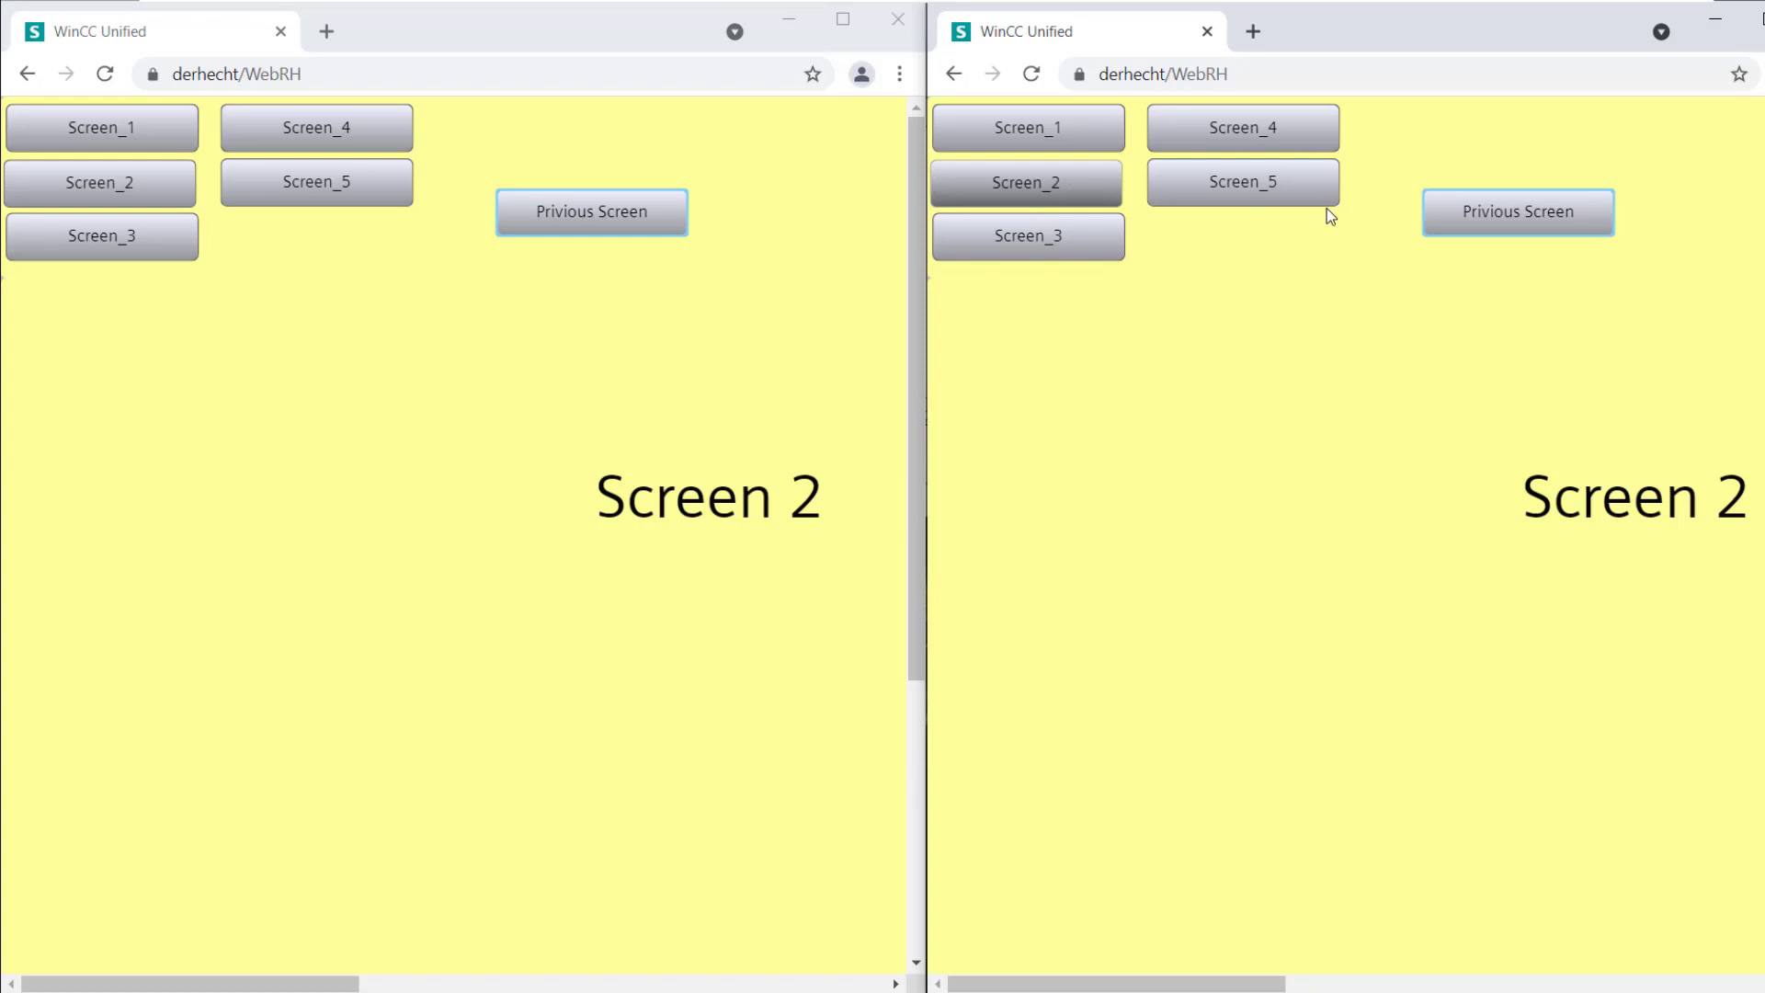
{"action": "left_click", "coordinate": [1026, 236]}
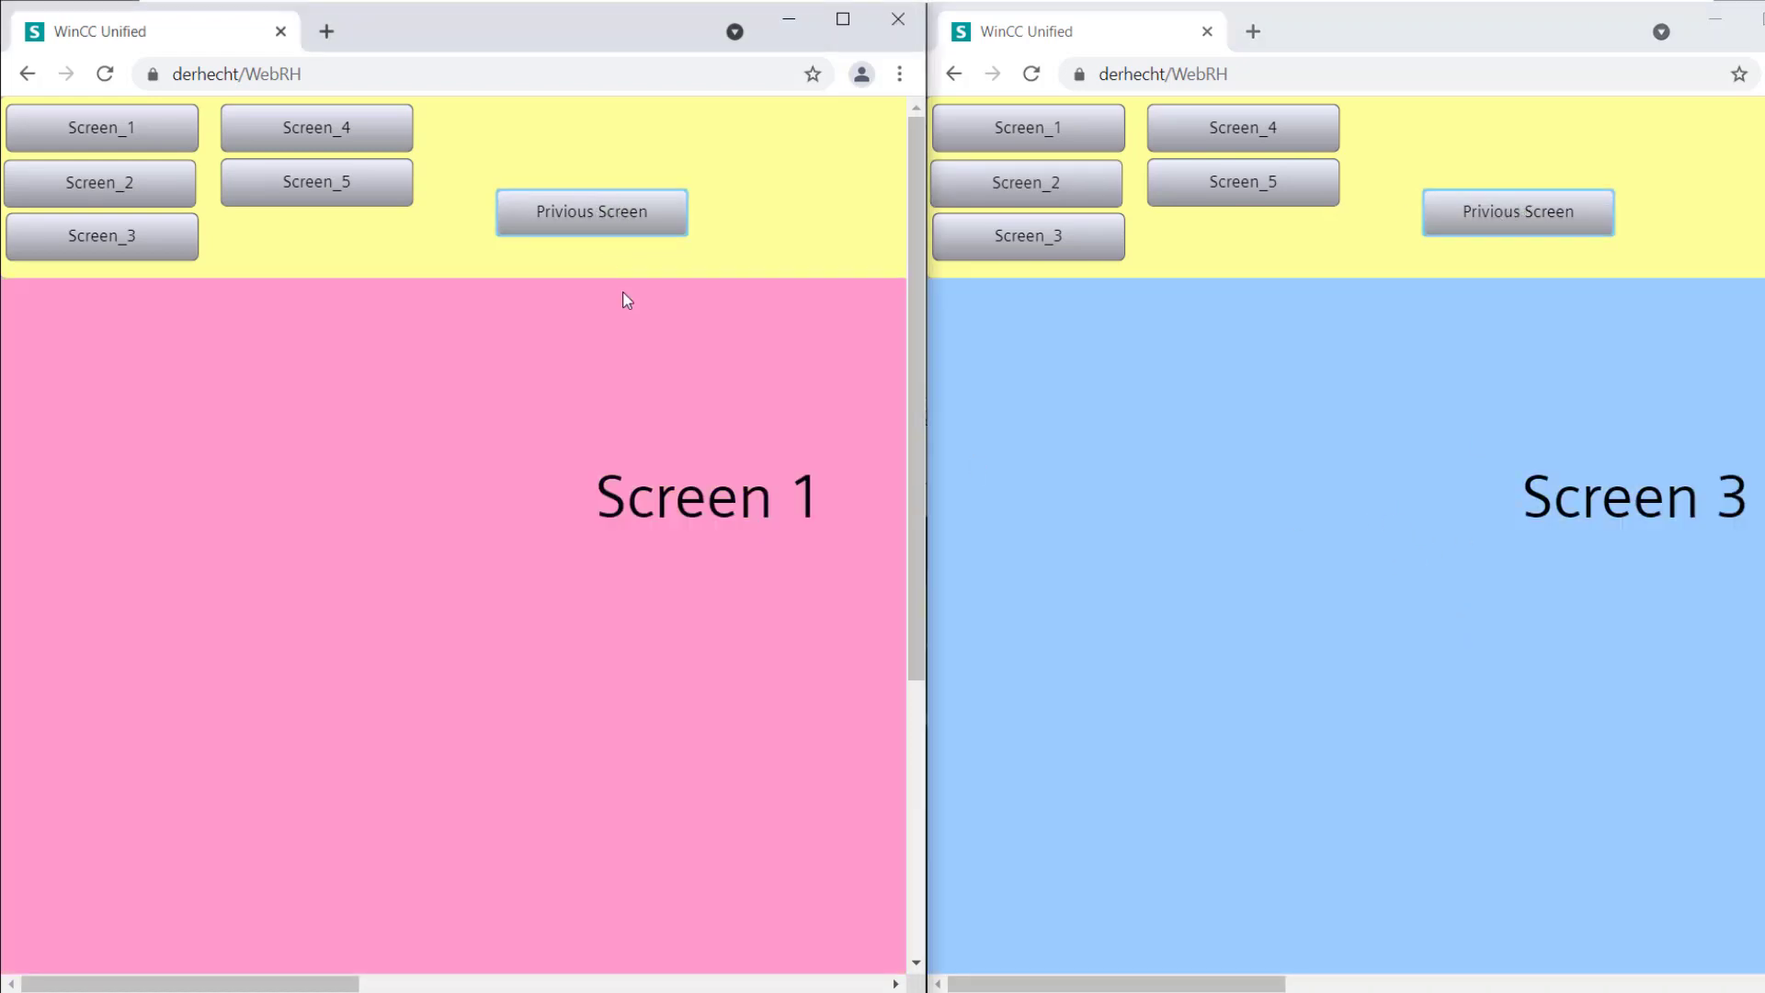
{"action": "mouse_move", "coordinate": [30, 477]}
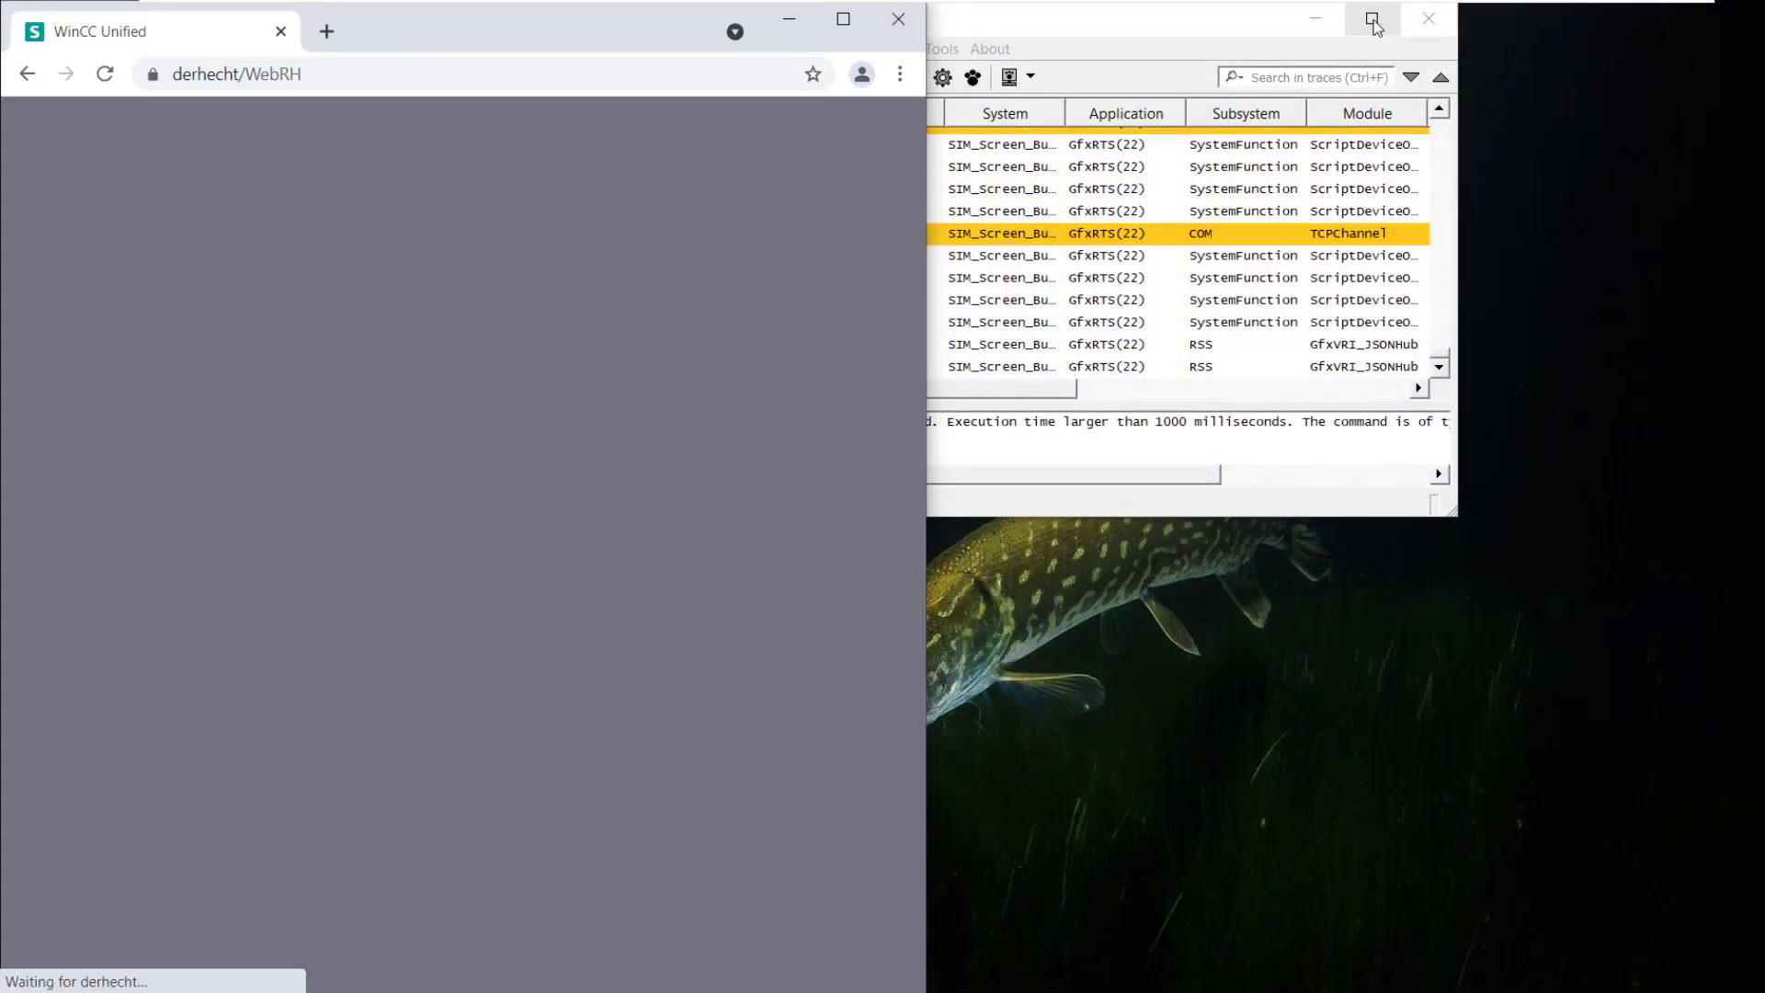
Restore the TraceViewer with its 2153 entries and shrink the WinCC Unified browser window
{"action": "left_click", "coordinate": [1373, 20]}
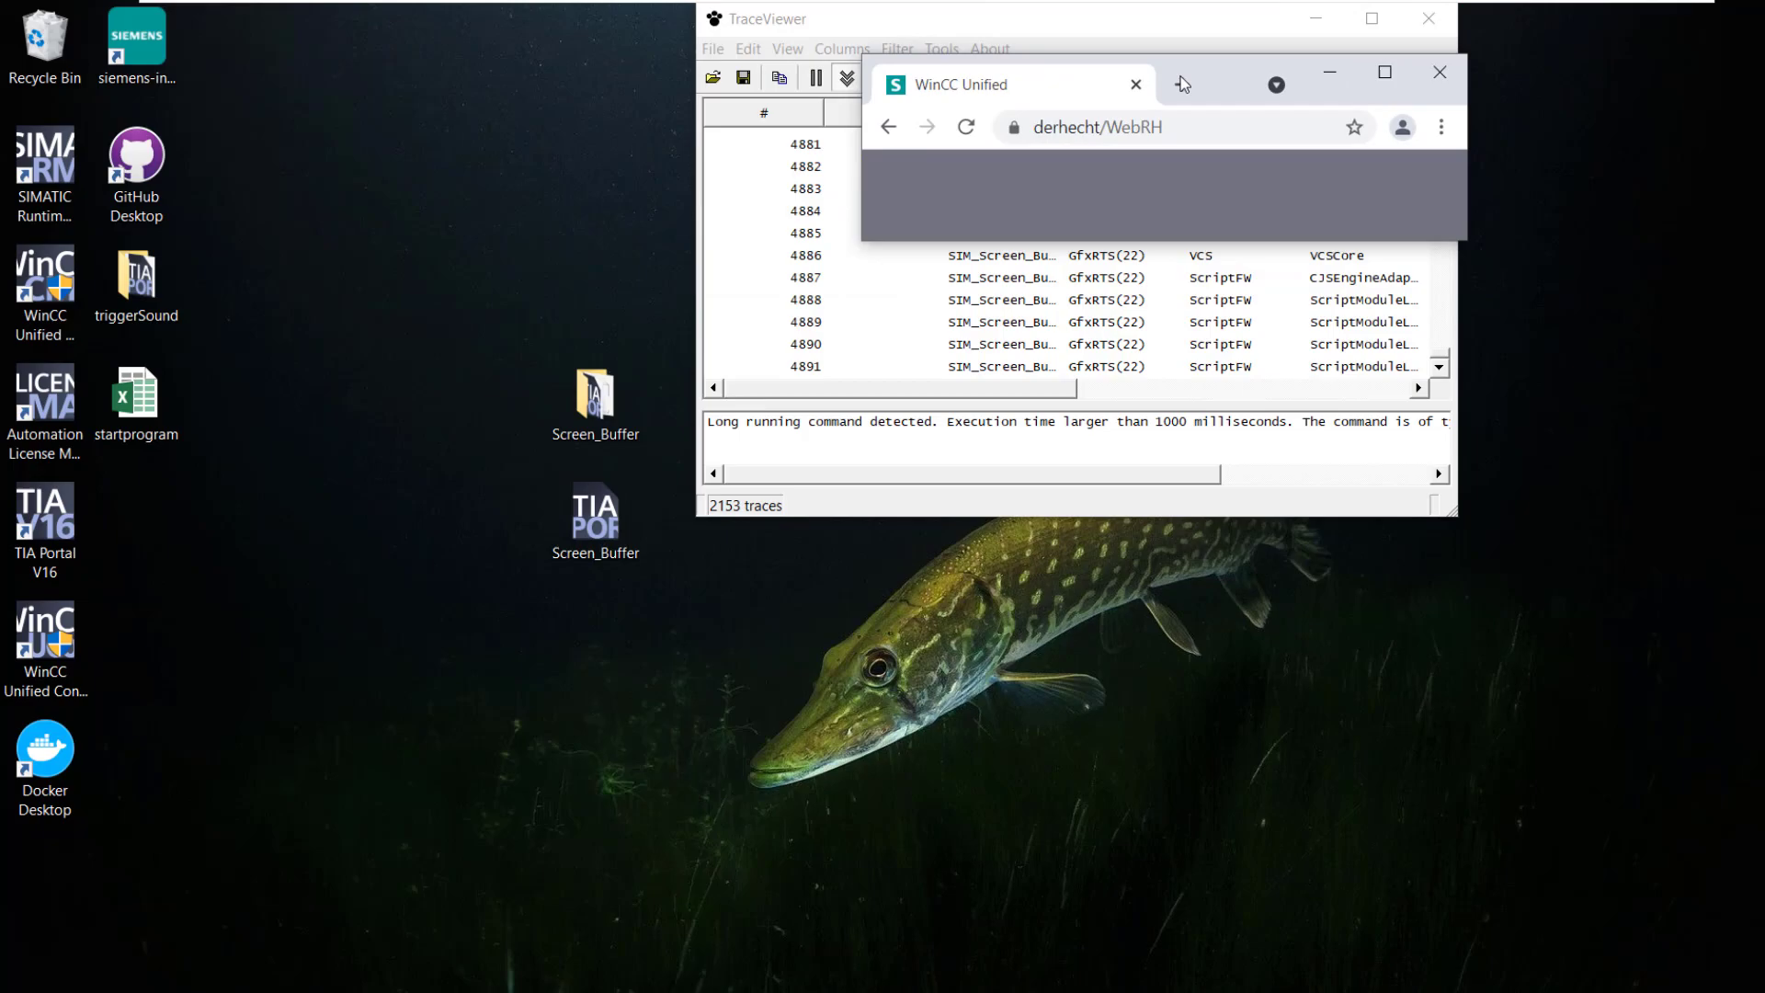
{"action": "left_click", "coordinate": [1383, 72]}
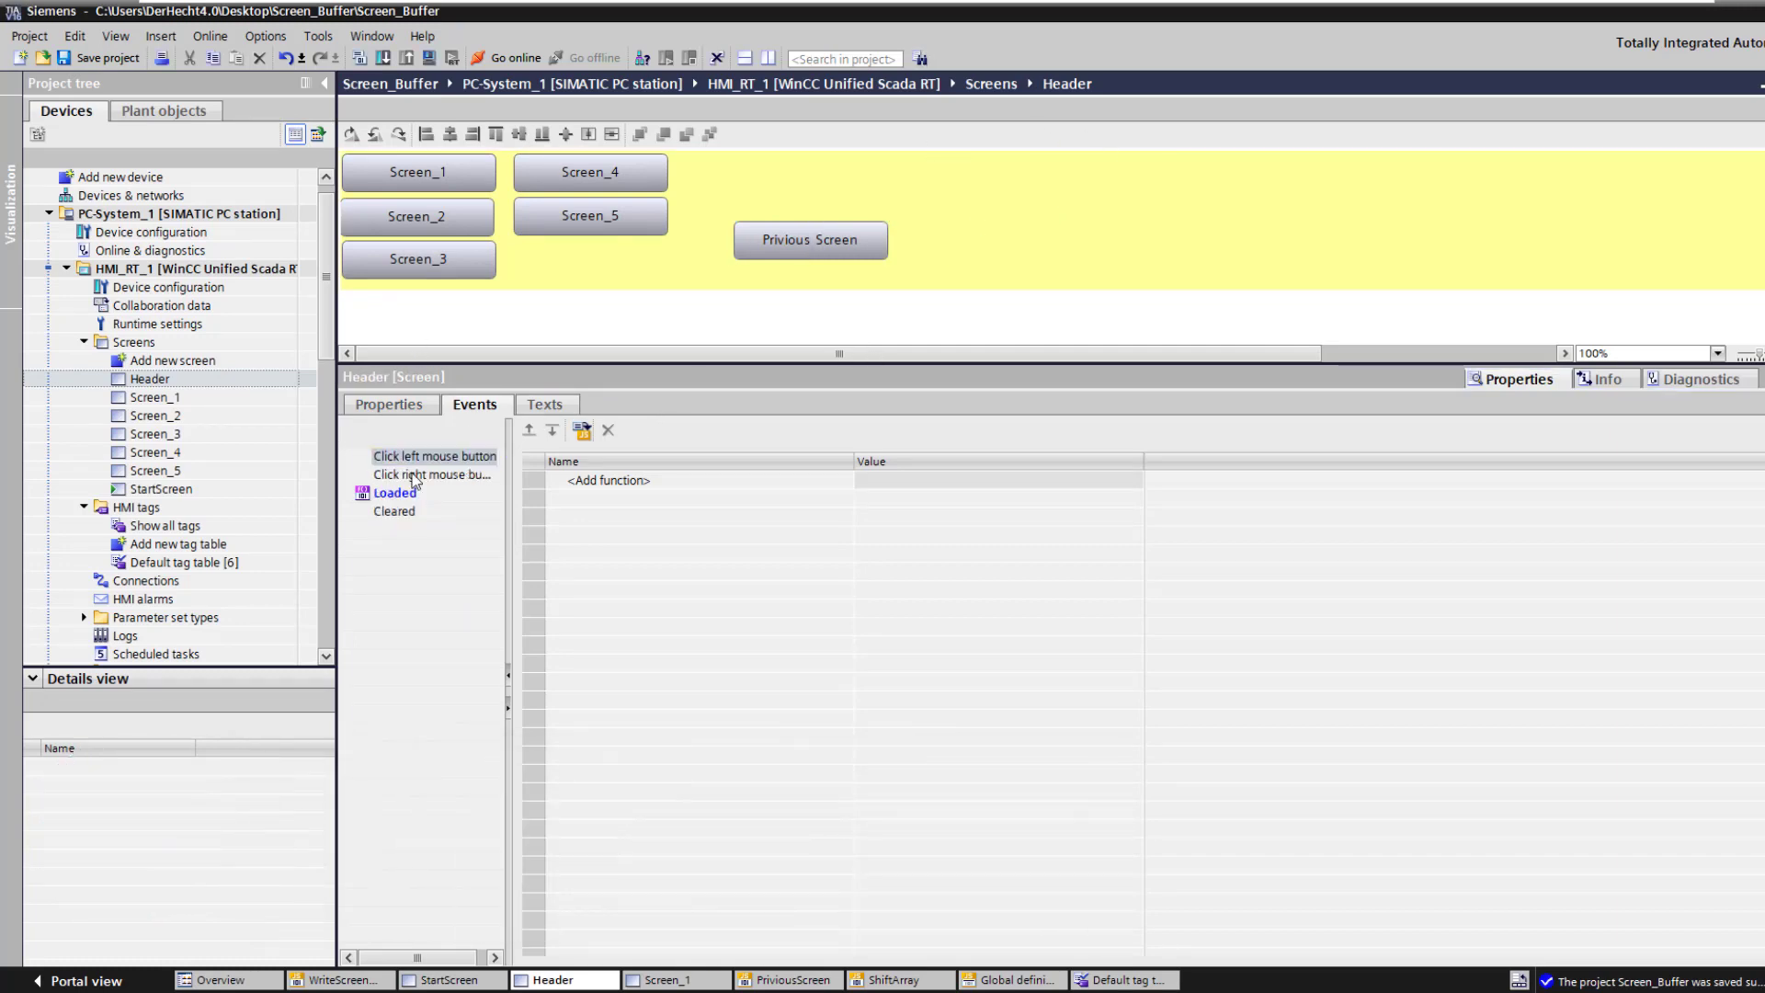
View the Header screen's Loaded event script, then select the Screen_1 button's events
{"action": "left_click", "coordinate": [395, 492]}
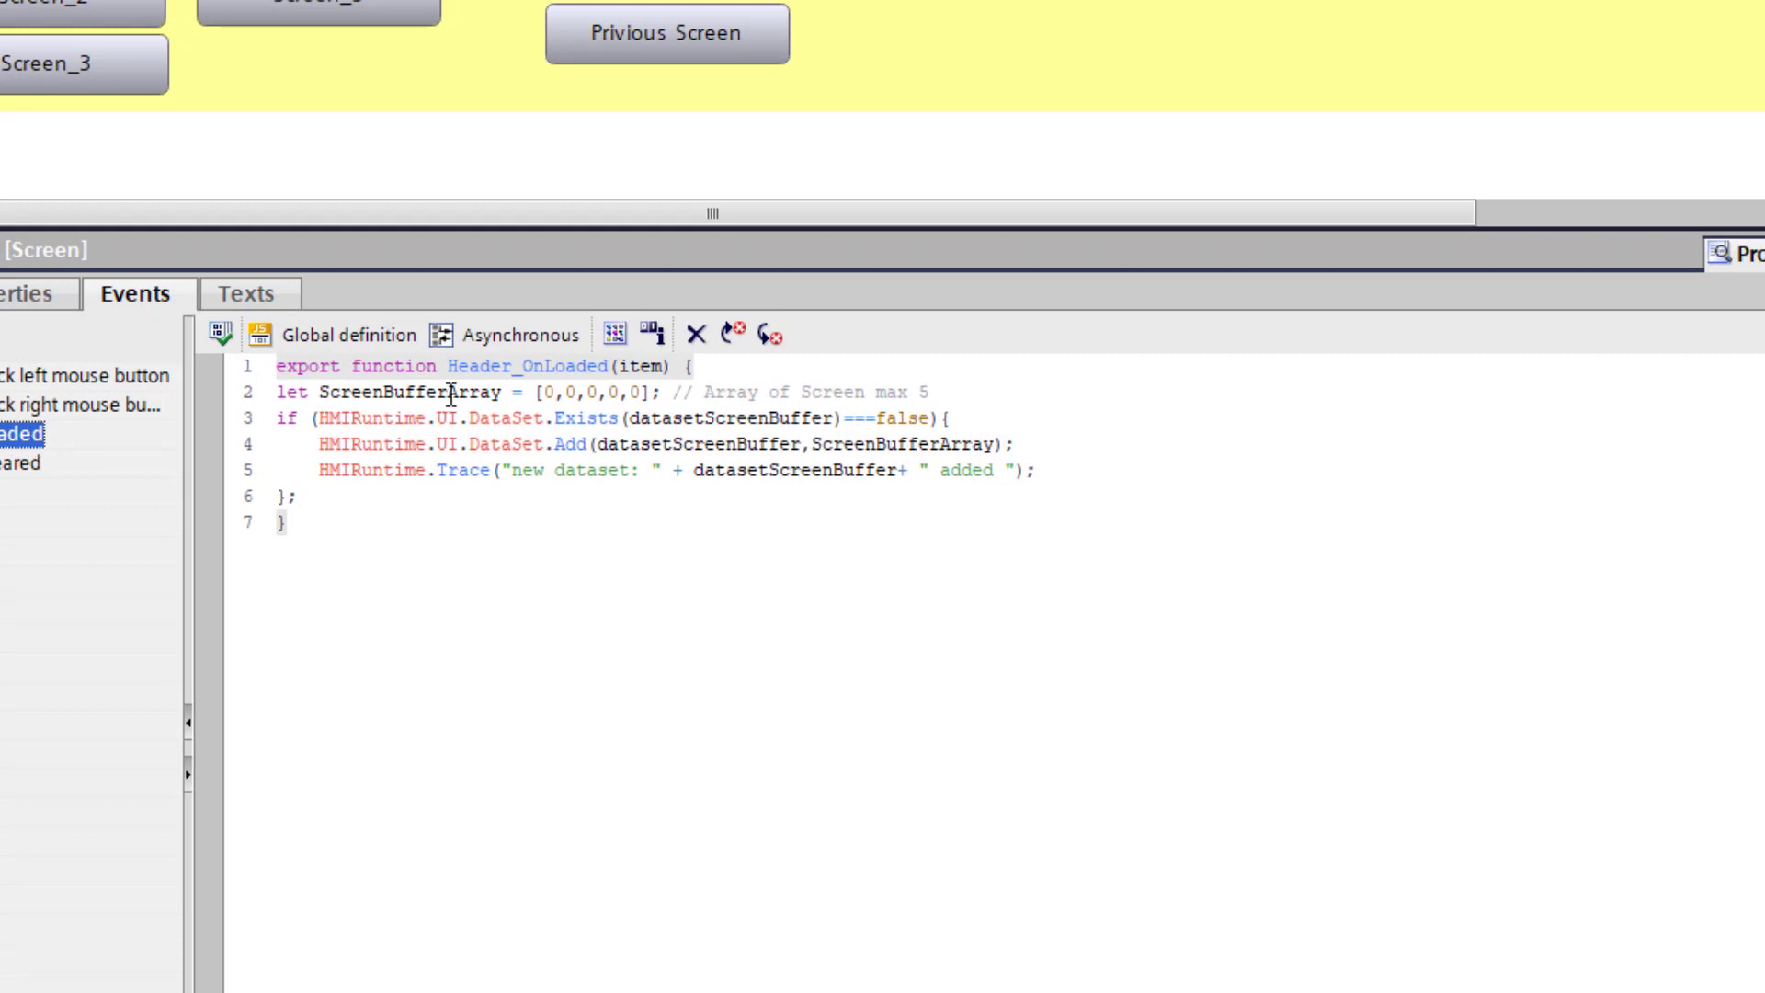
{"action": "mouse_move", "coordinate": [706, 383]}
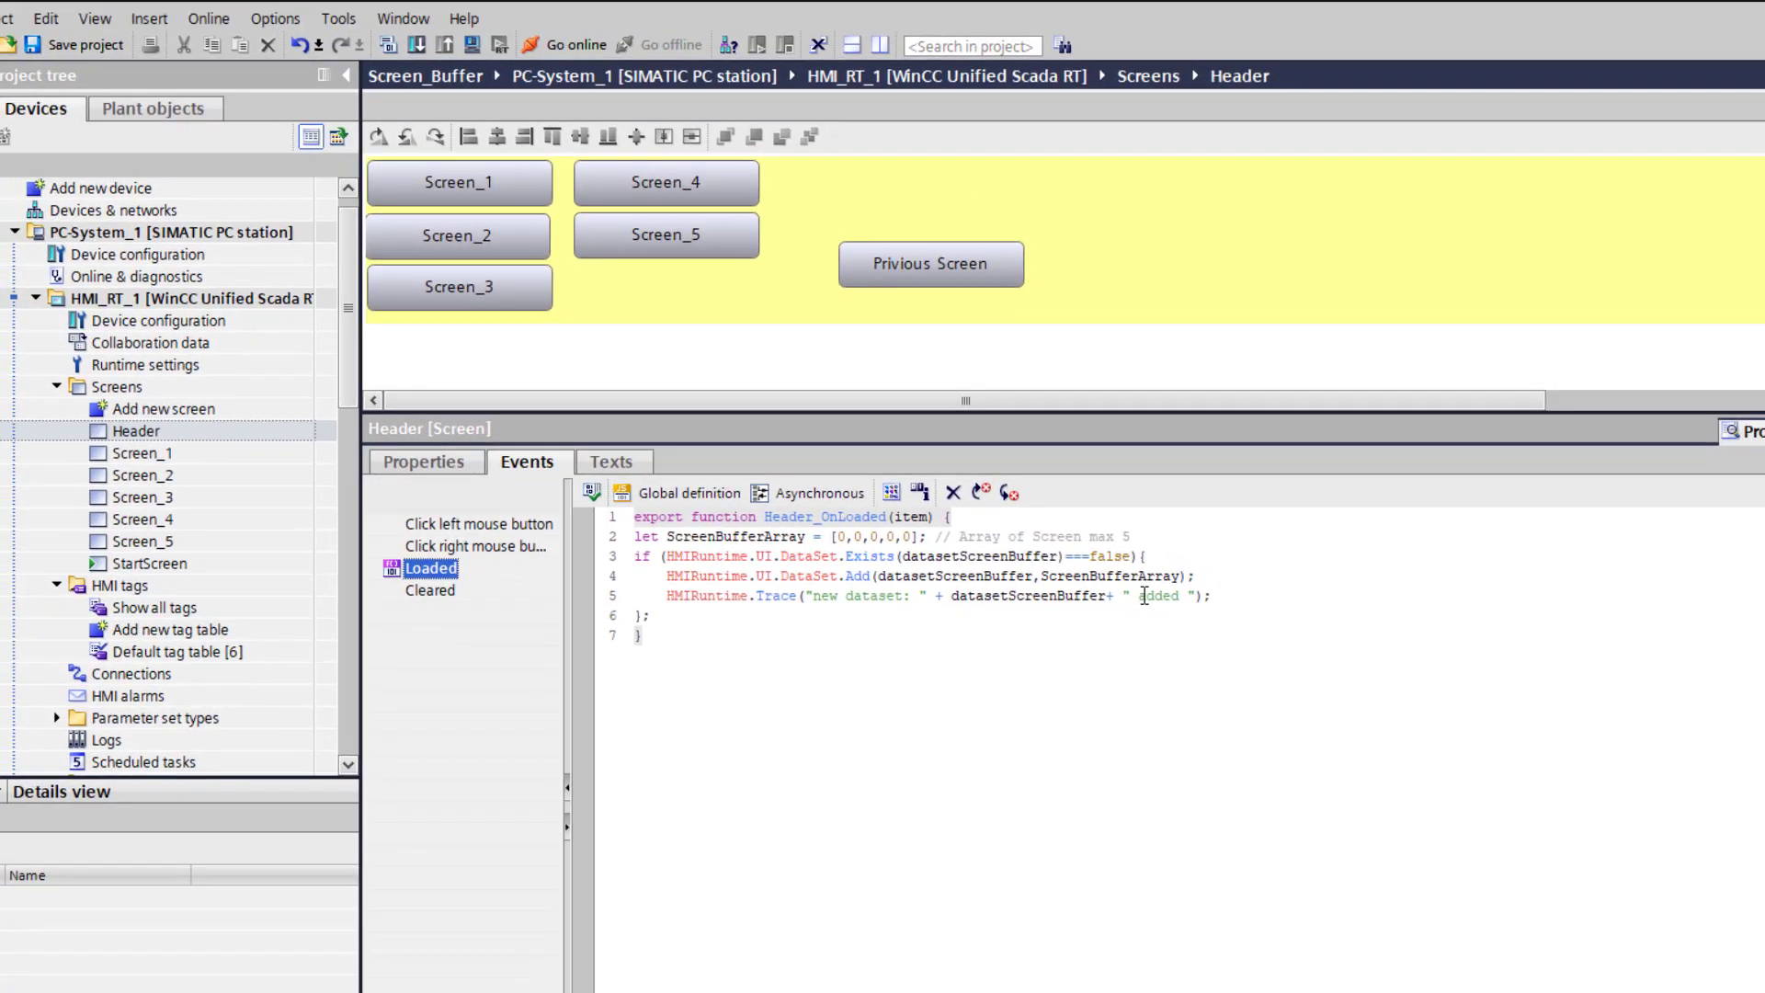
{"action": "left_click", "coordinate": [458, 182]}
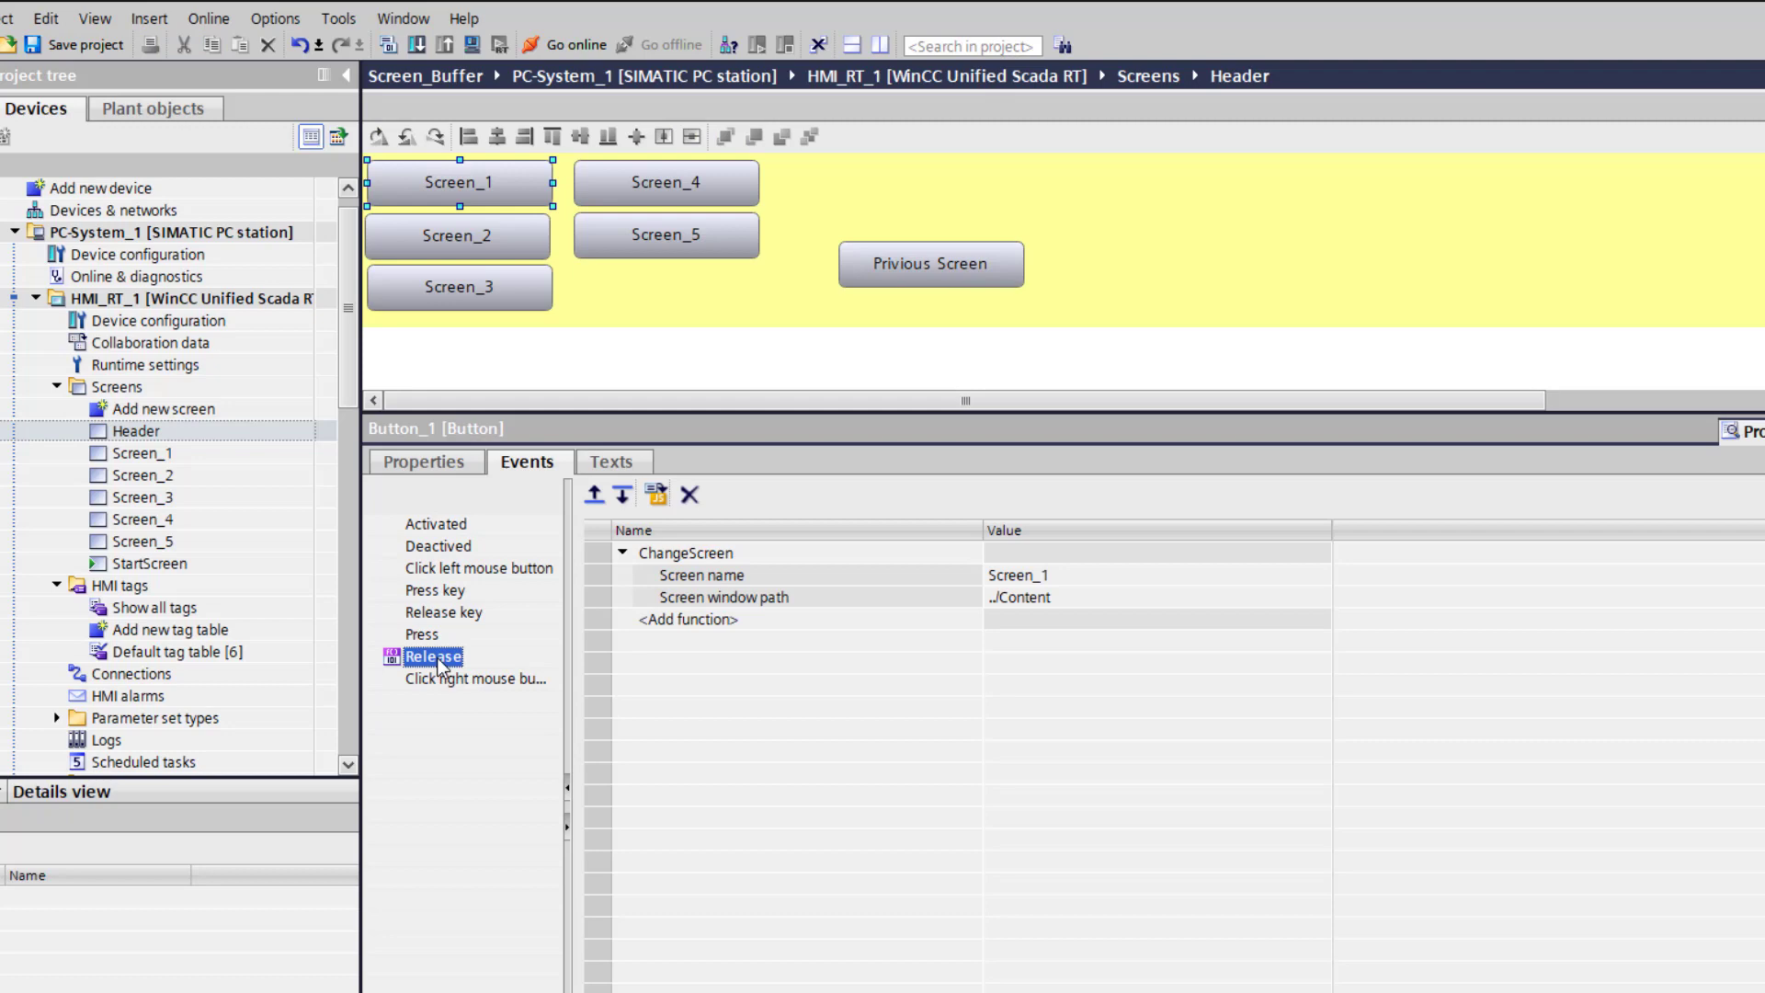
{"action": "mouse_move", "coordinate": [711, 364]}
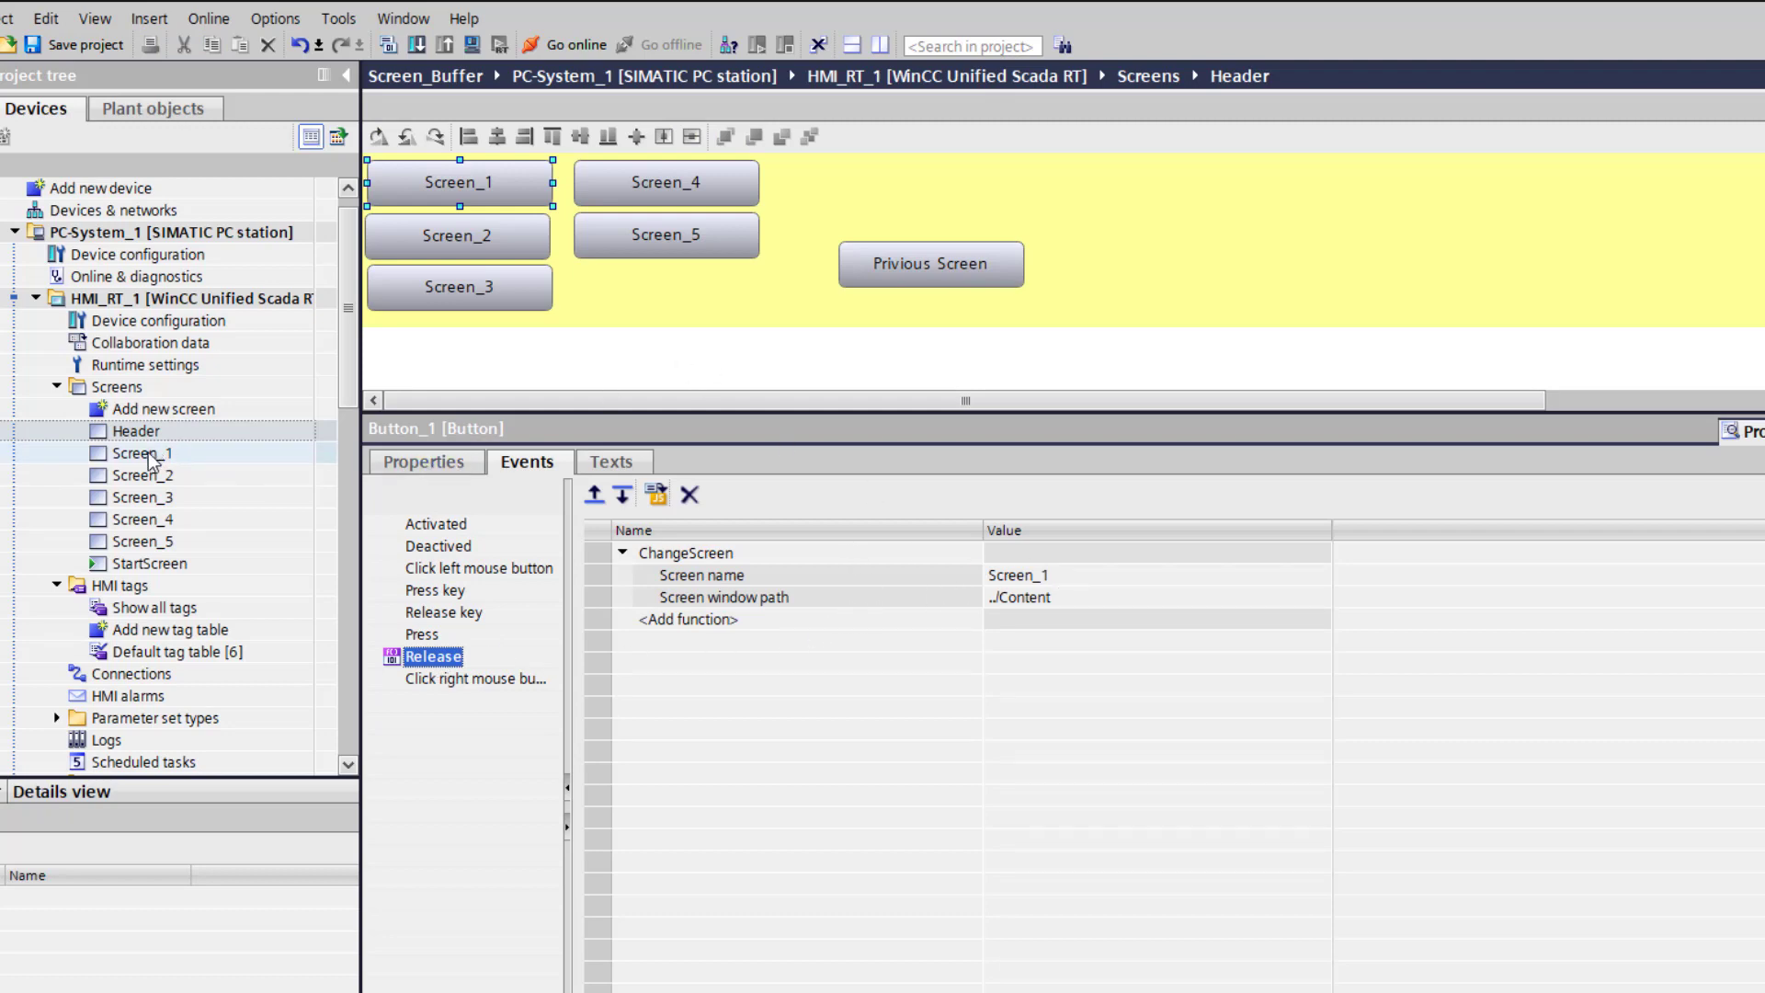
Open Screen_1 in the editor from the project tree
{"action": "double_click", "coordinate": [140, 453]}
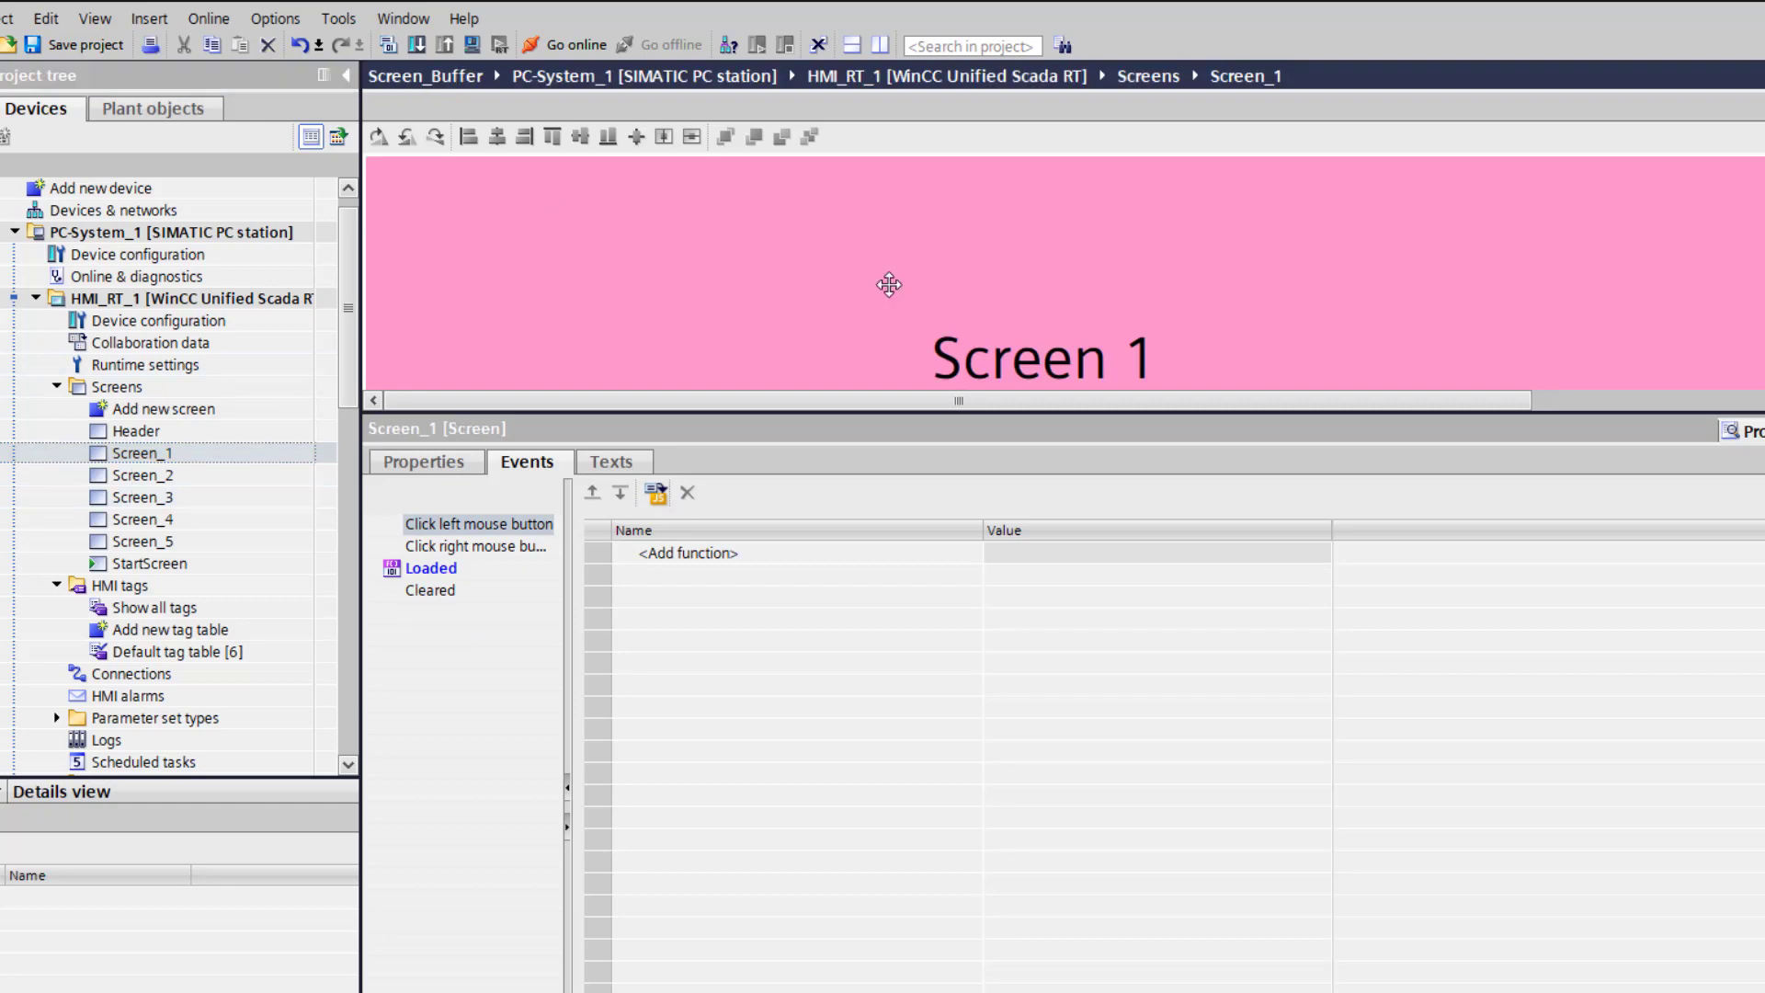
Show Screen_1's Loaded script calling WriteScreenArray, then open WriteScreenArray from Scripts > Screen_buffer
{"action": "left_click", "coordinate": [430, 567]}
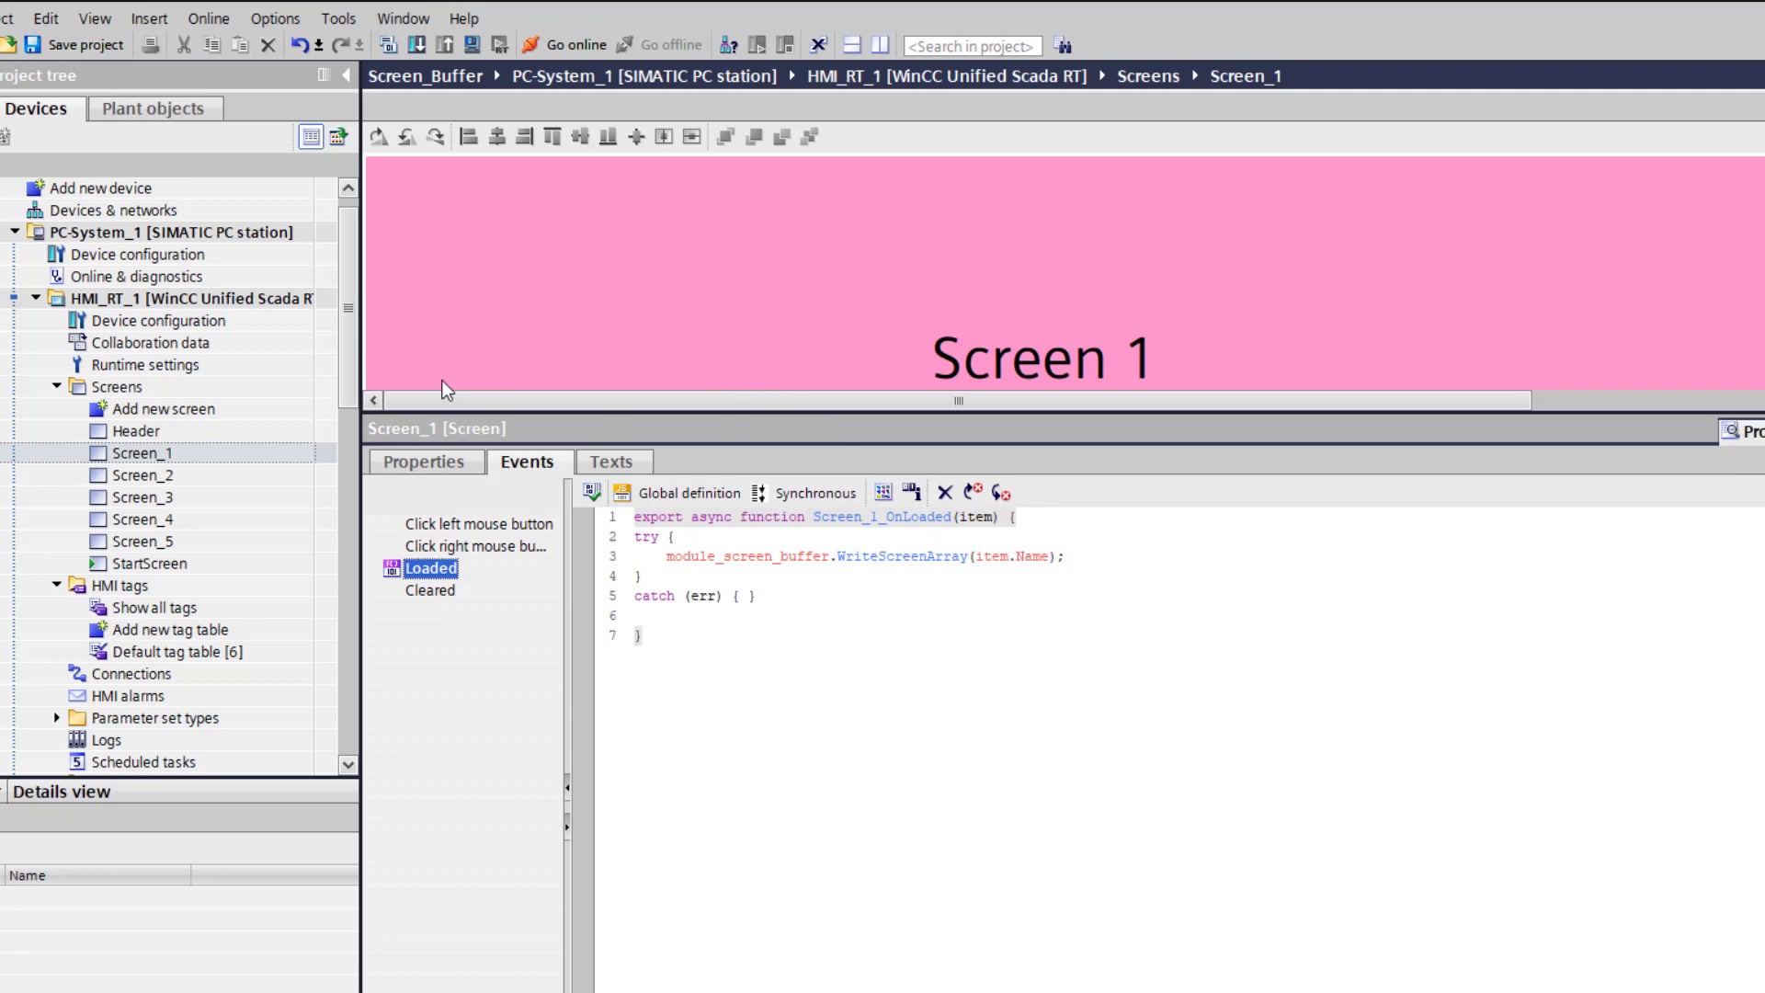
{"action": "scroll", "scroll_direction": "down", "scroll_amount": 3}
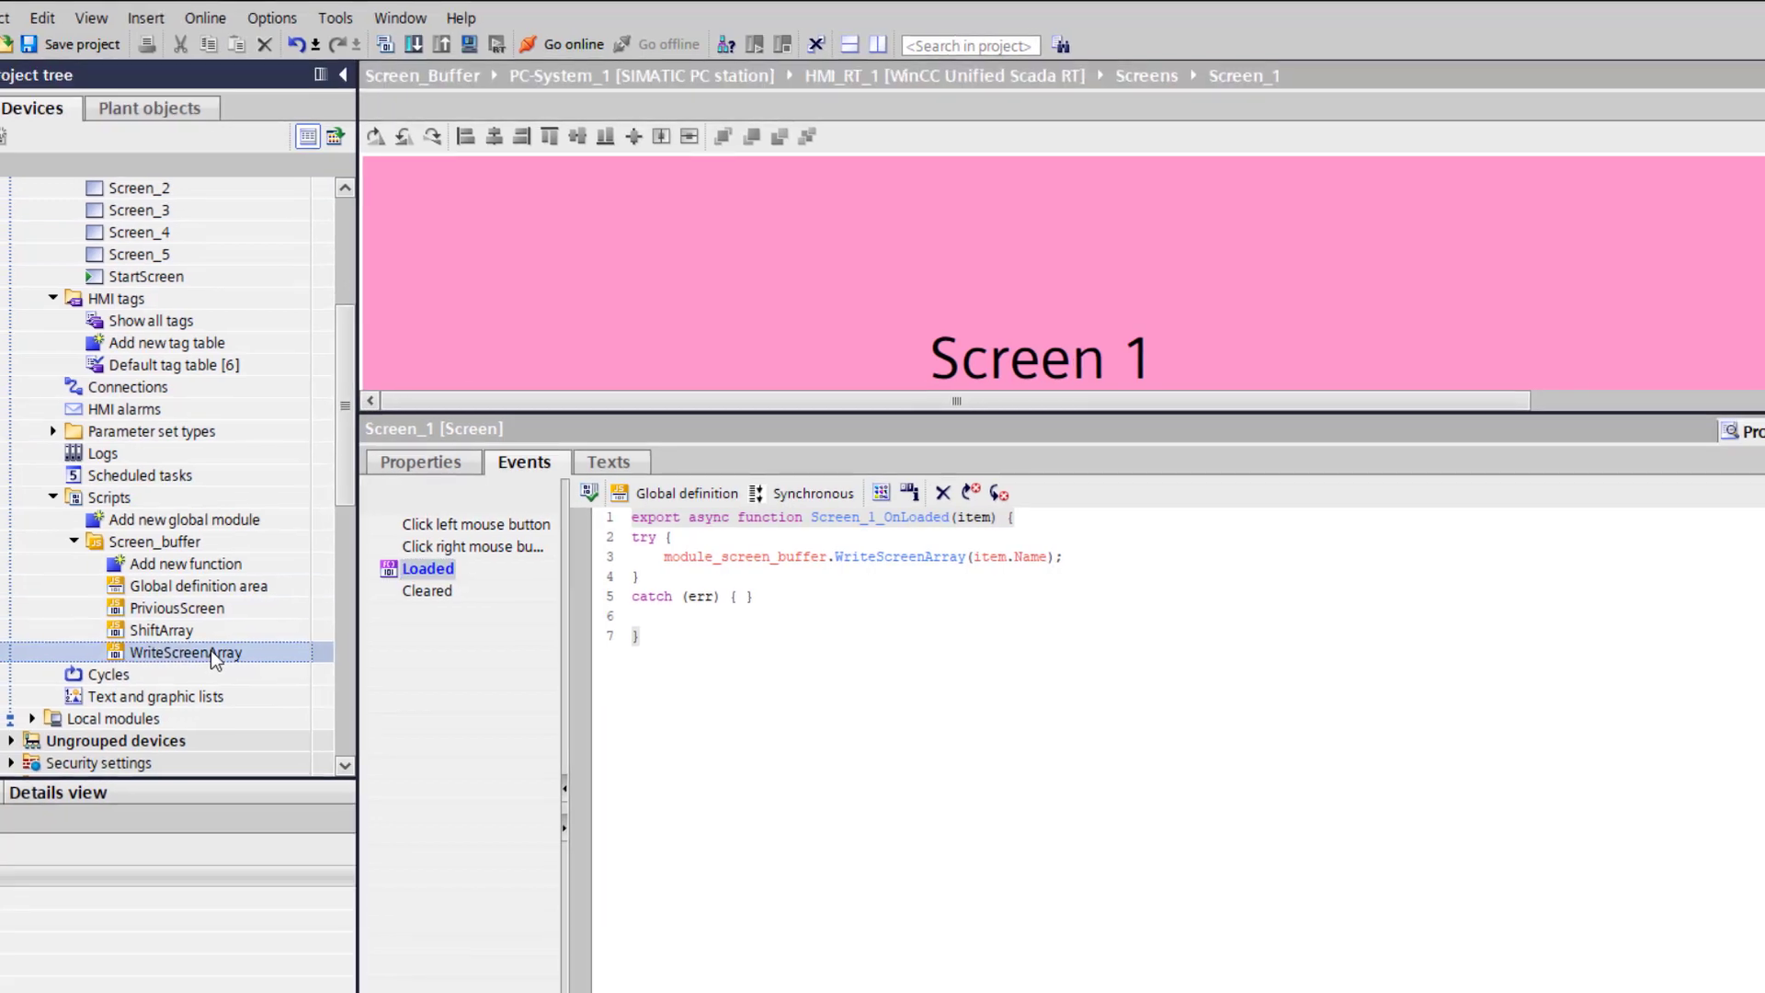
{"action": "double_click", "coordinate": [187, 652]}
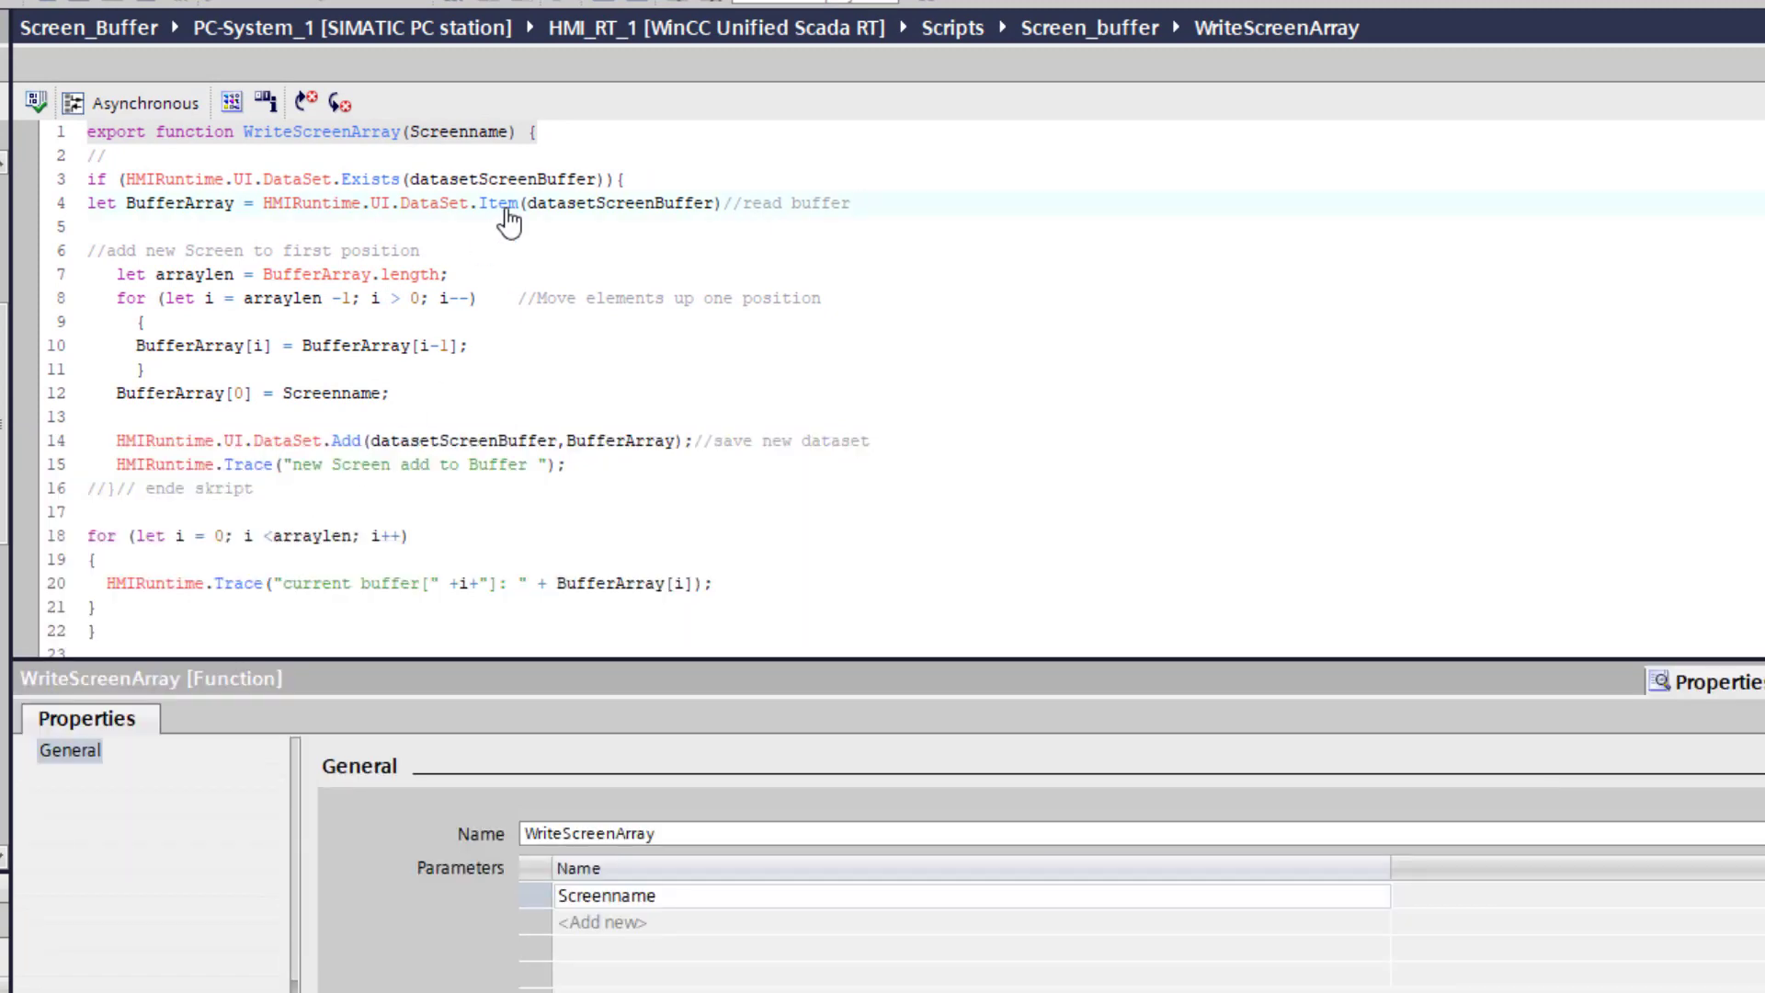
{"action": "mouse_move", "coordinate": [483, 327]}
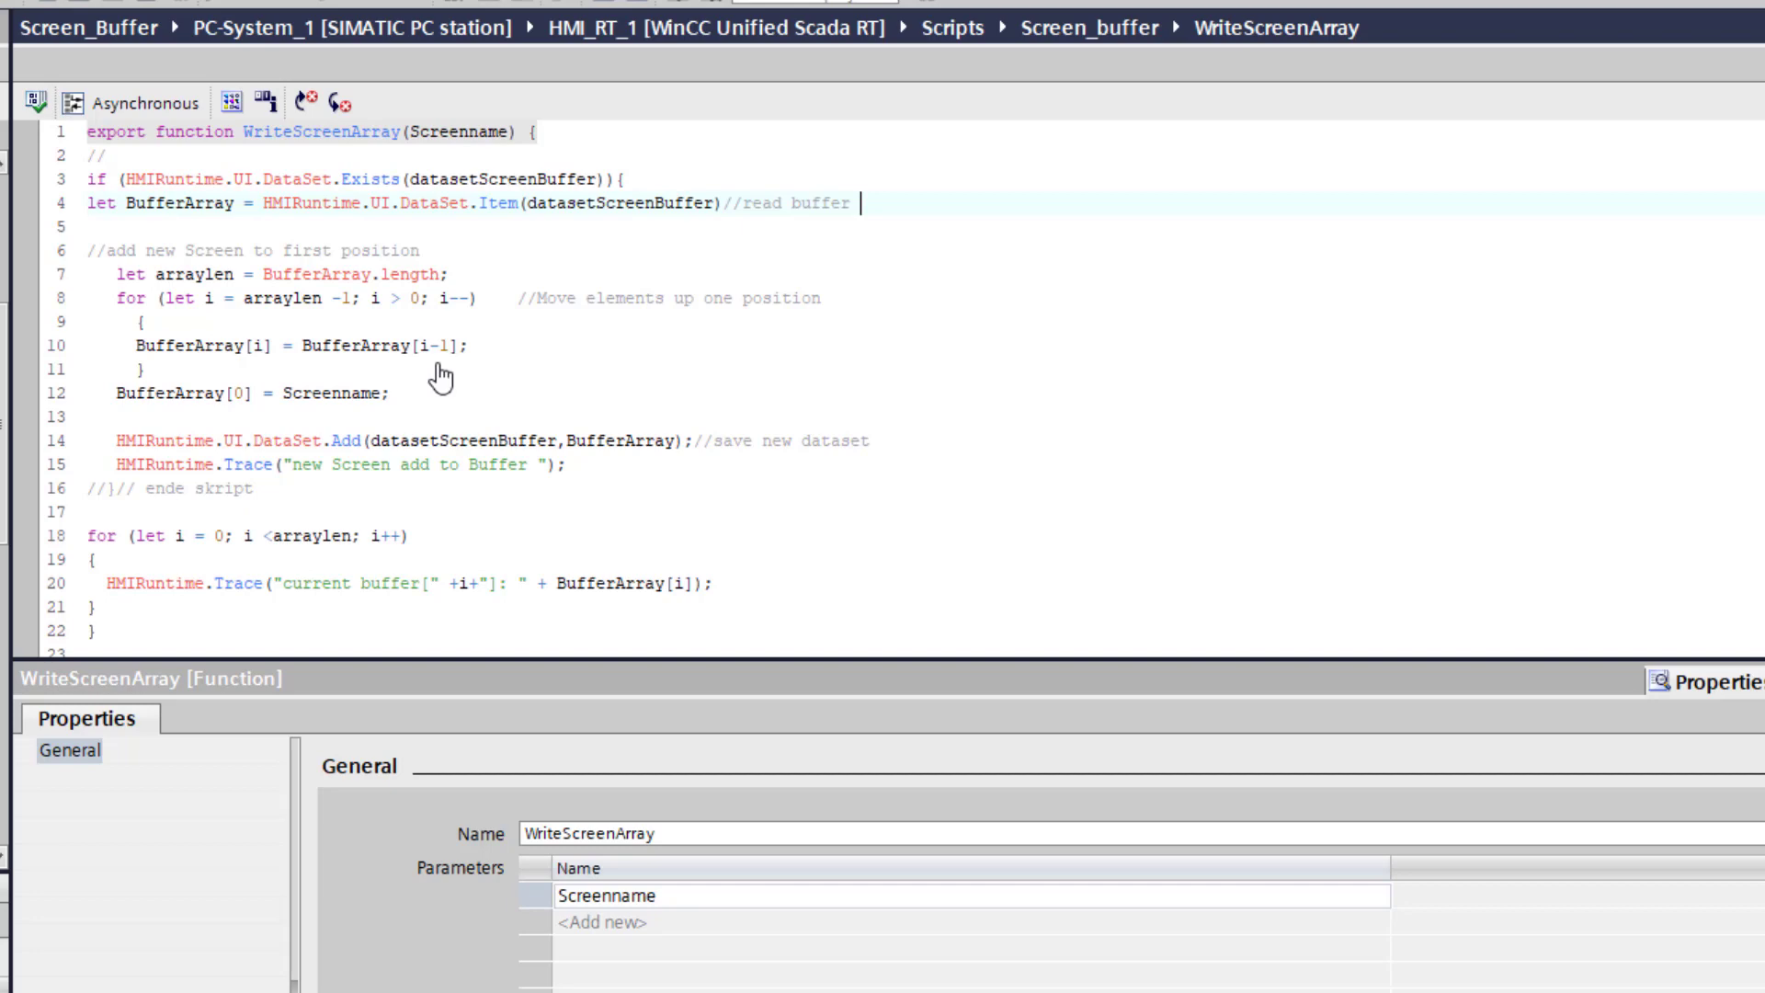
{"action": "mouse_move", "coordinate": [440, 396]}
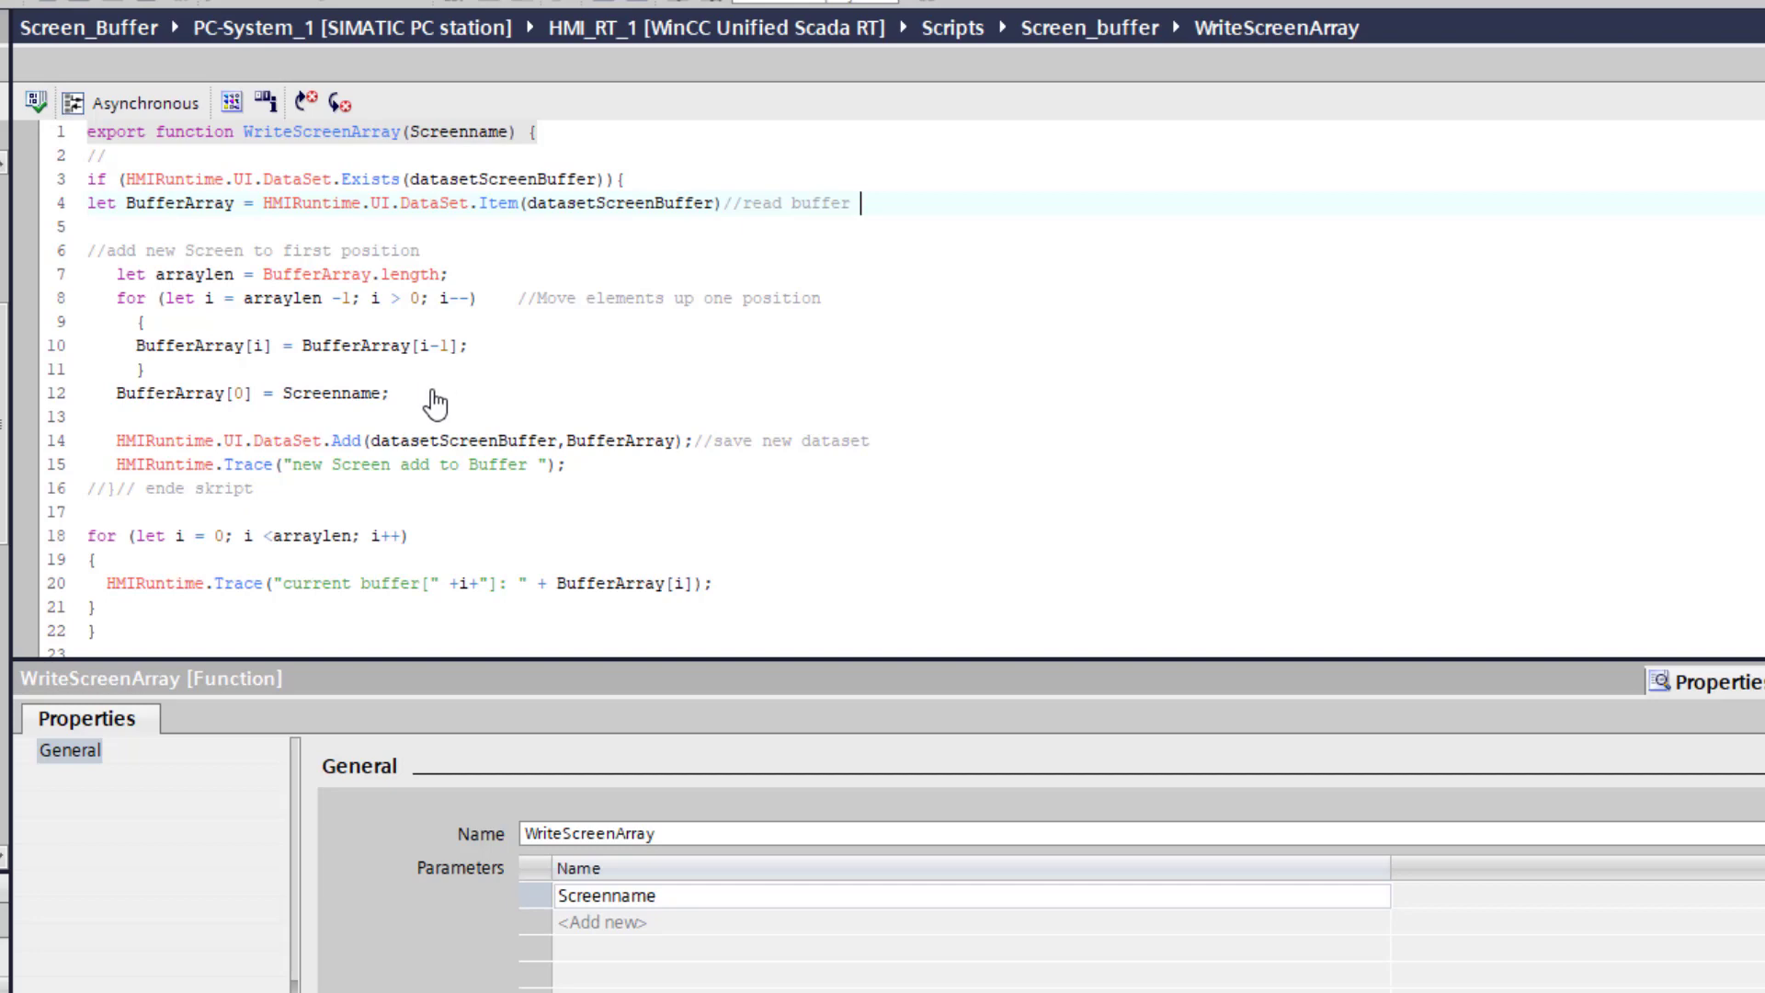
{"action": "mouse_move", "coordinate": [447, 466]}
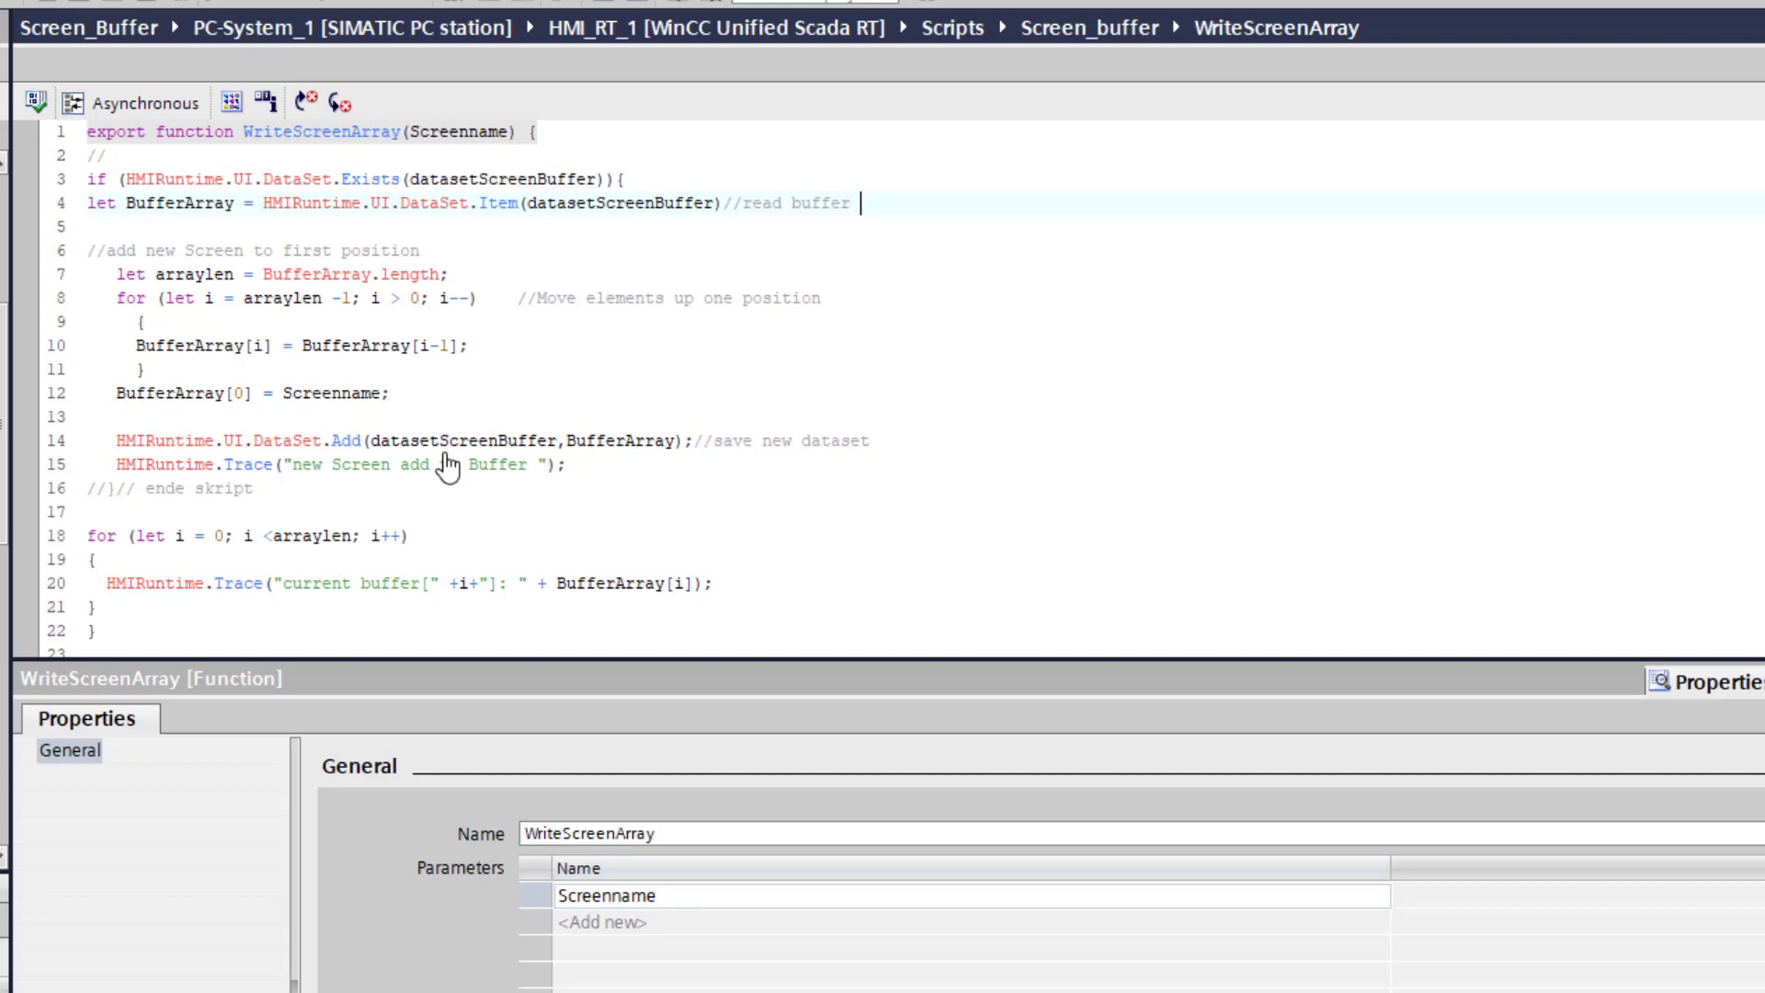
{"action": "mouse_move", "coordinate": [371, 521]}
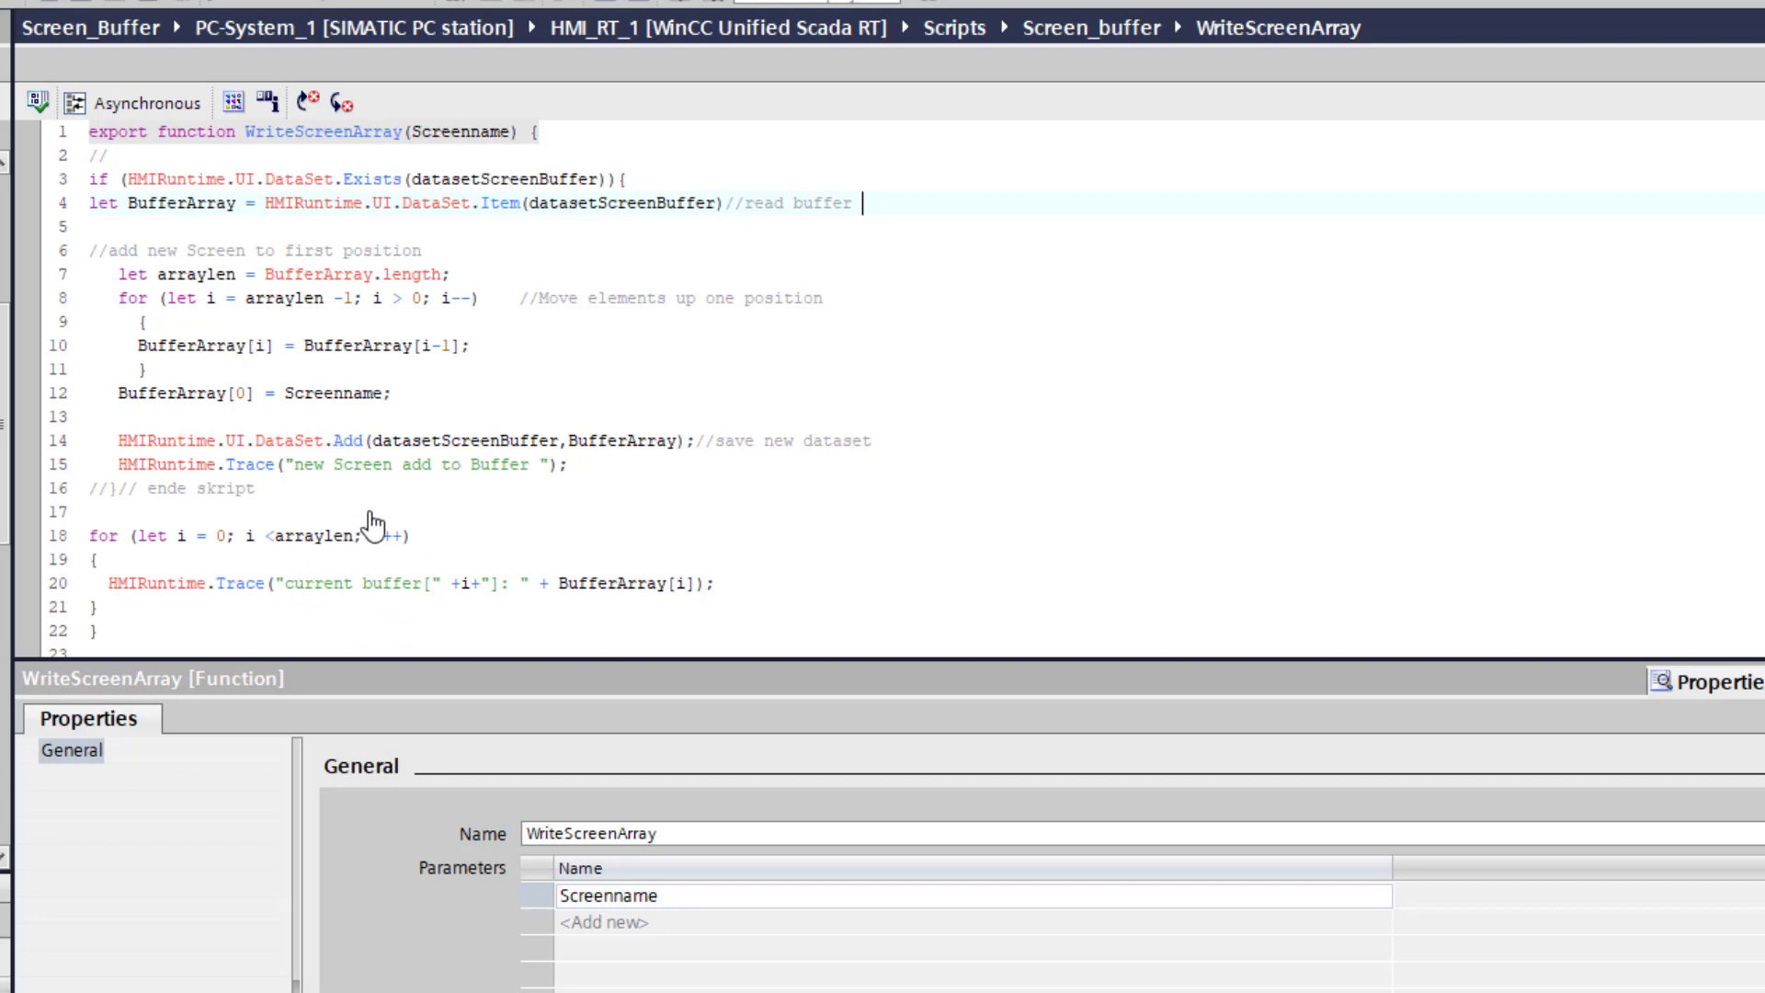
{"action": "mouse_move", "coordinate": [406, 595]}
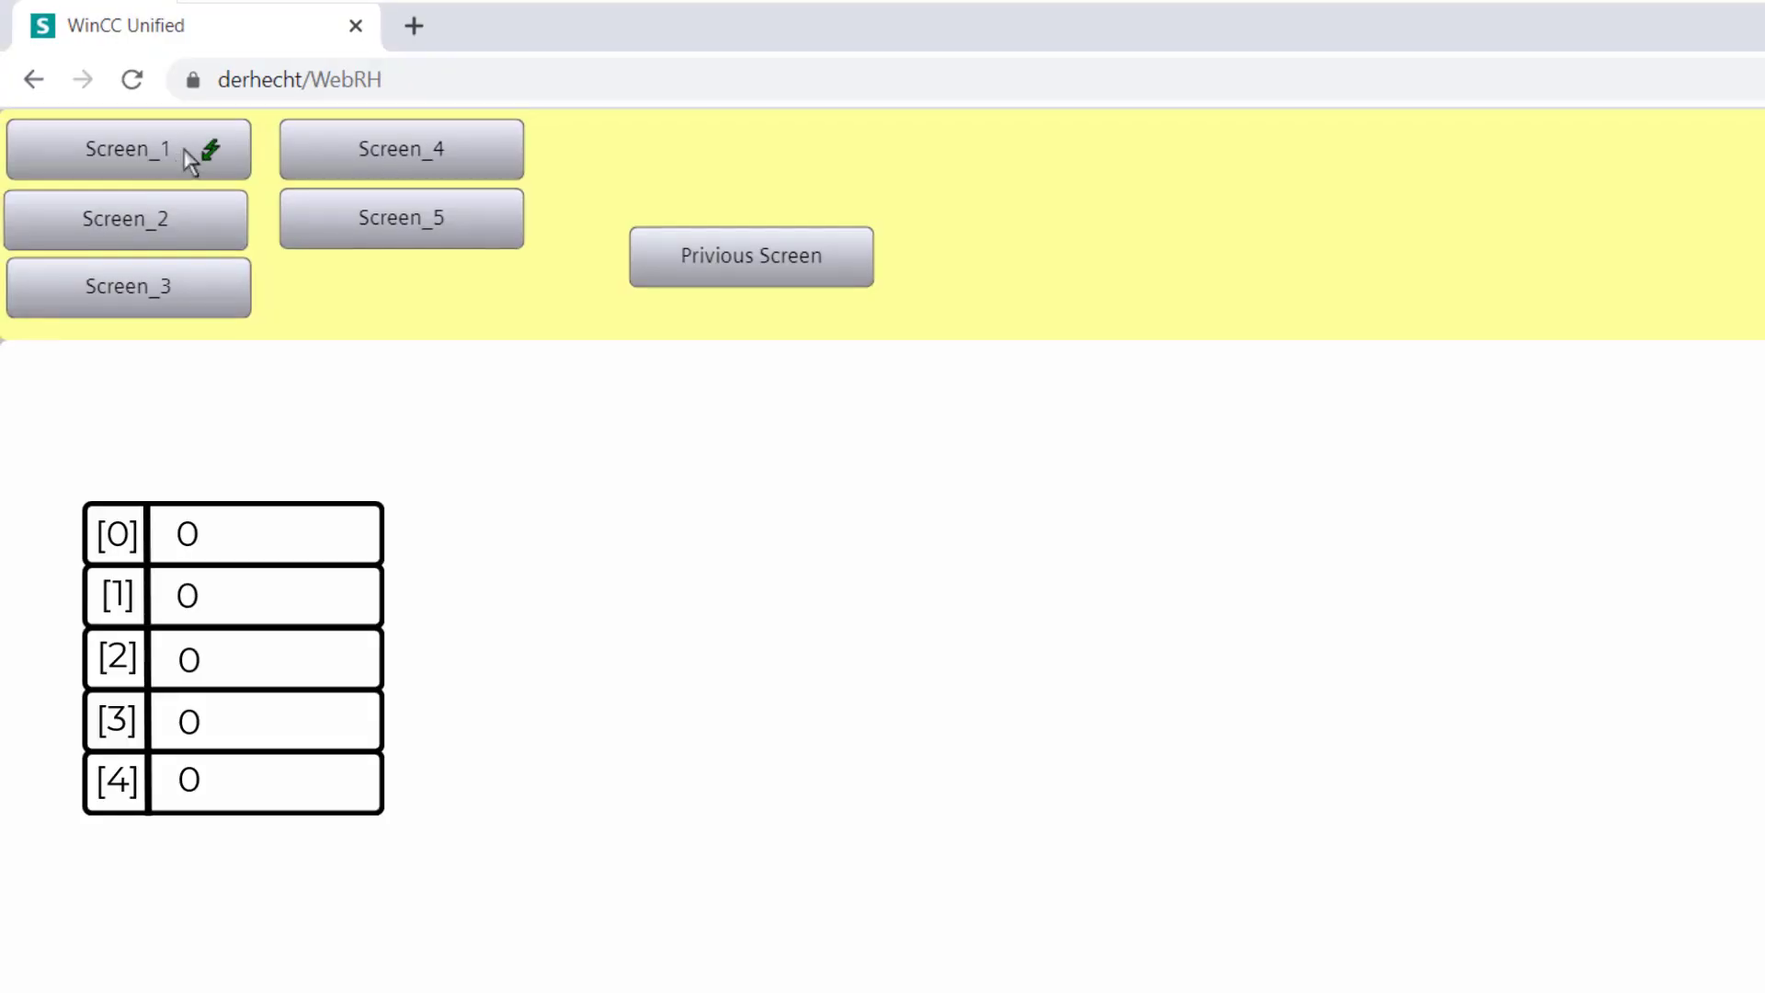
Open Screen_1 and Screen_2 in the runtime and inspect a buffer trace entry in TraceViewer
{"action": "left_click", "coordinate": [127, 149]}
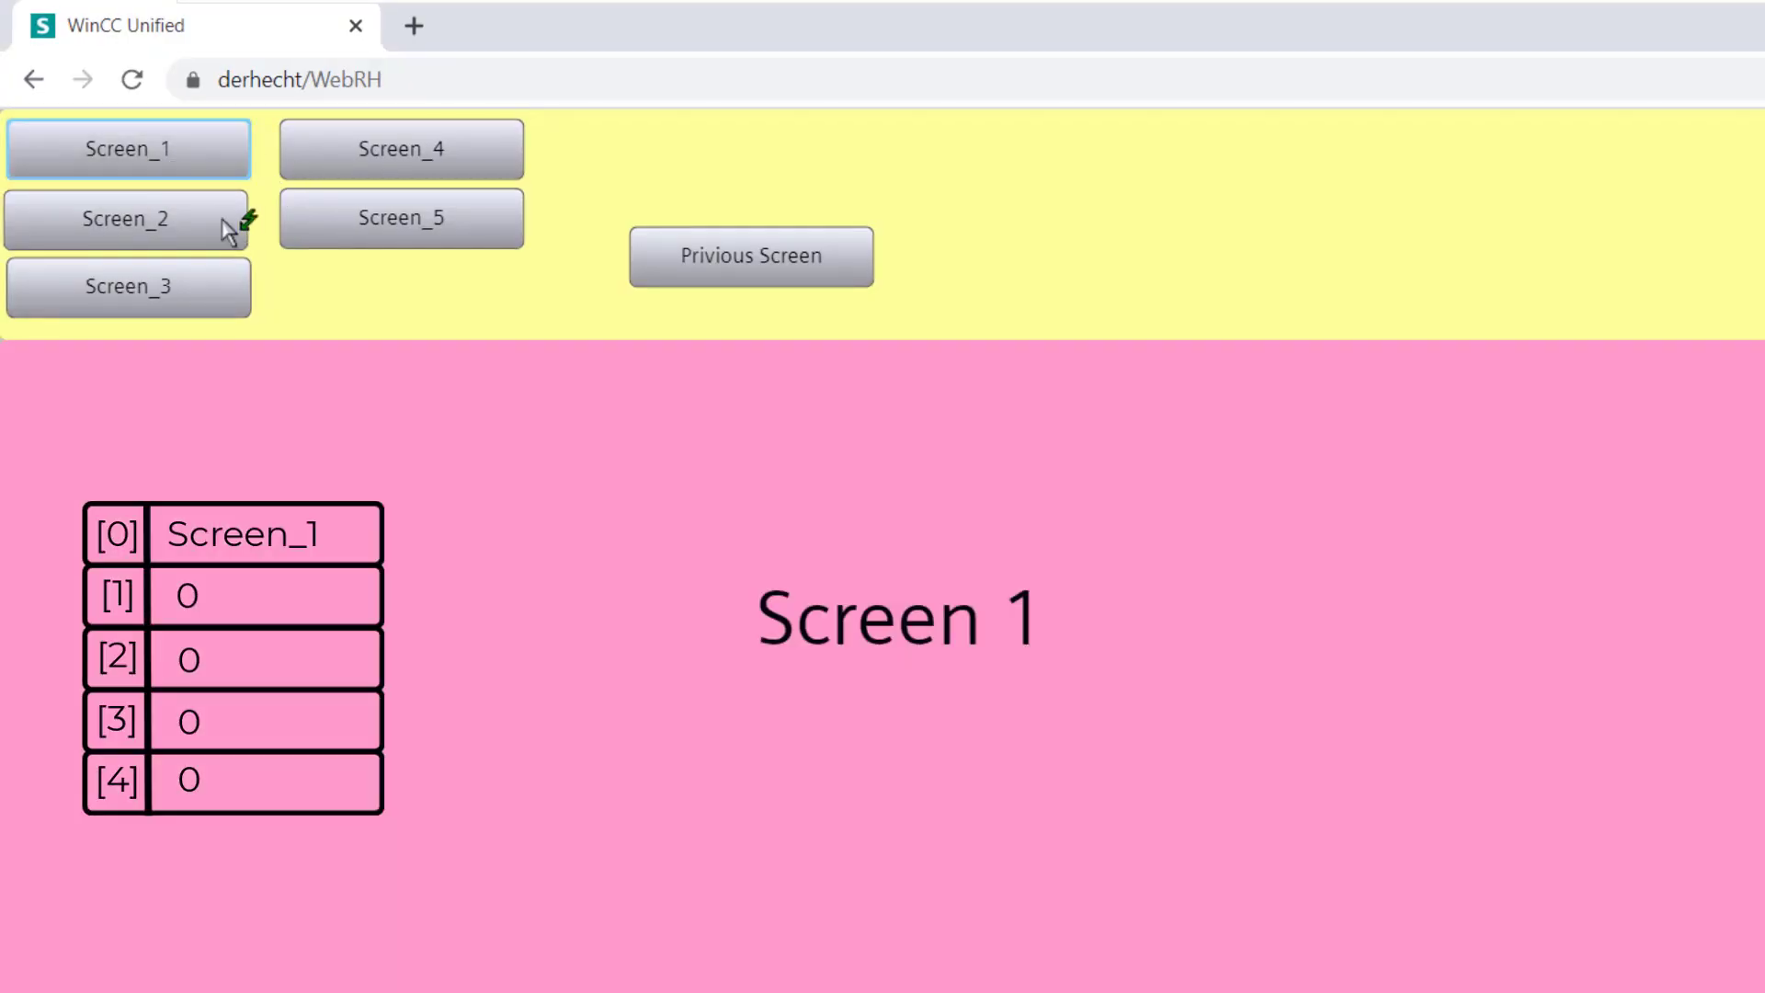
{"action": "left_click", "coordinate": [127, 285]}
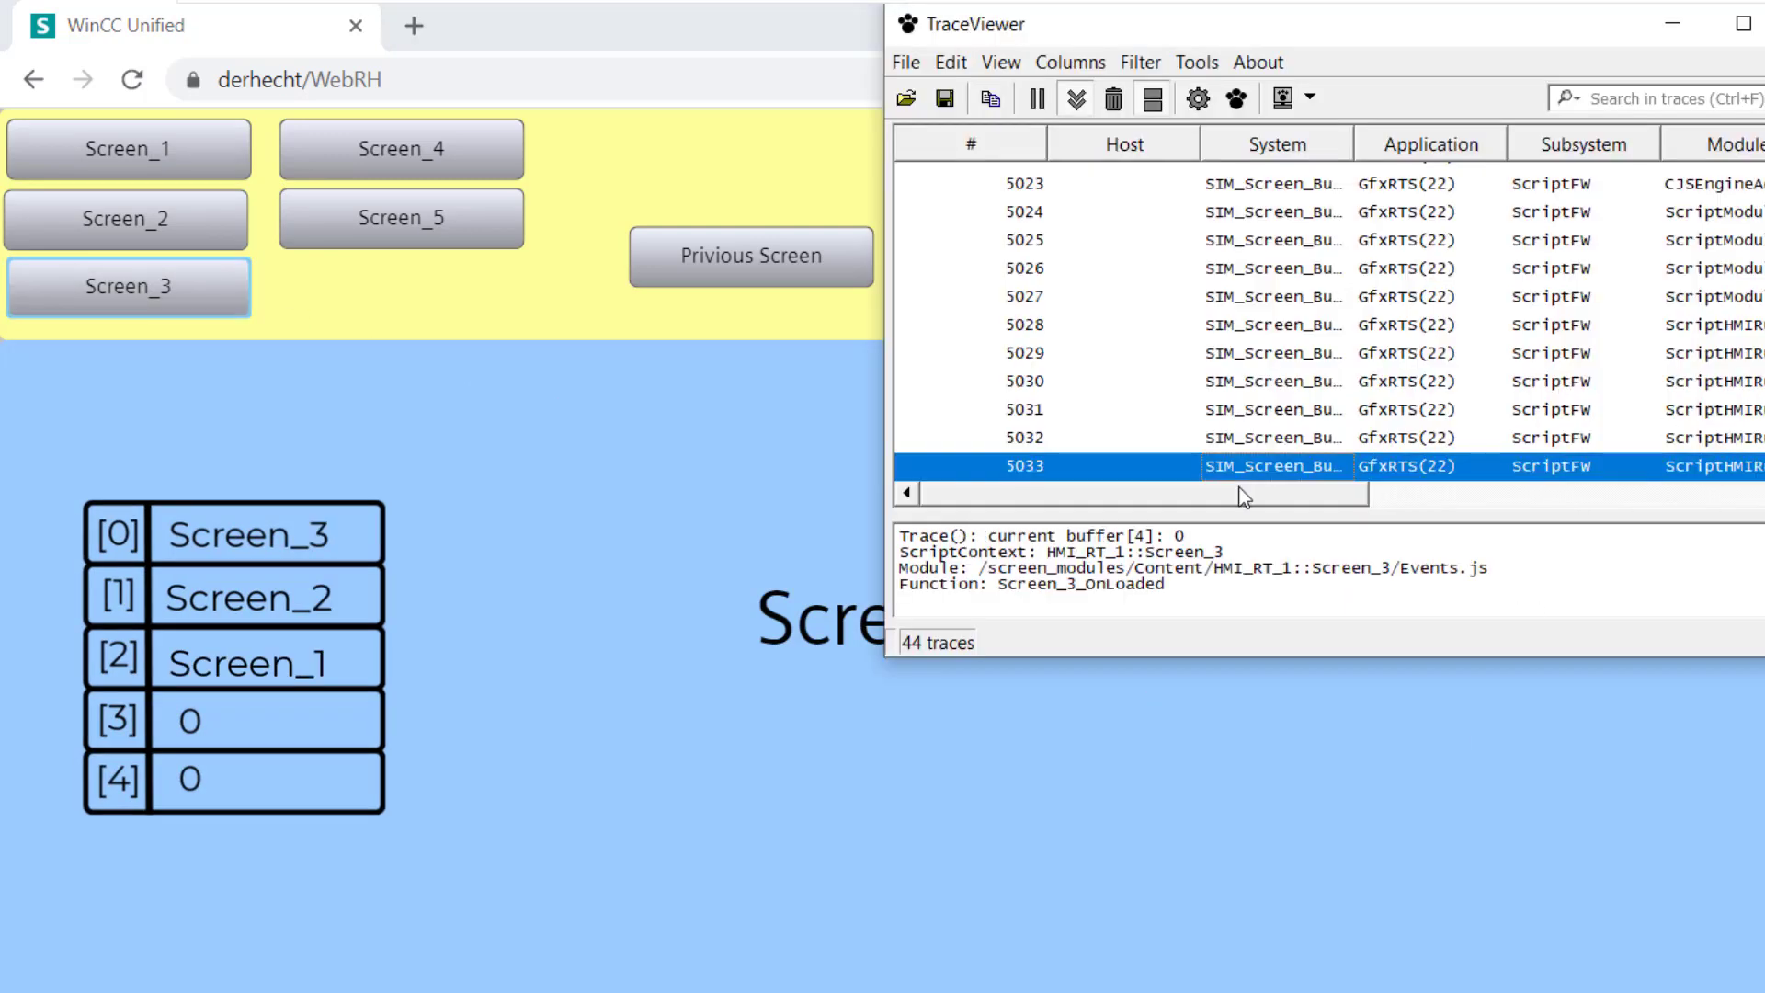
{"action": "left_click", "coordinate": [1024, 437]}
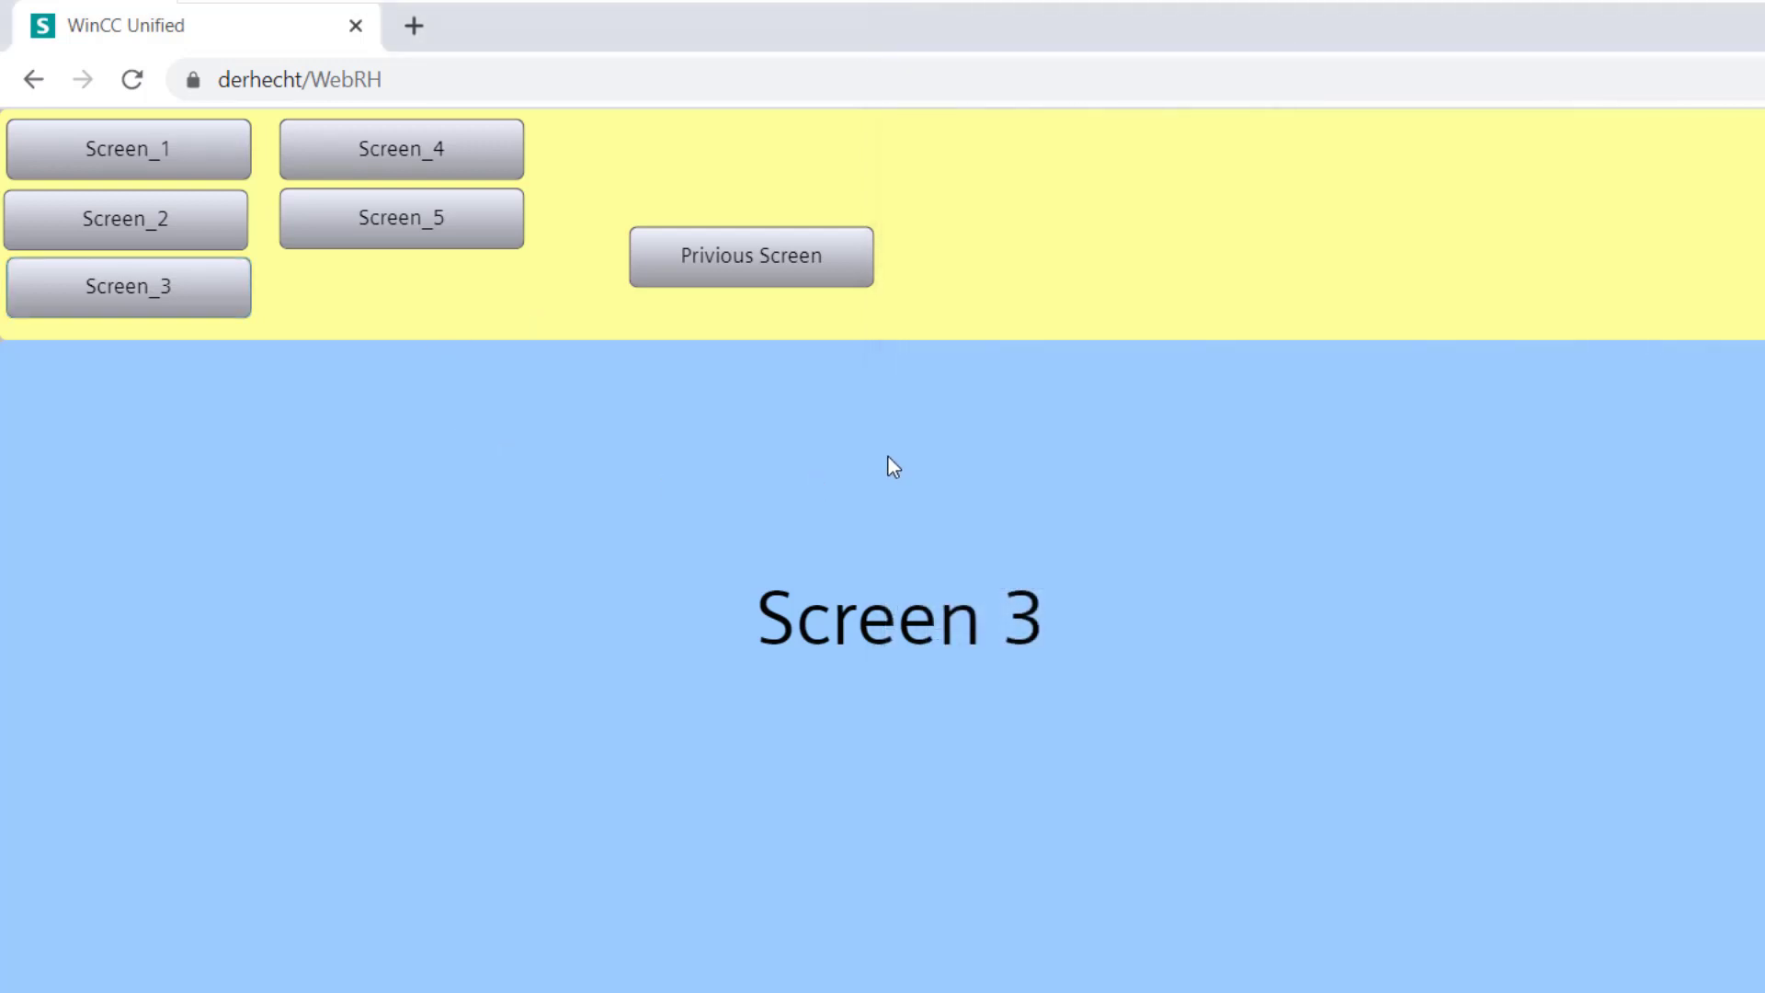
Go back one screen at runtime and confirm the trace buffer starts Screen_2, Screen_1
{"action": "left_click", "coordinate": [751, 255]}
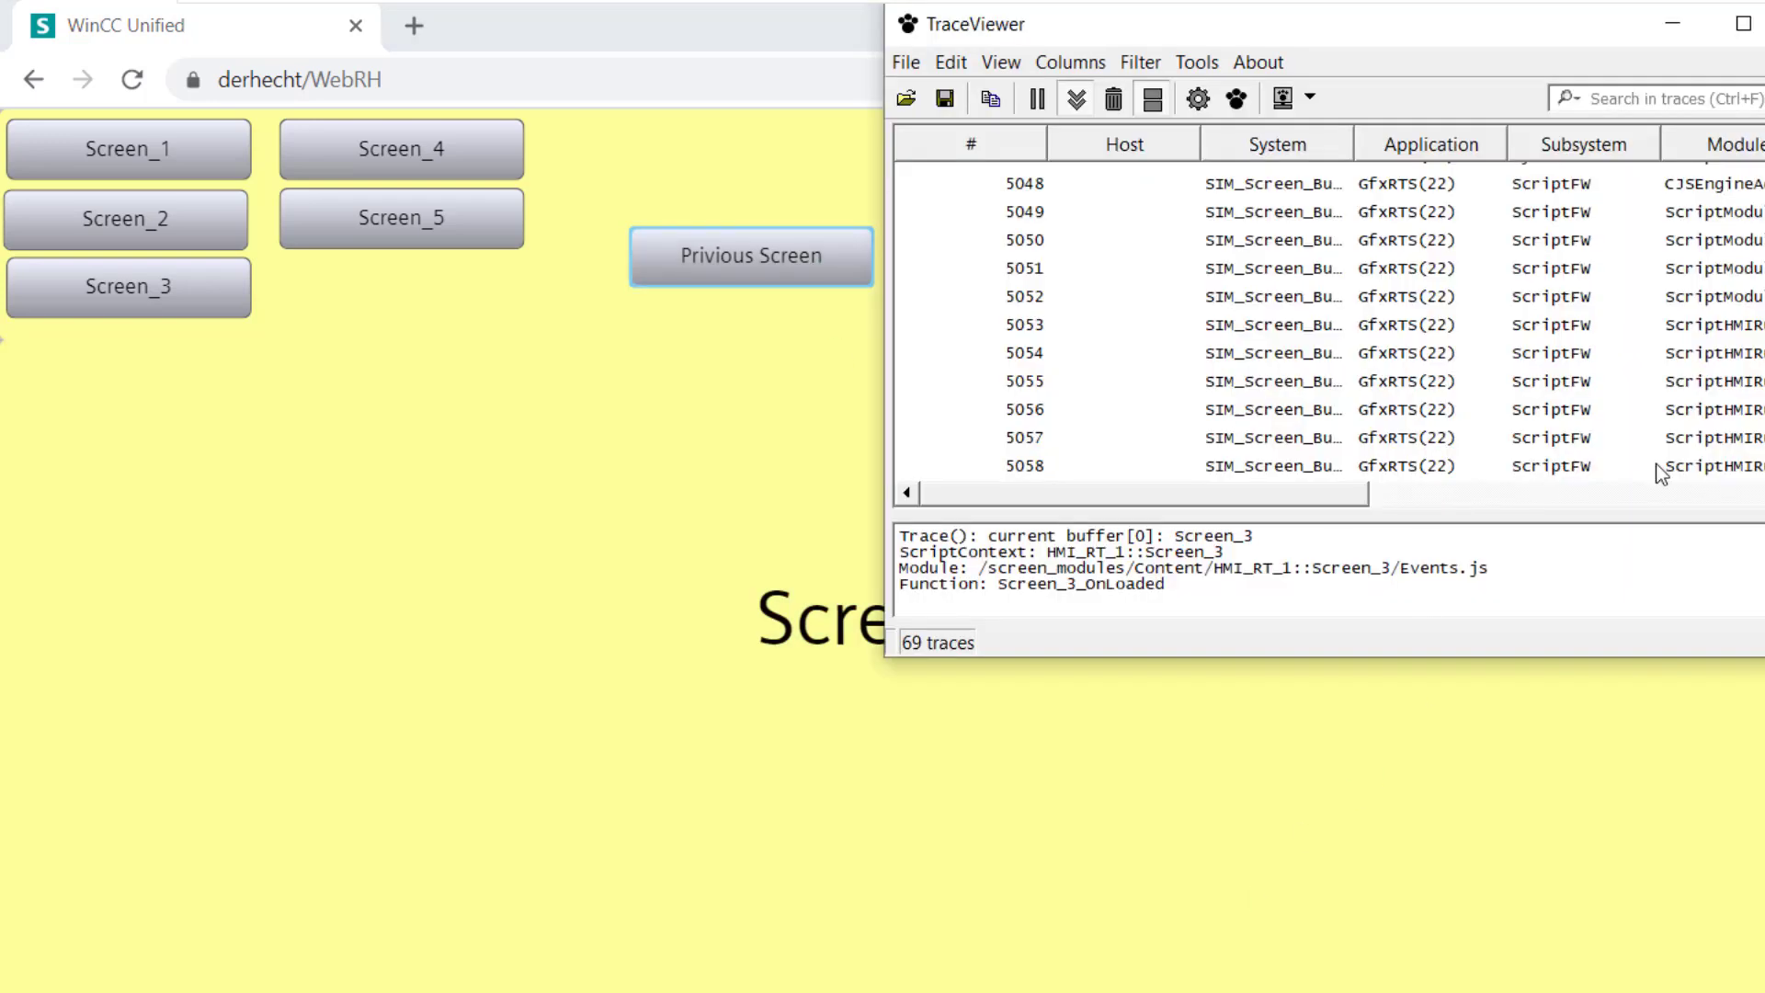
{"action": "left_click", "coordinate": [1272, 465]}
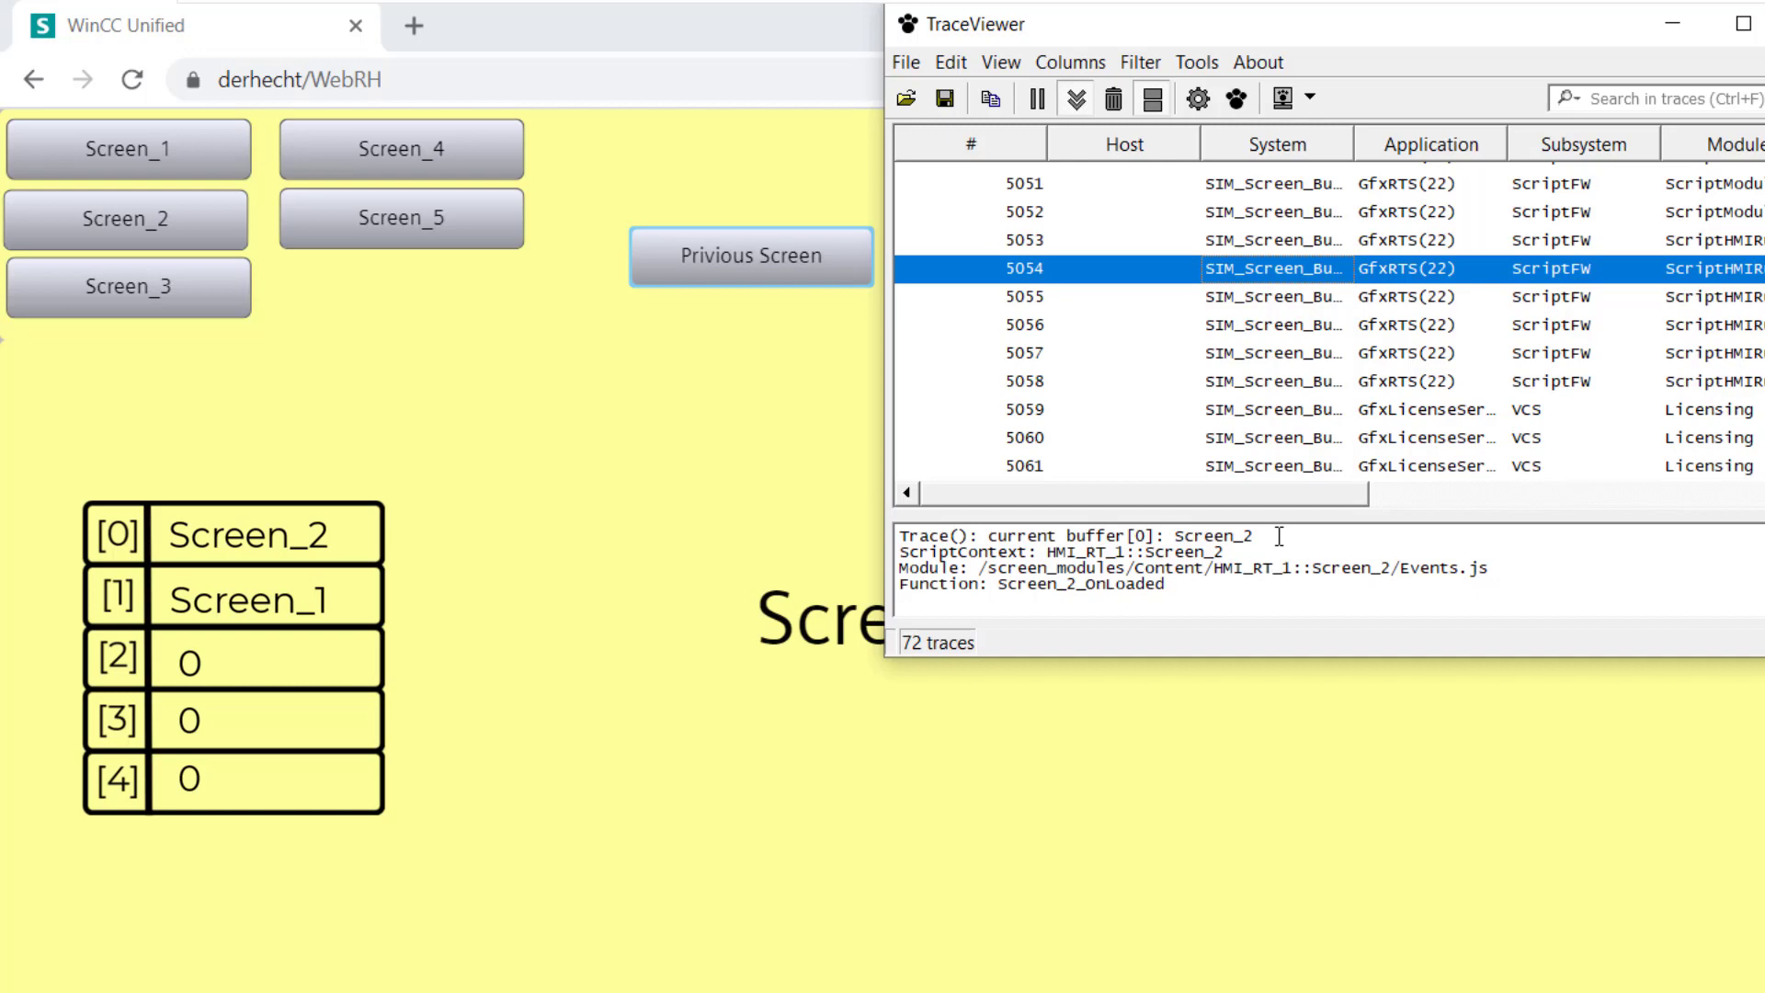
{"action": "left_click", "coordinate": [126, 286]}
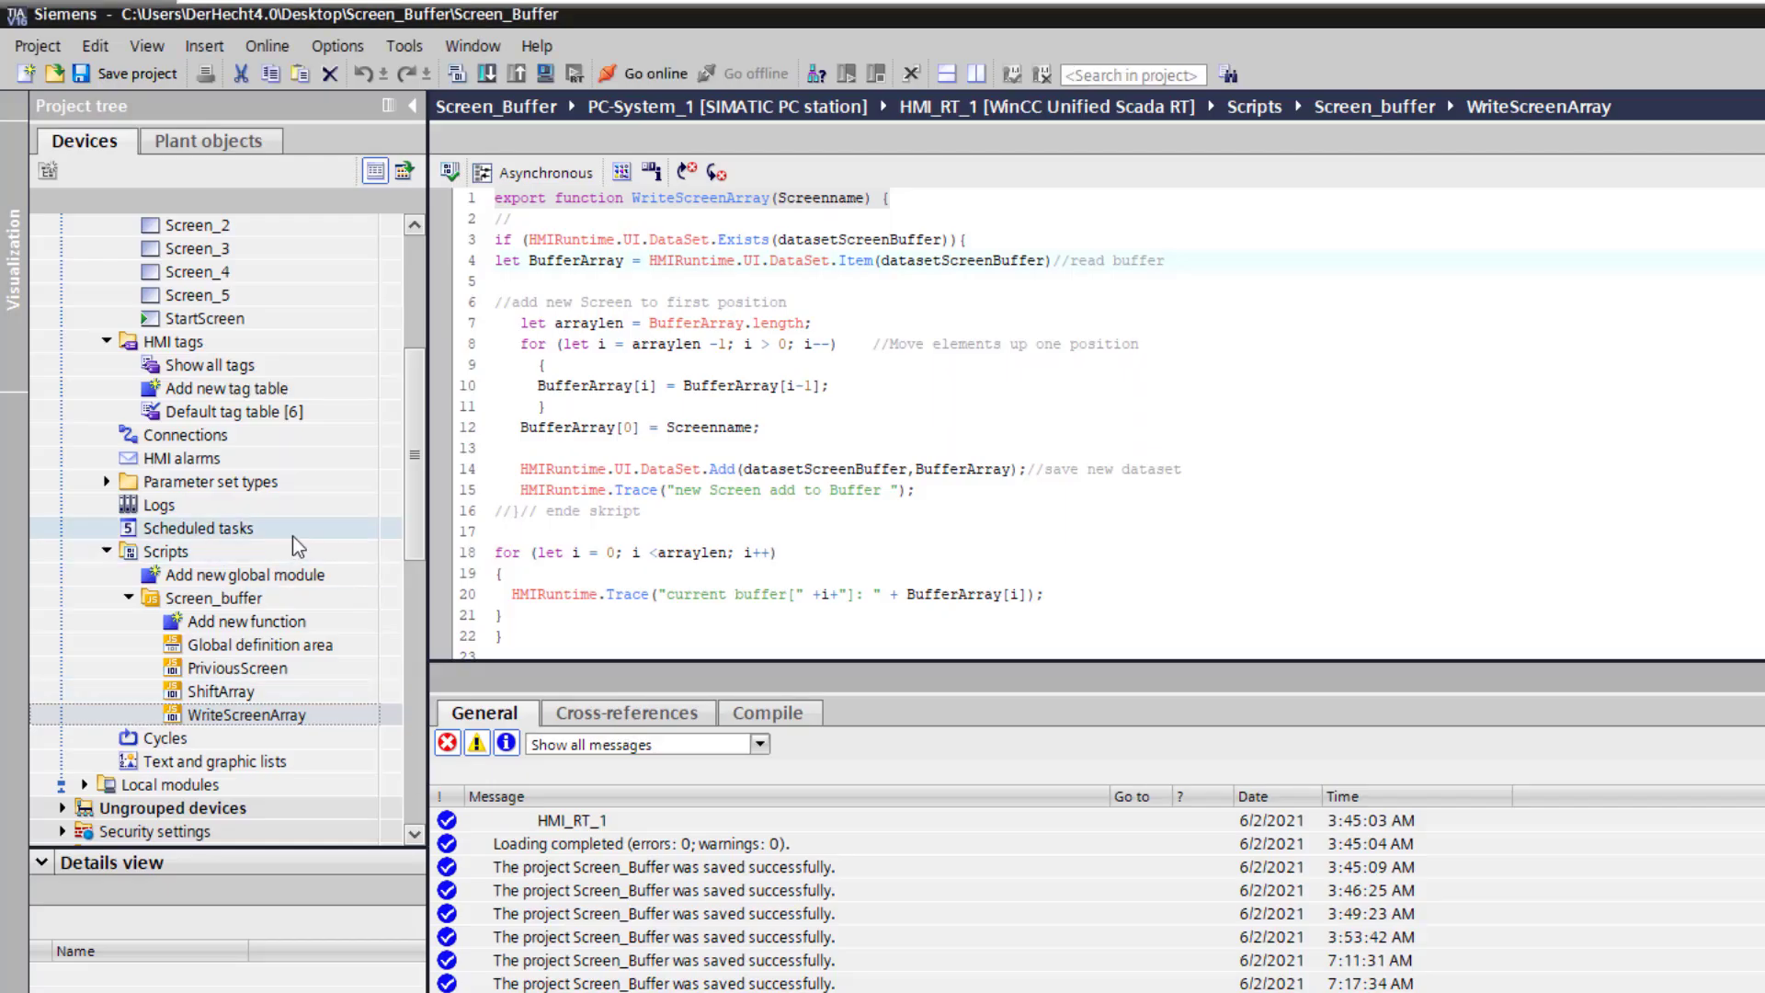
Open the Header screen's Previous Screen click script and jump to the PriviousScreen function
{"action": "scroll", "scroll_direction": "up", "scroll_amount": 3}
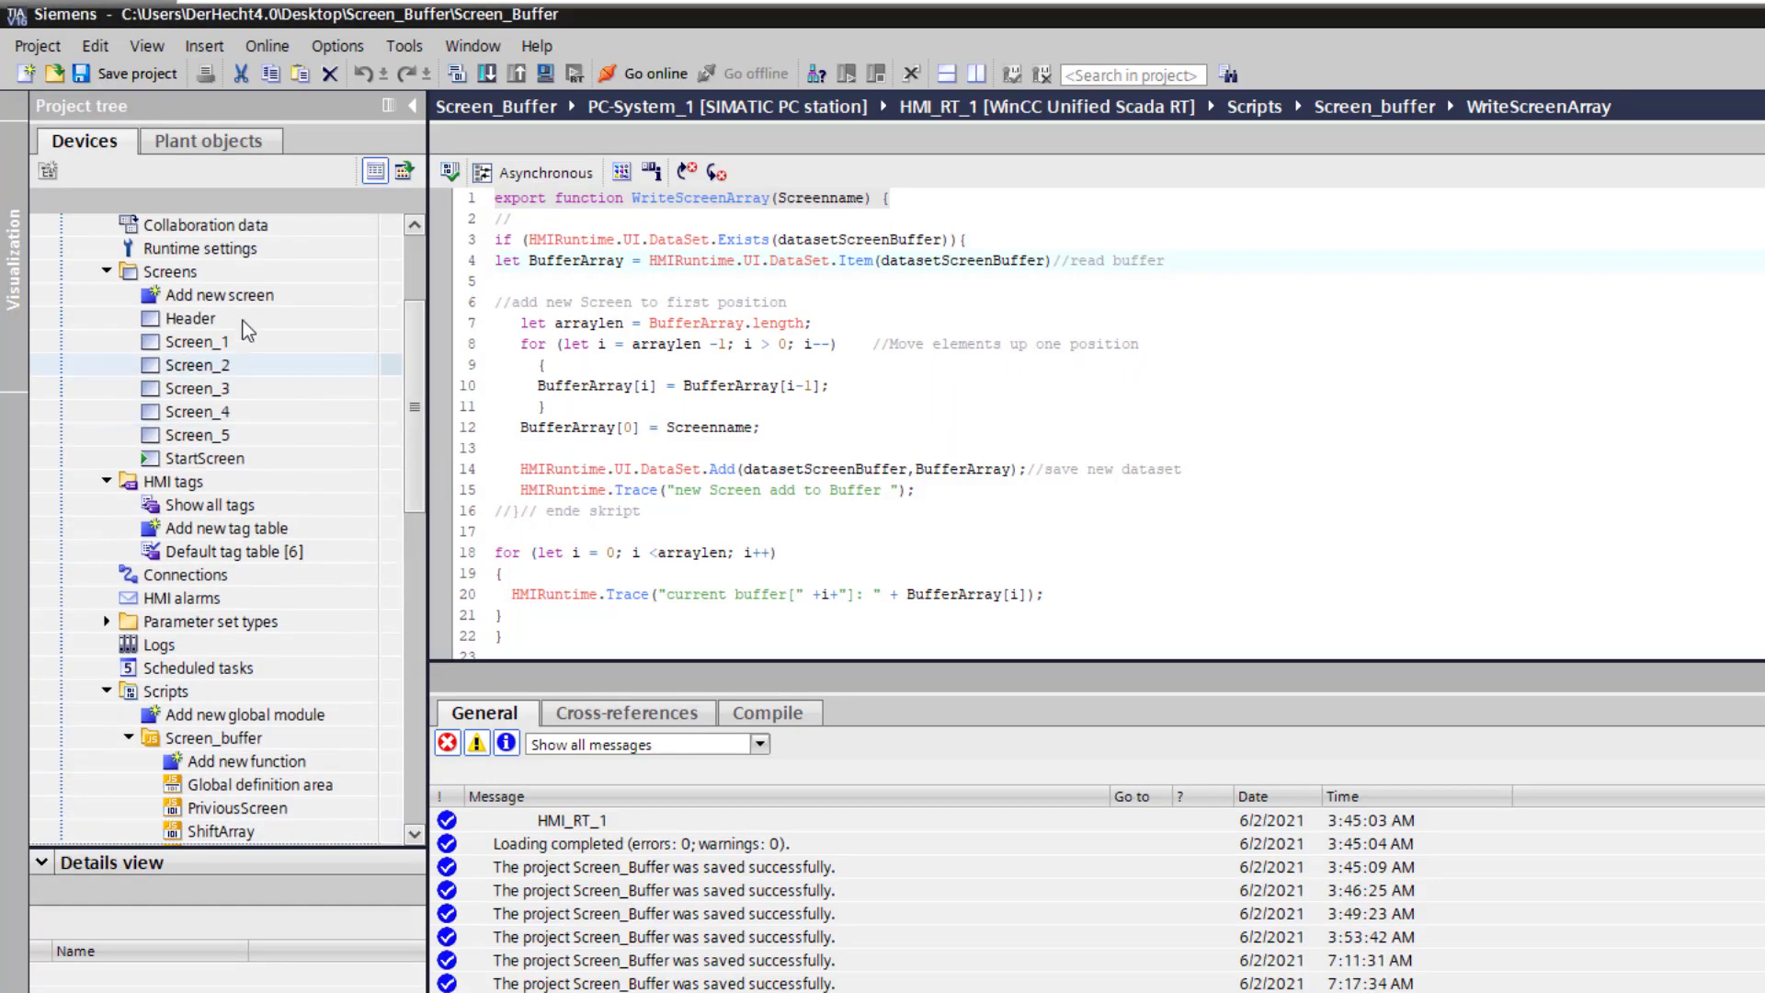
{"action": "double_click", "coordinate": [191, 319]}
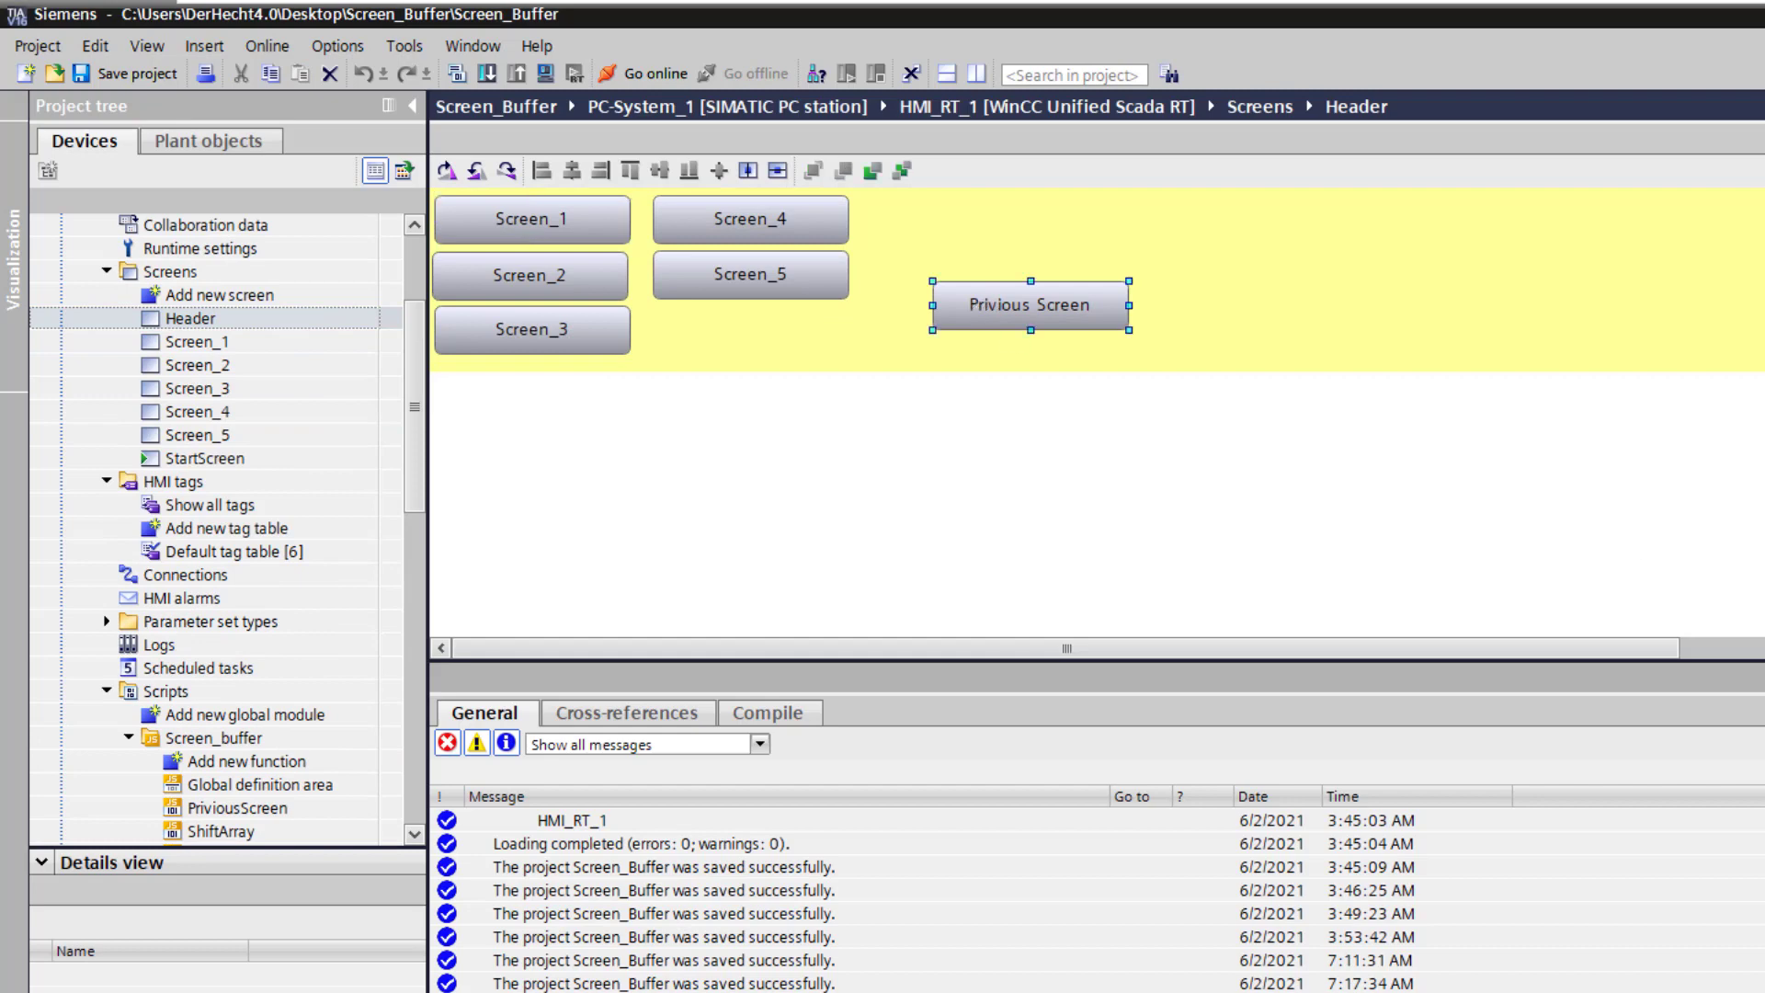
{"action": "left_click", "coordinate": [603, 712]}
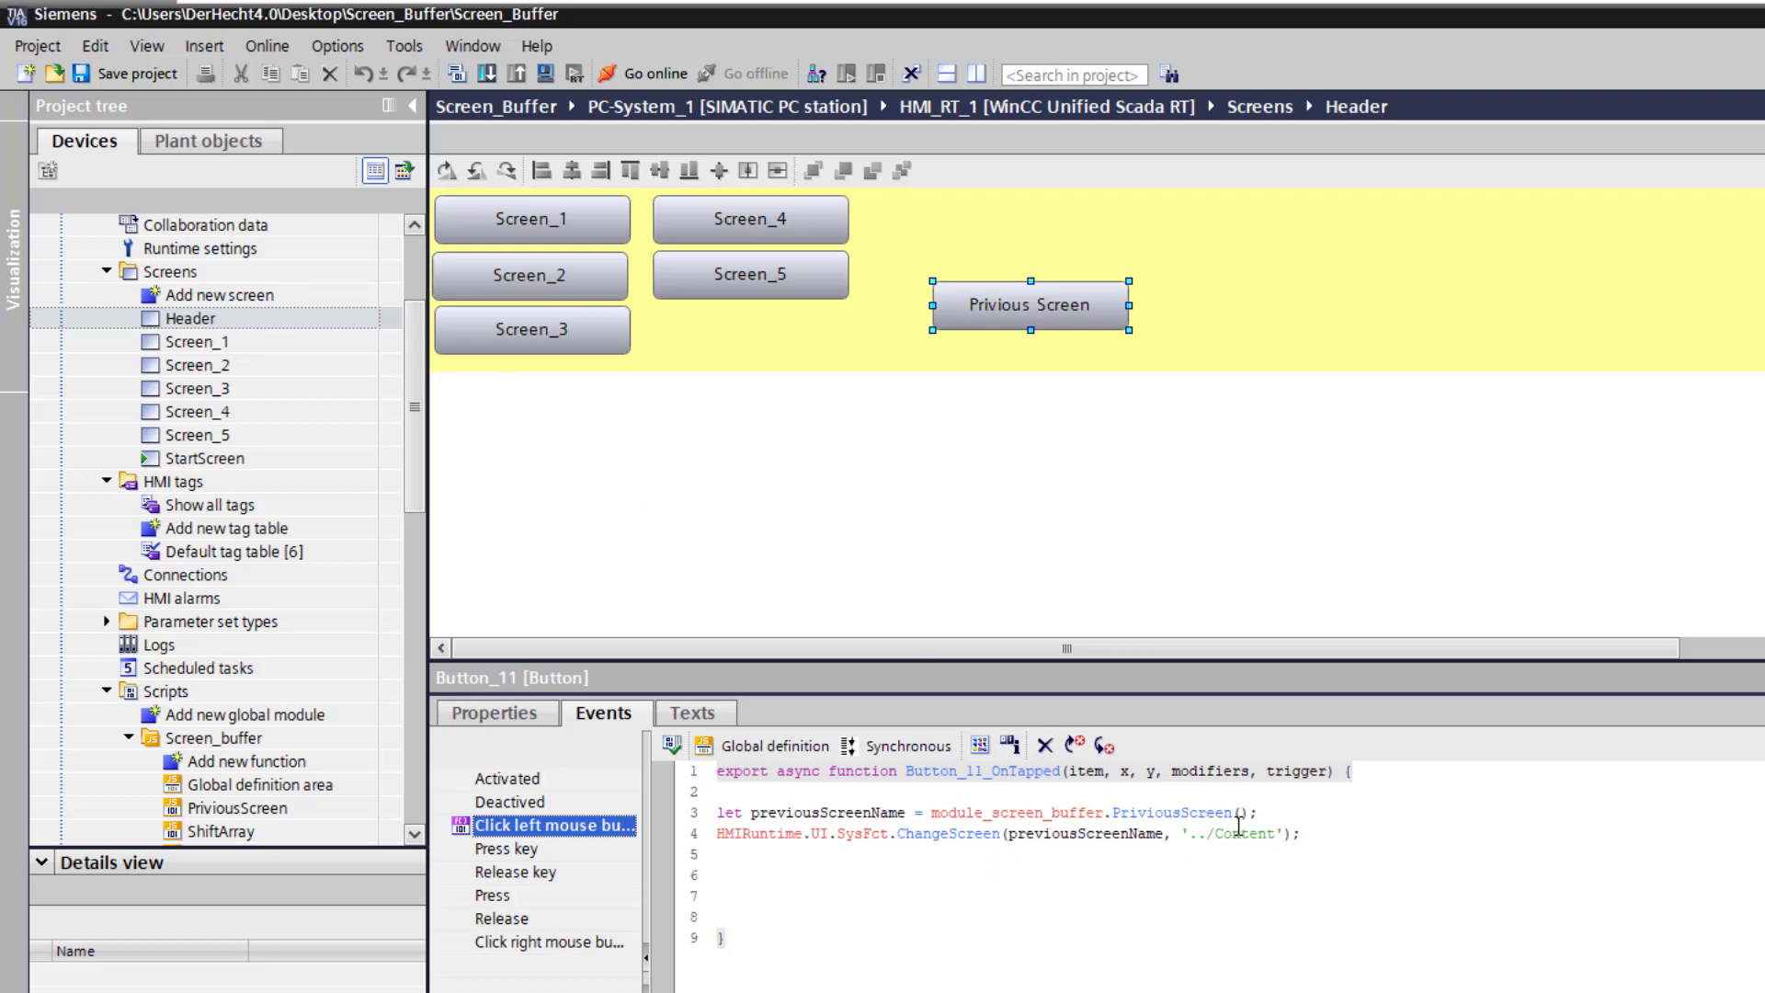
{"action": "scroll", "scroll_direction": "down", "scroll_amount": 3}
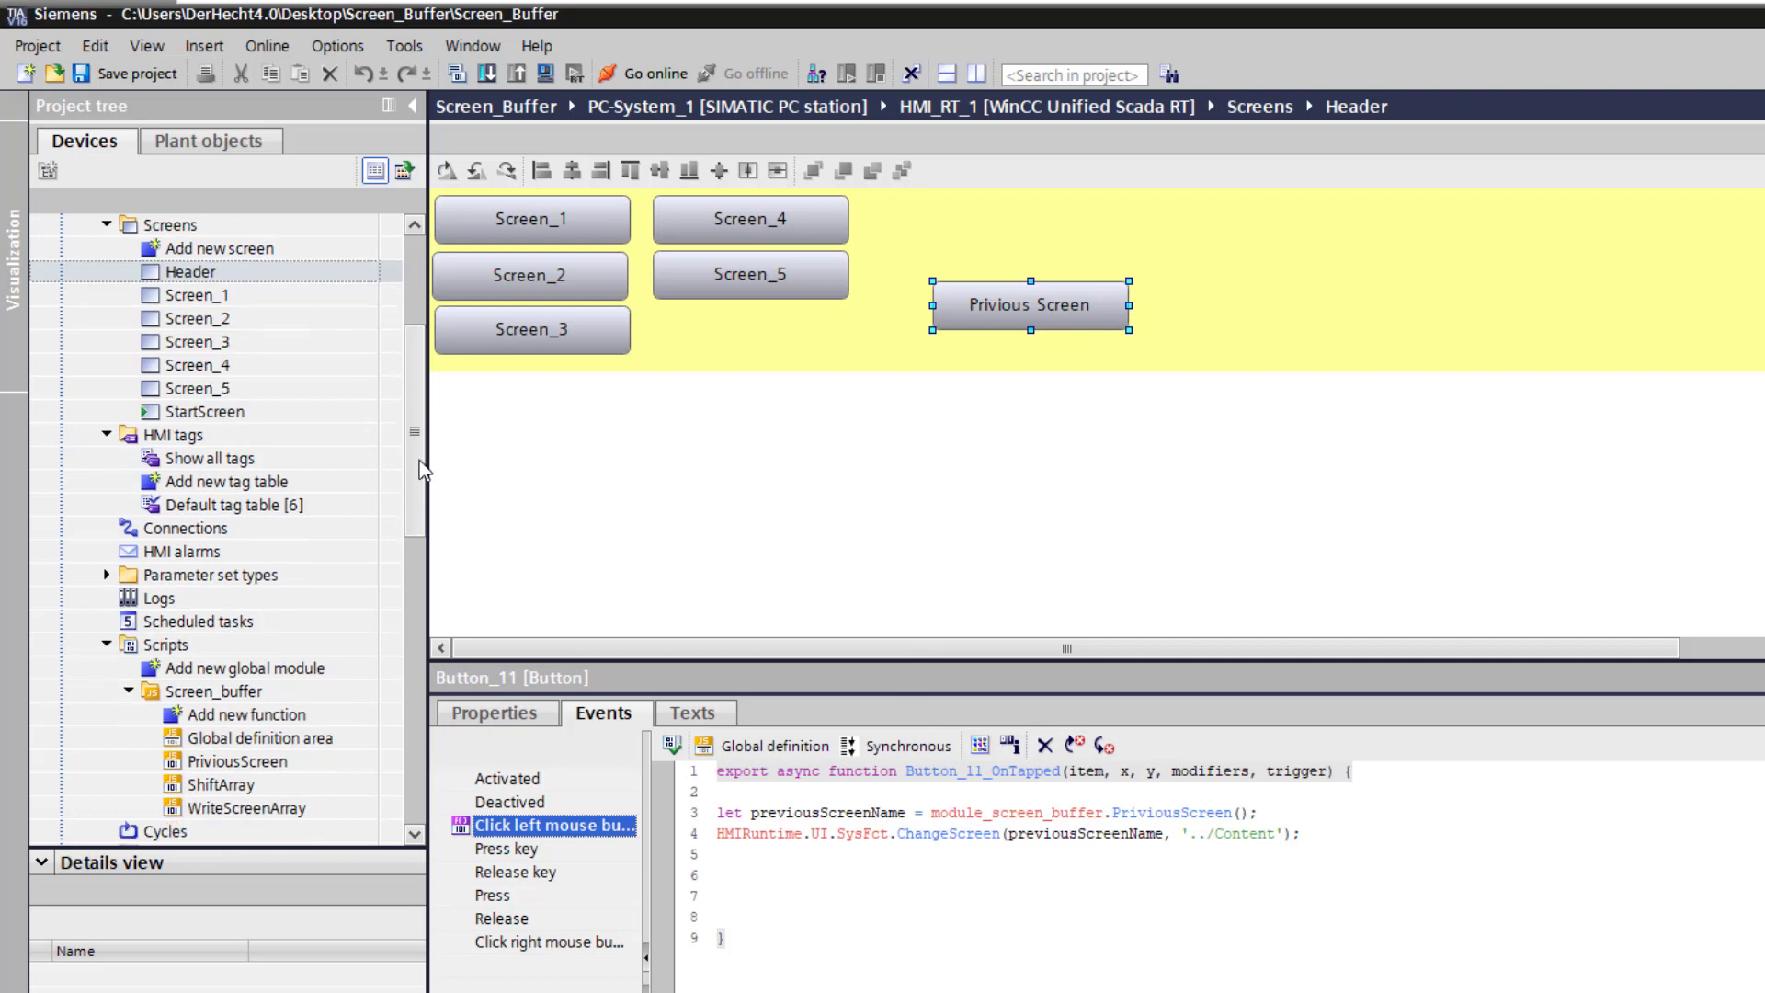
{"action": "scroll", "scroll_direction": "down", "scroll_amount": 3}
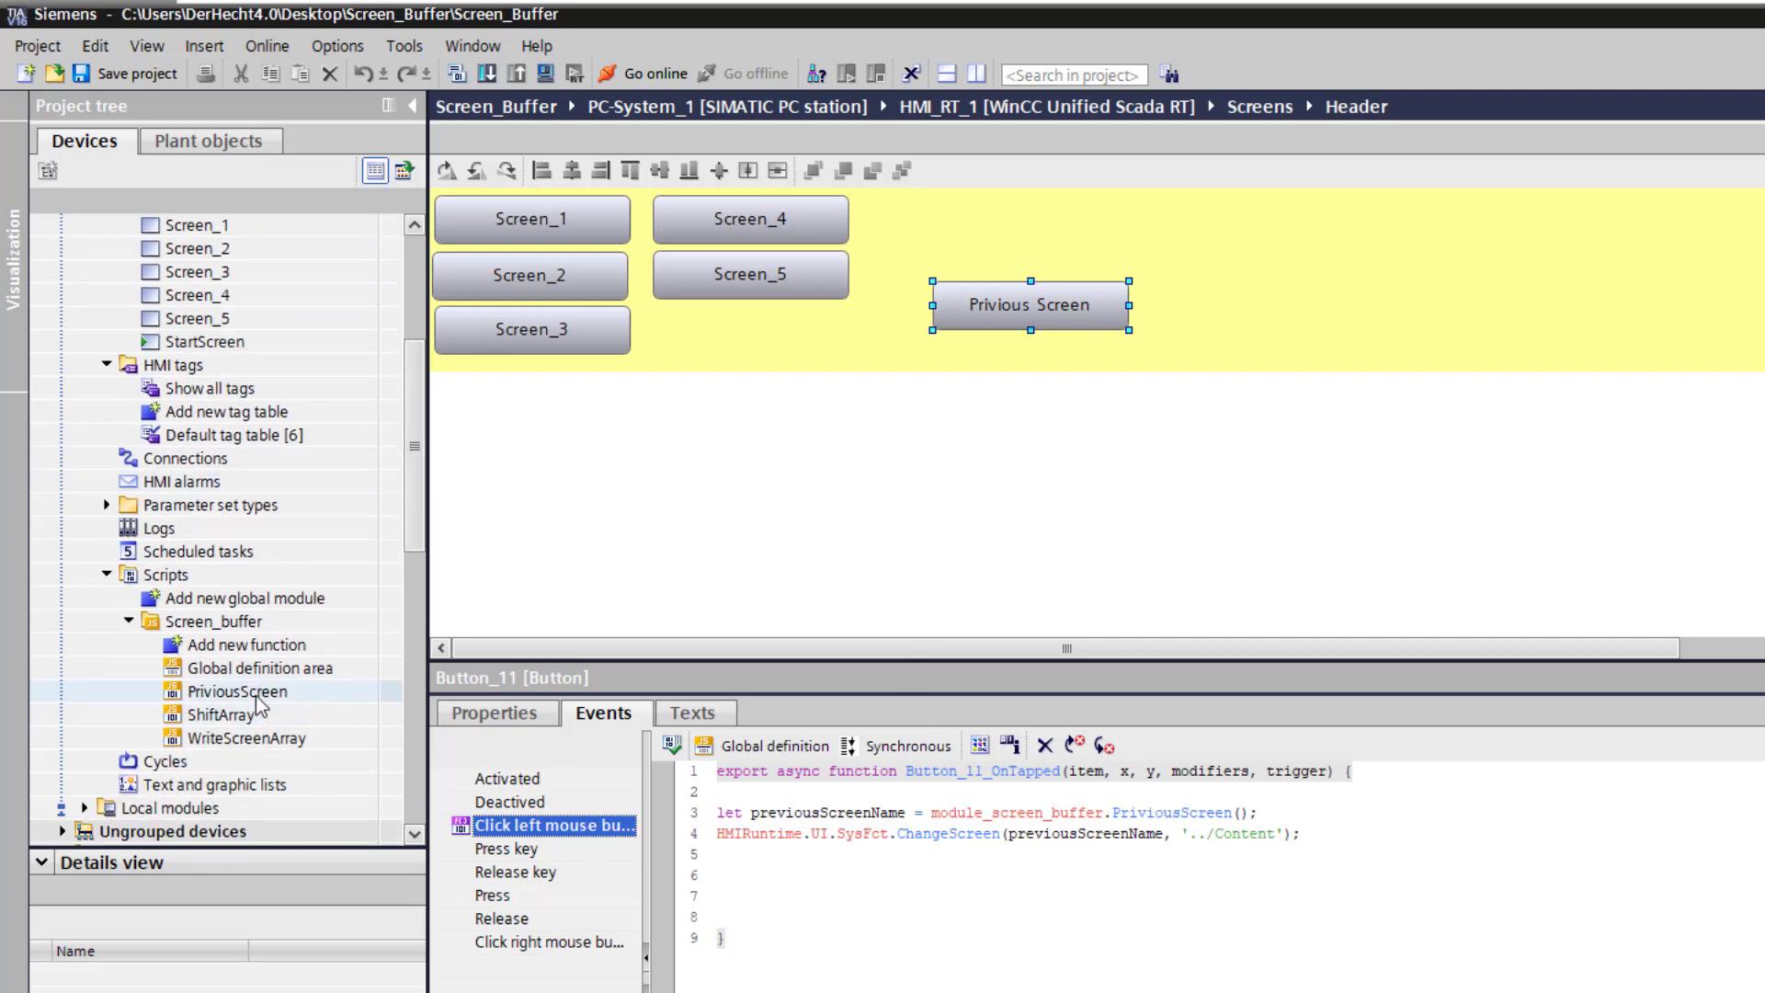
{"action": "double_click", "coordinate": [237, 691]}
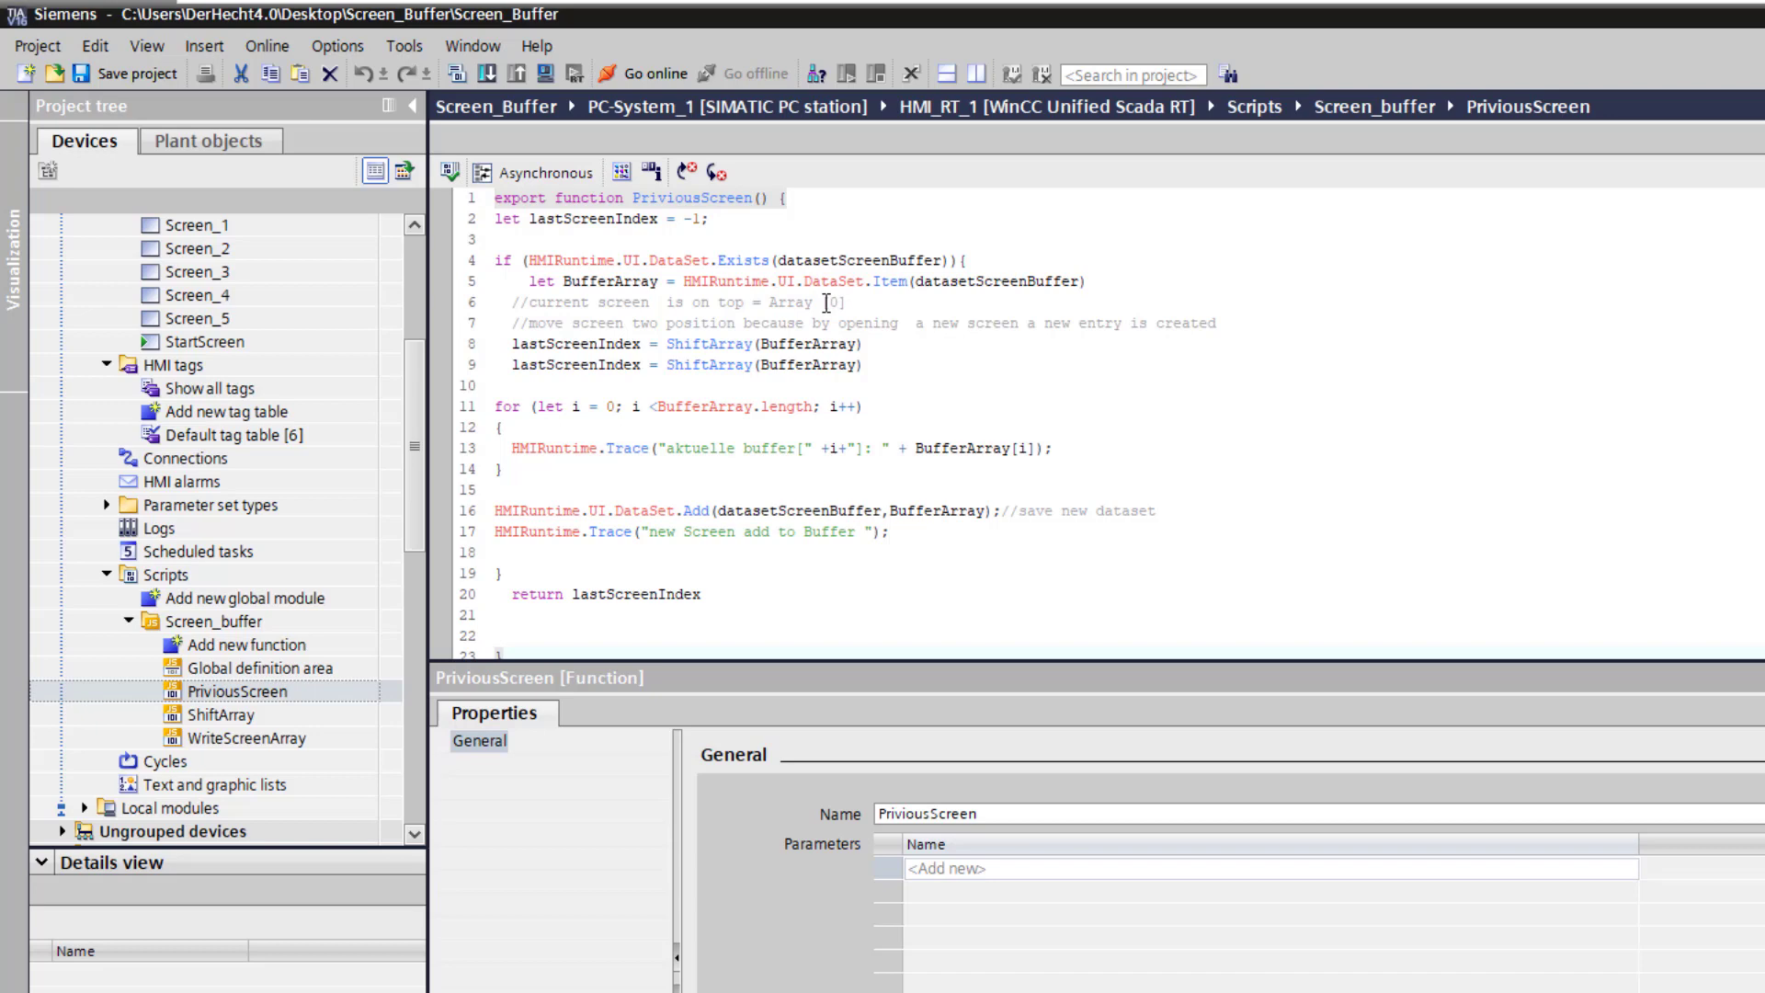
{"action": "mouse_move", "coordinate": [838, 302]}
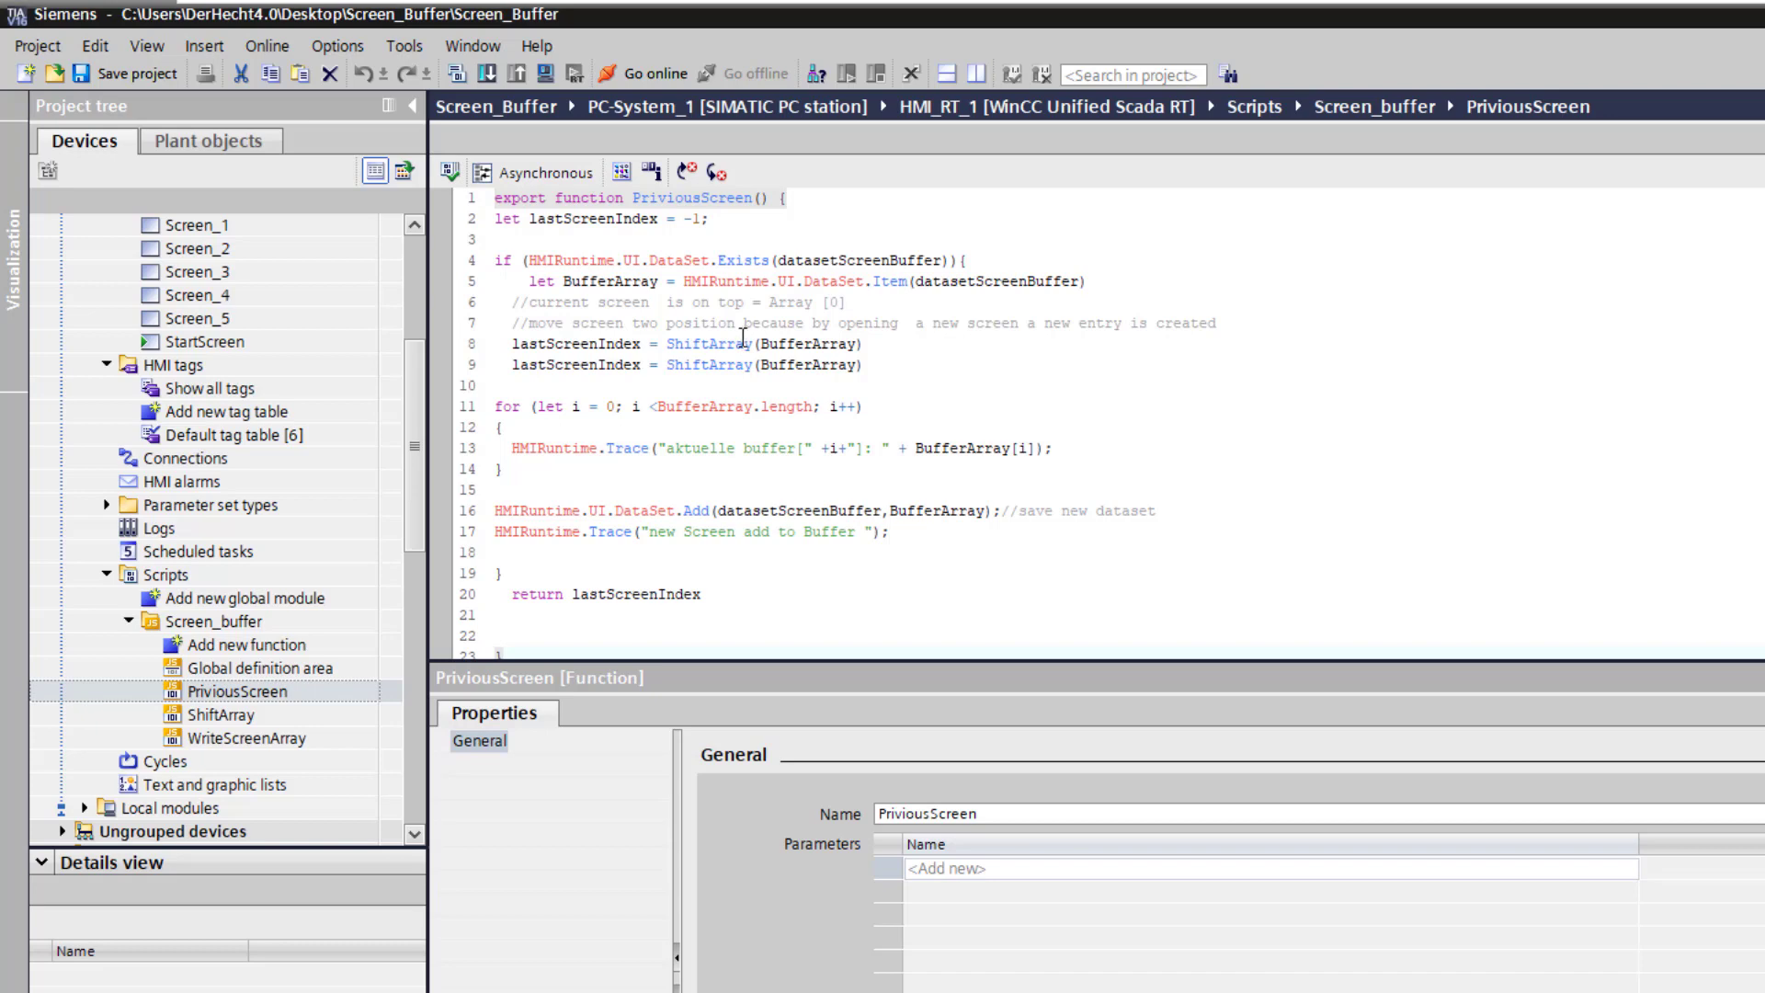
Open the ShiftArray function from Scripts > Screen_buffer
{"action": "left_click", "coordinate": [220, 715]}
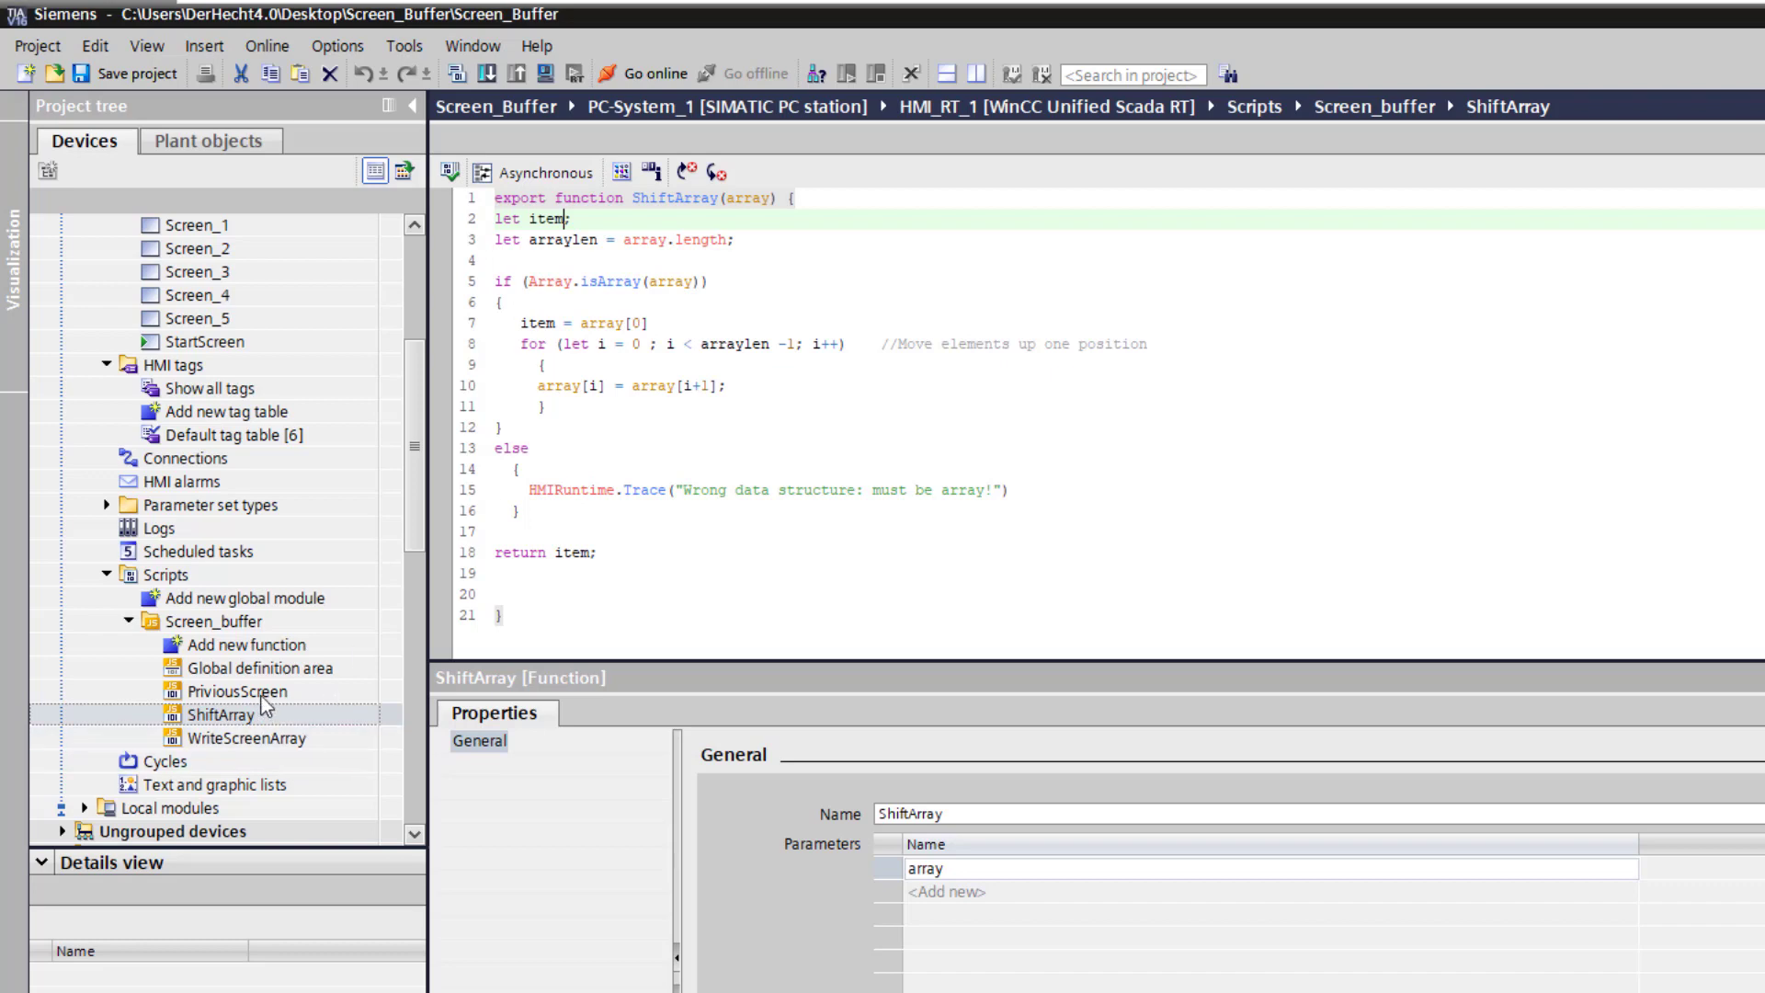
Reopen the PriviousScreen function from the project tree
{"action": "left_click", "coordinate": [237, 691]}
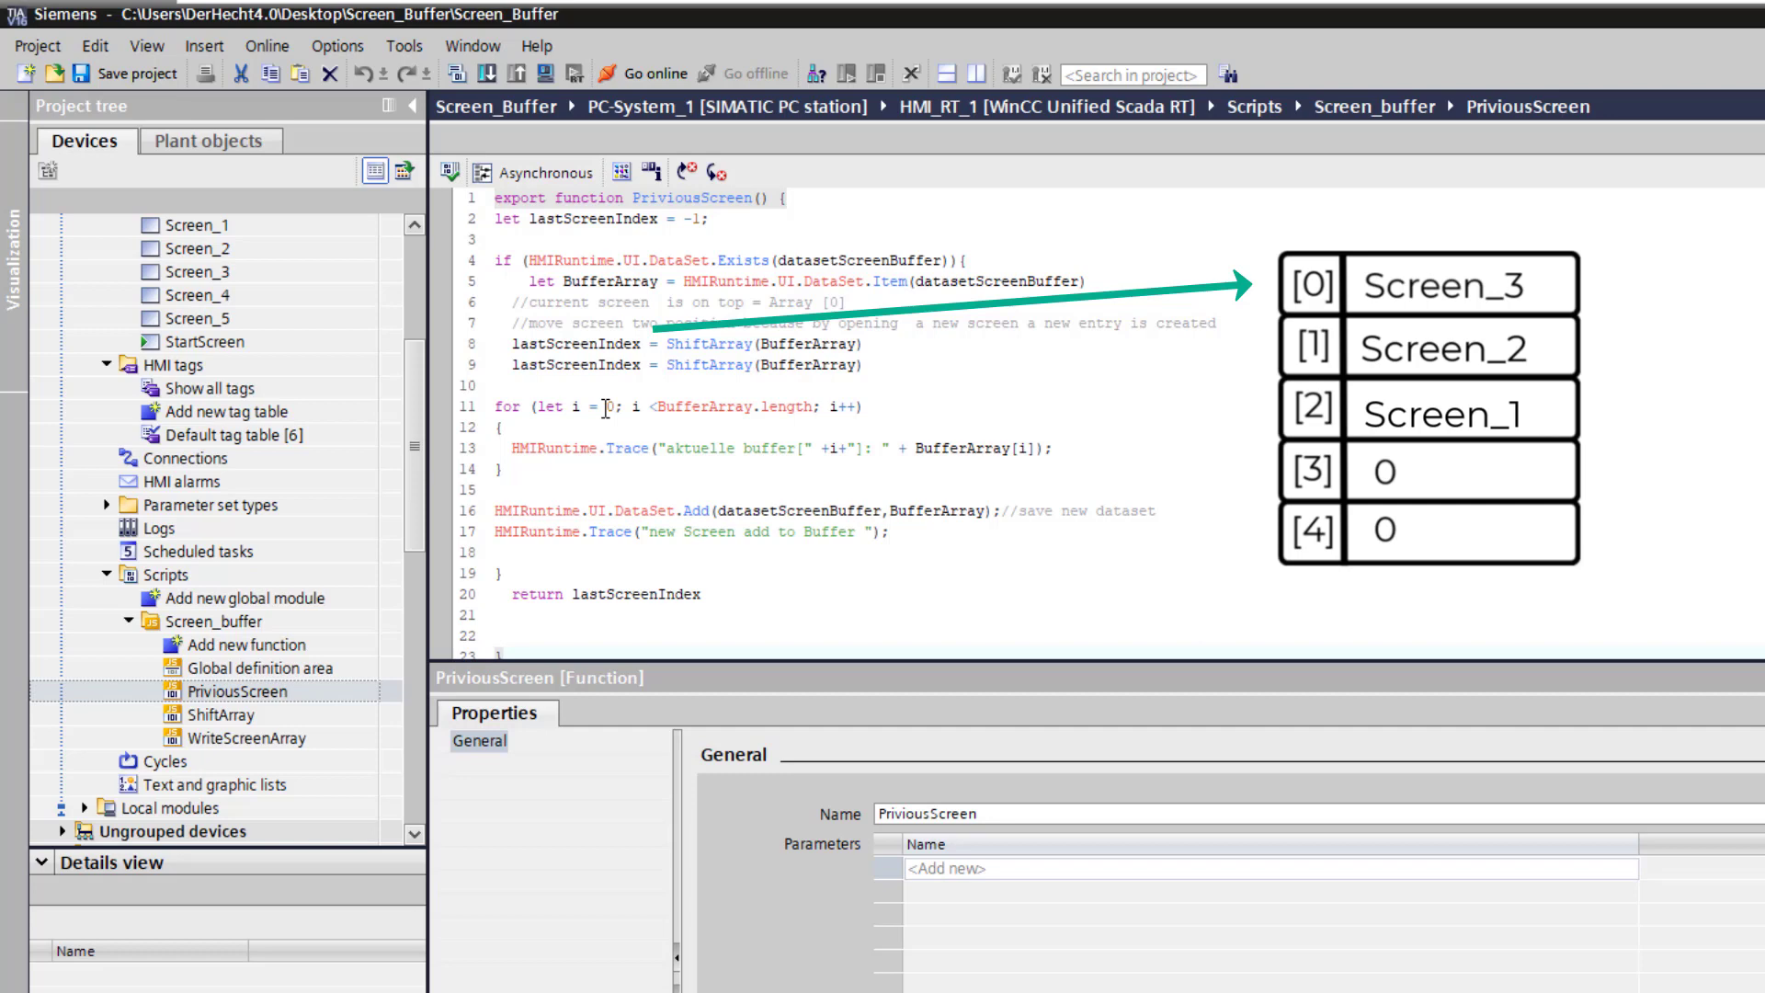
{"action": "mouse_move", "coordinate": [788, 402]}
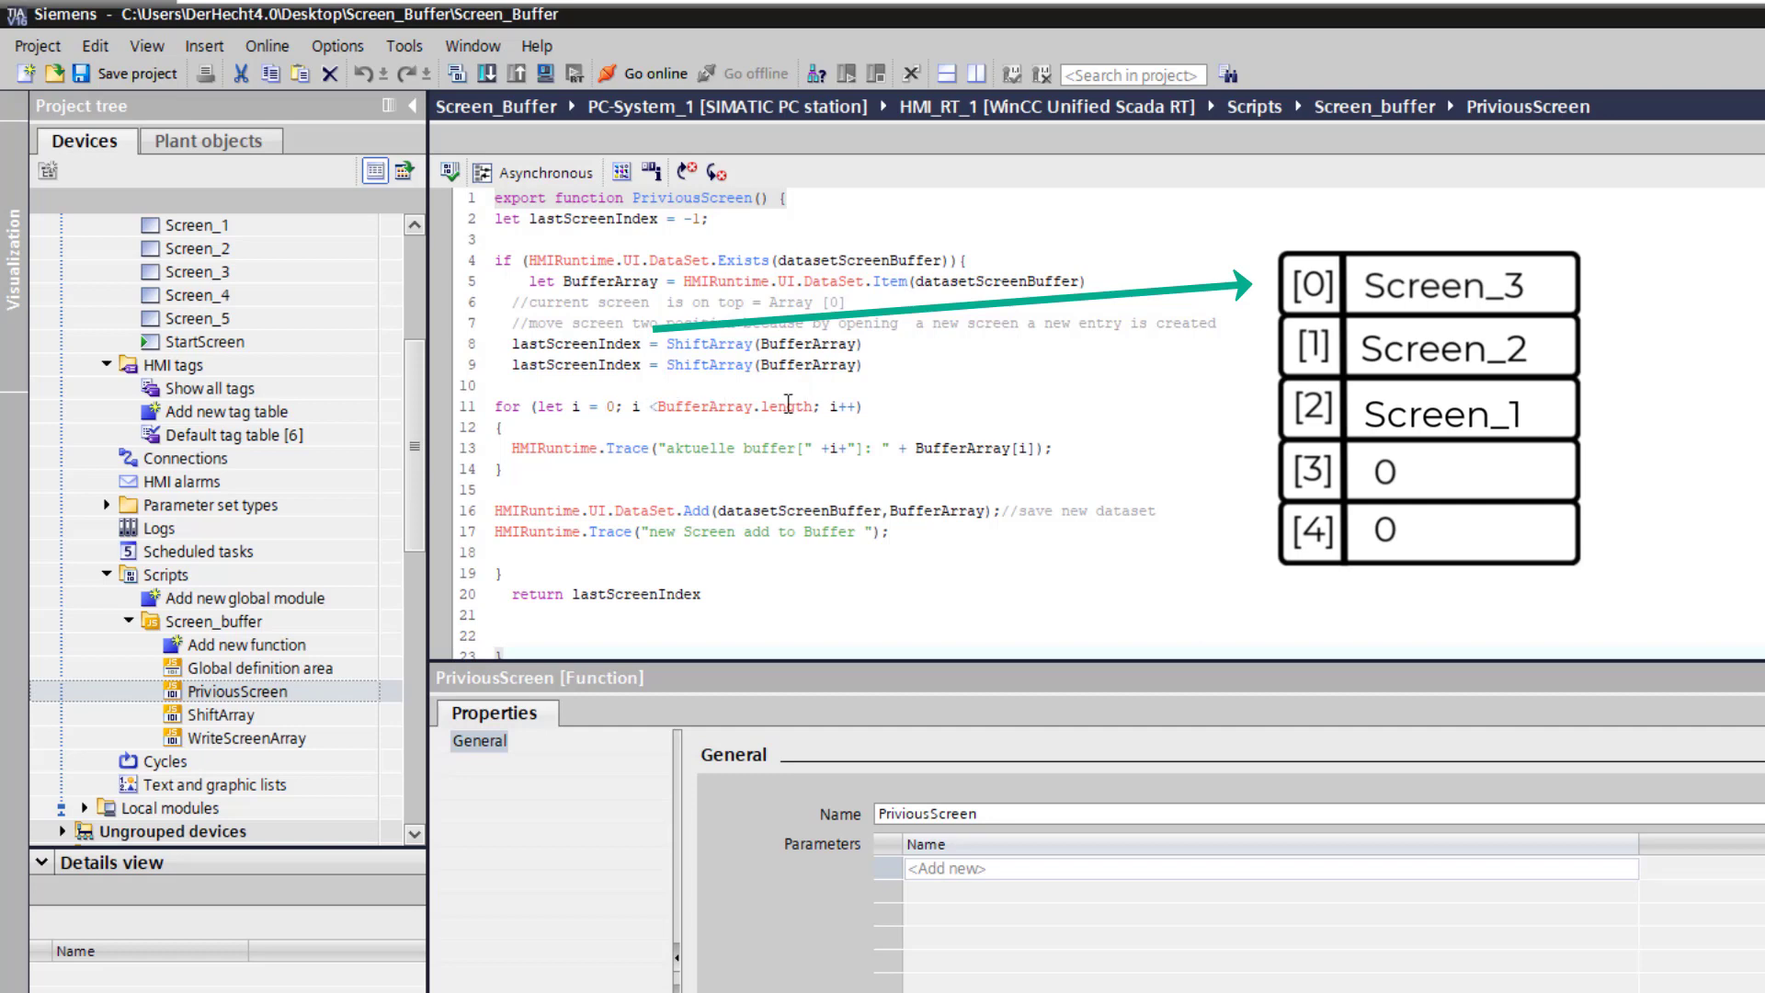